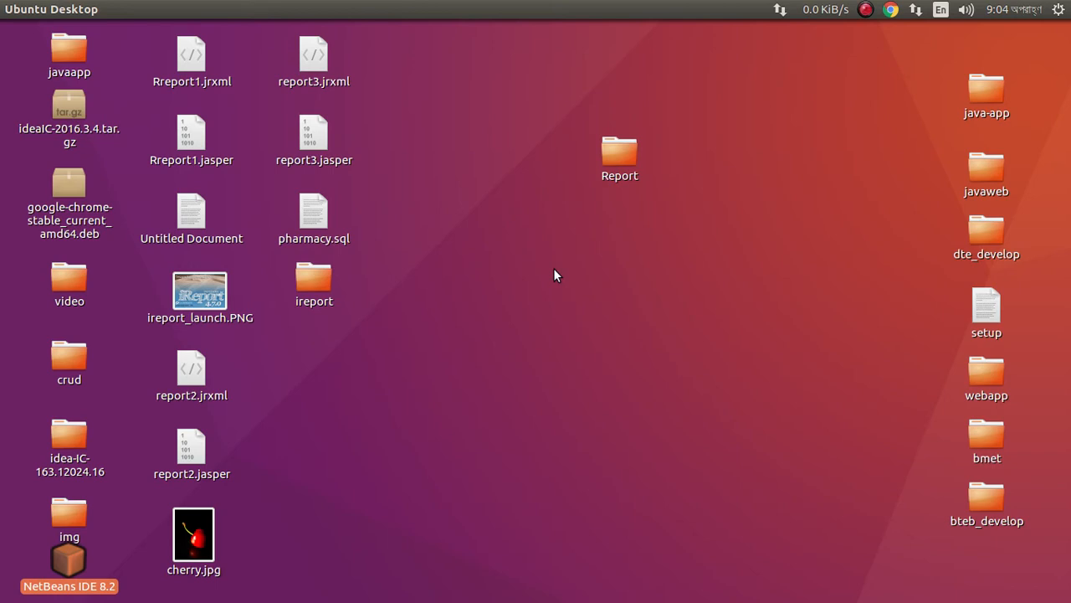
mouse_move(529, 294)
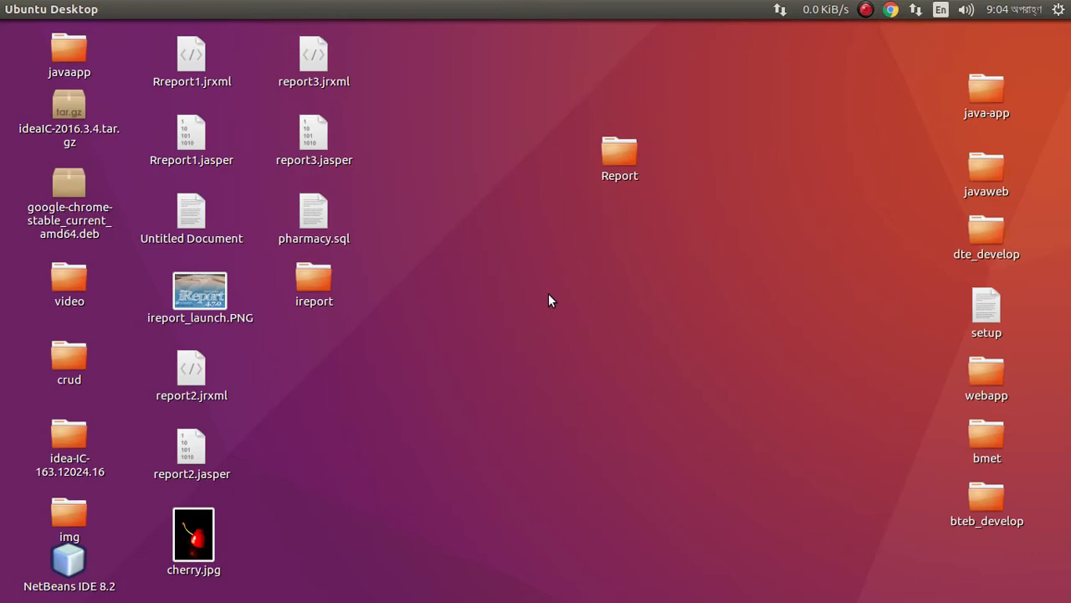
mouse_move(118, 503)
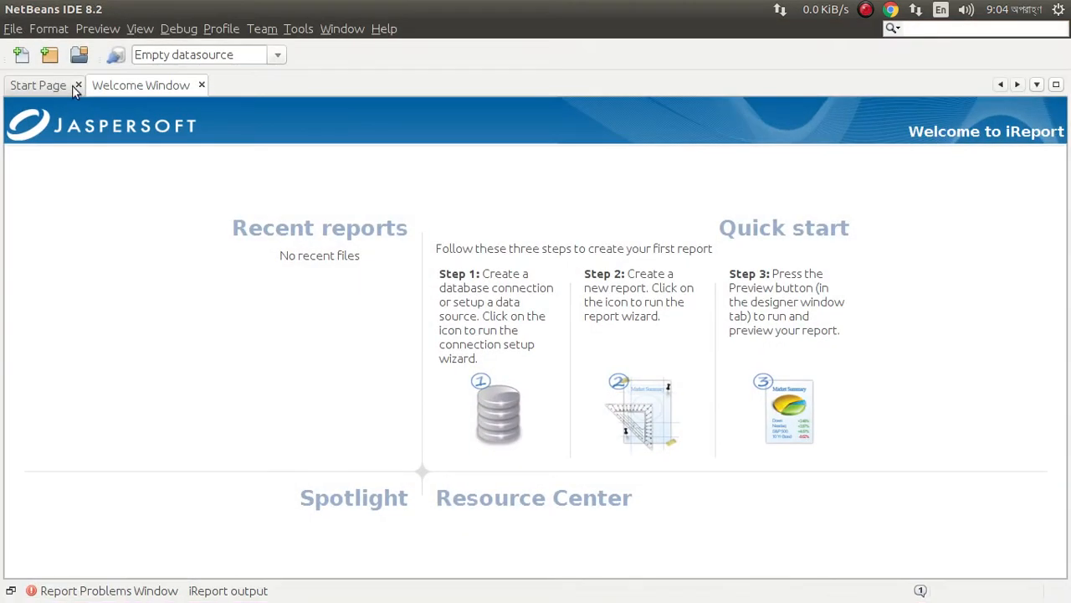
mouse_move(186, 118)
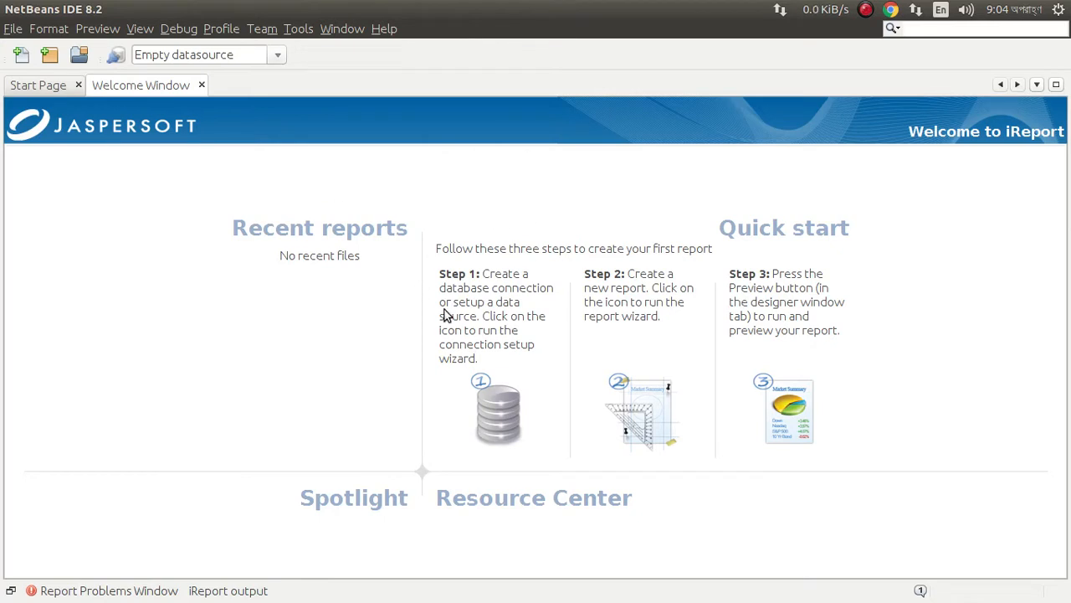
mouse_move(364, 111)
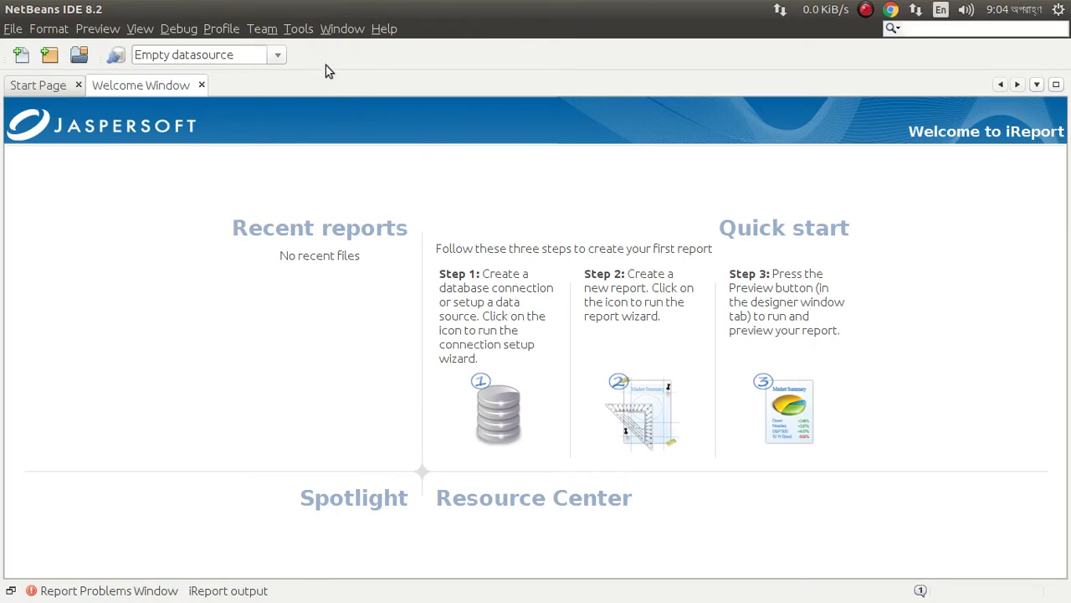
left_click(298, 28)
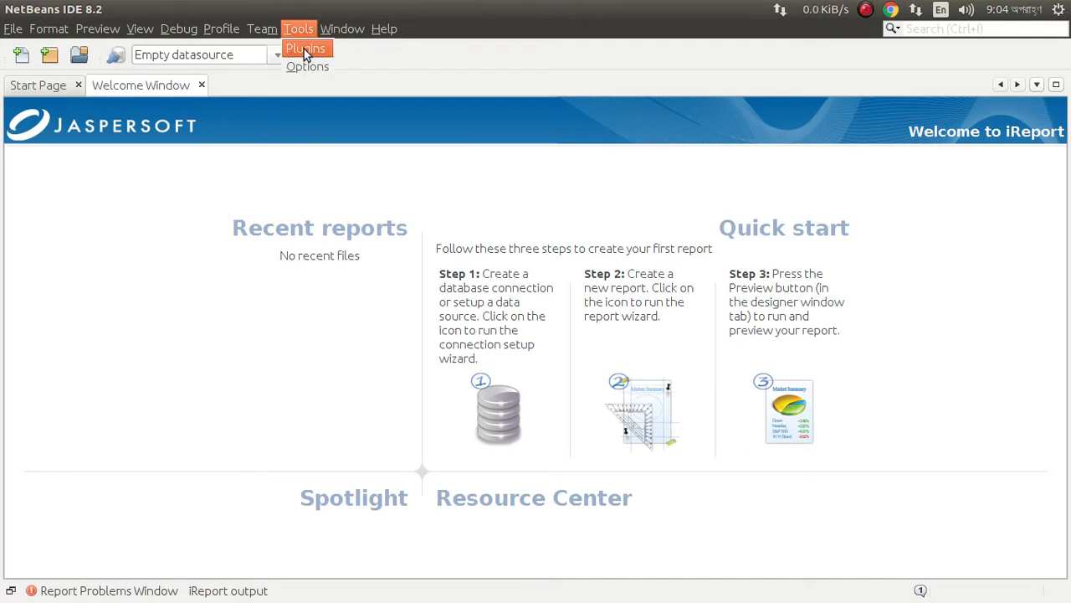
left_click(306, 47)
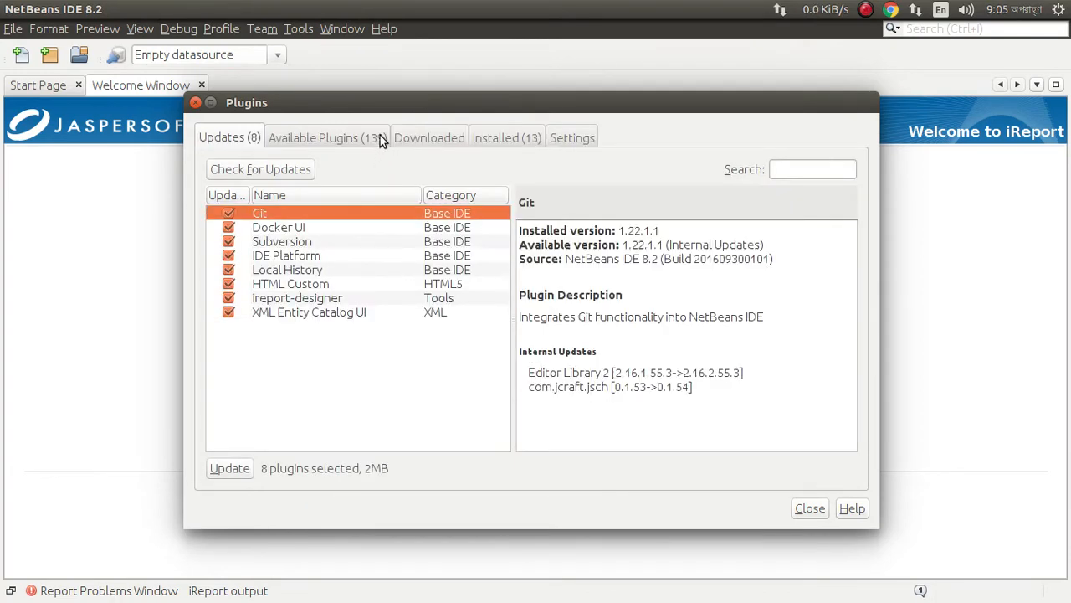
left_click(428, 137)
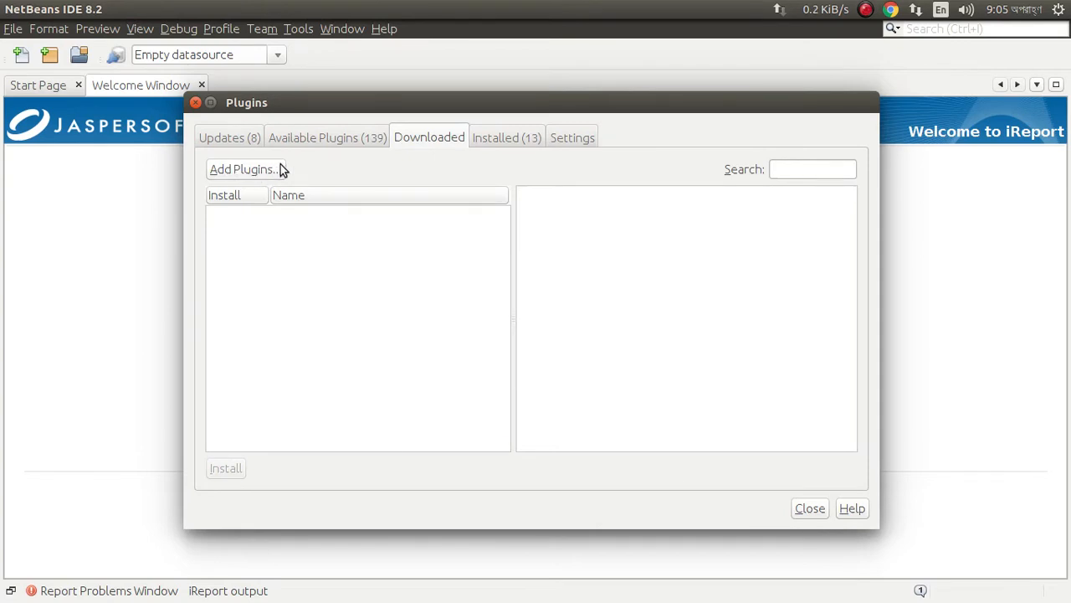
mouse_move(394, 169)
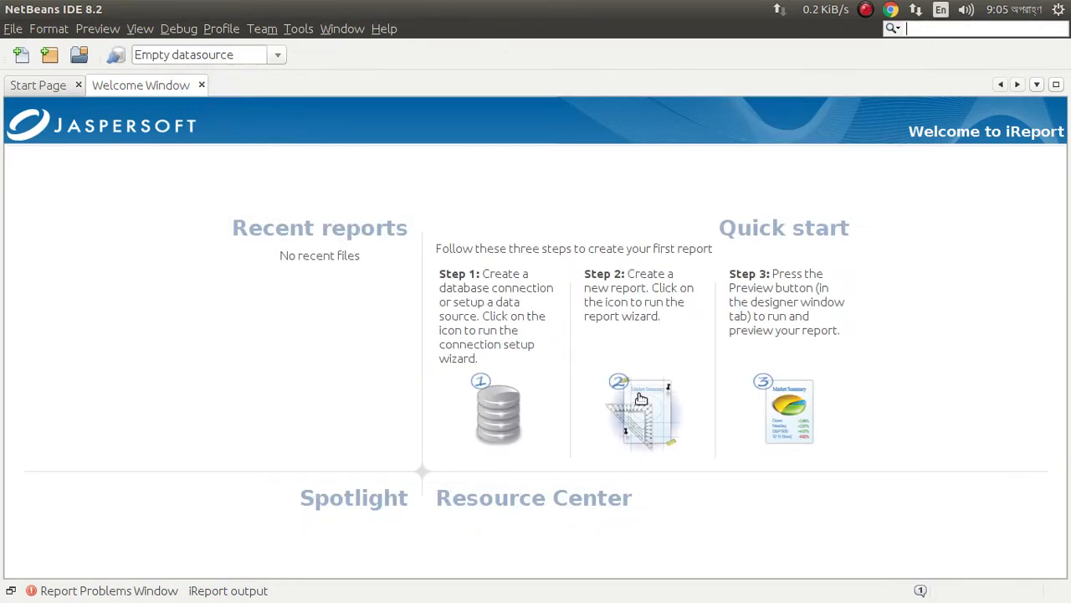
mouse_move(657, 329)
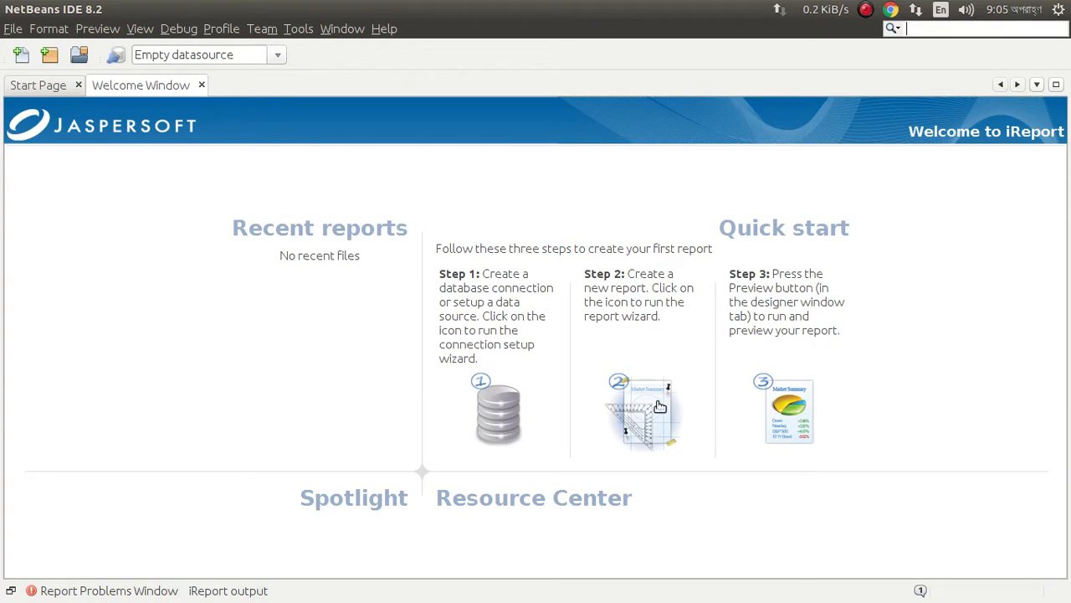
mouse_move(653, 410)
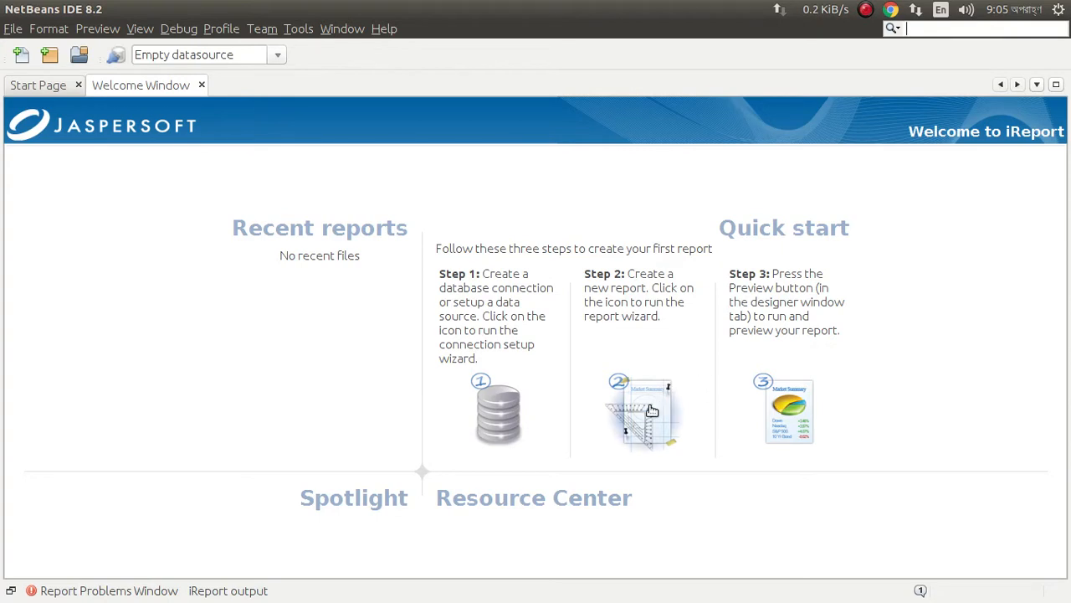
Step: Launch the report wizard and open the Blank Letter template as a new report
left_click(643, 410)
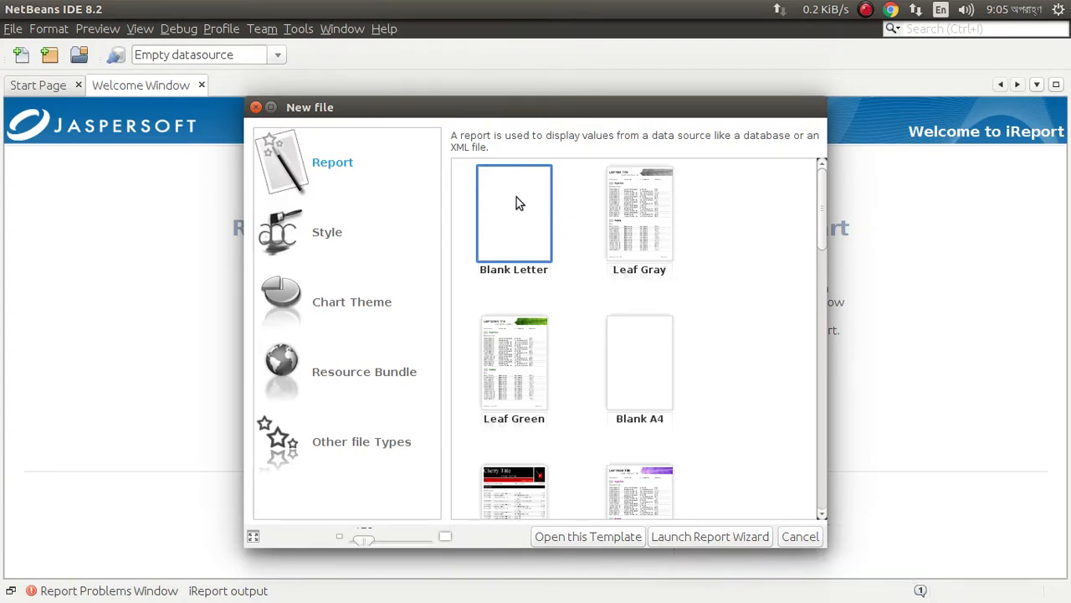
mouse_move(587, 536)
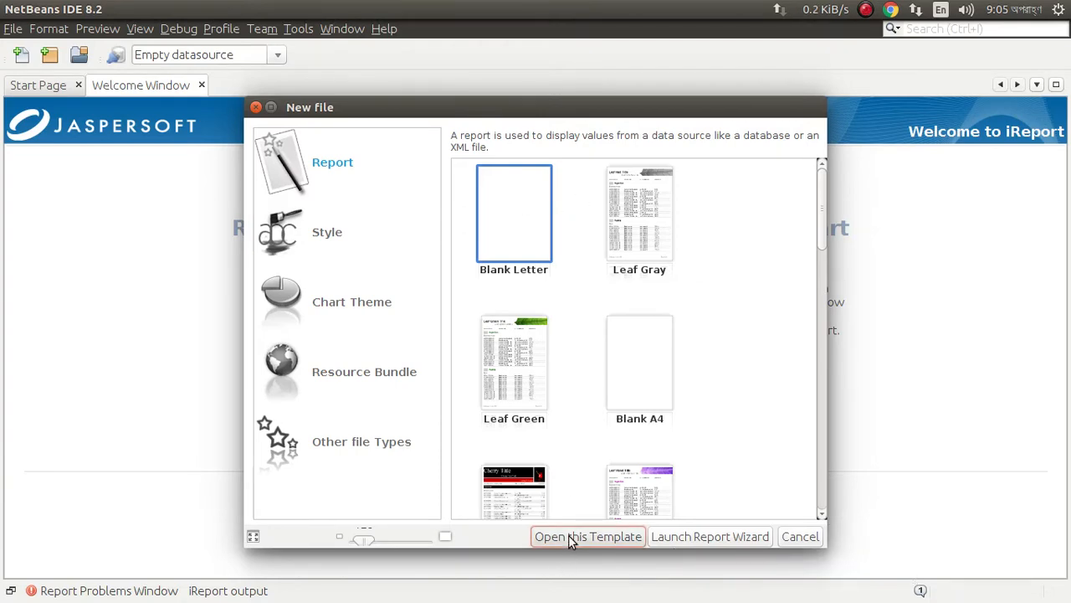
left_click(588, 536)
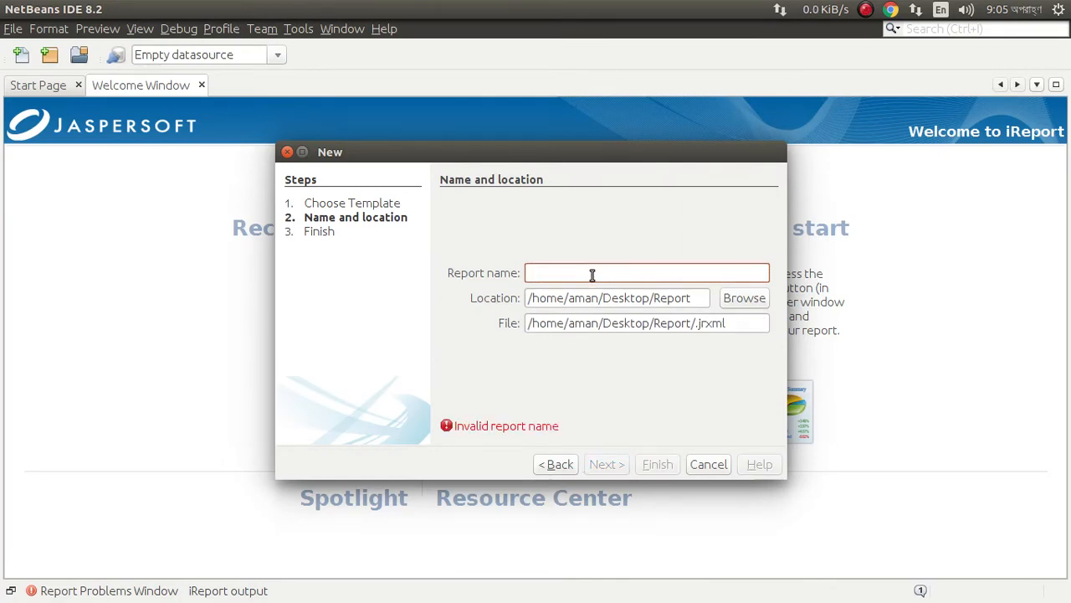
Step: Name the report 'First Report' and finish the wizard to open it in the designer
type("First")
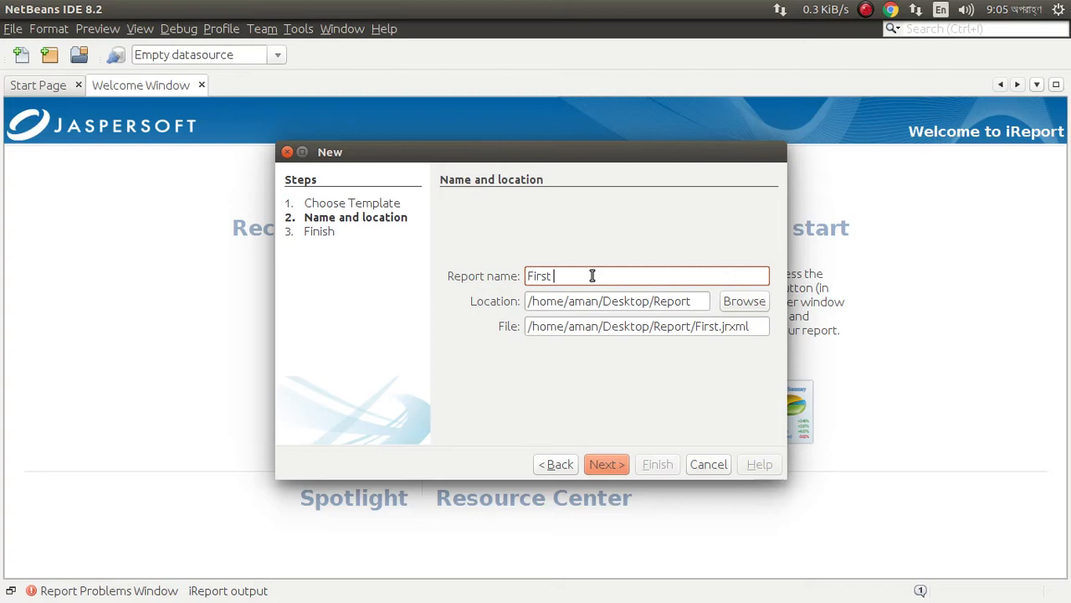
type("Report")
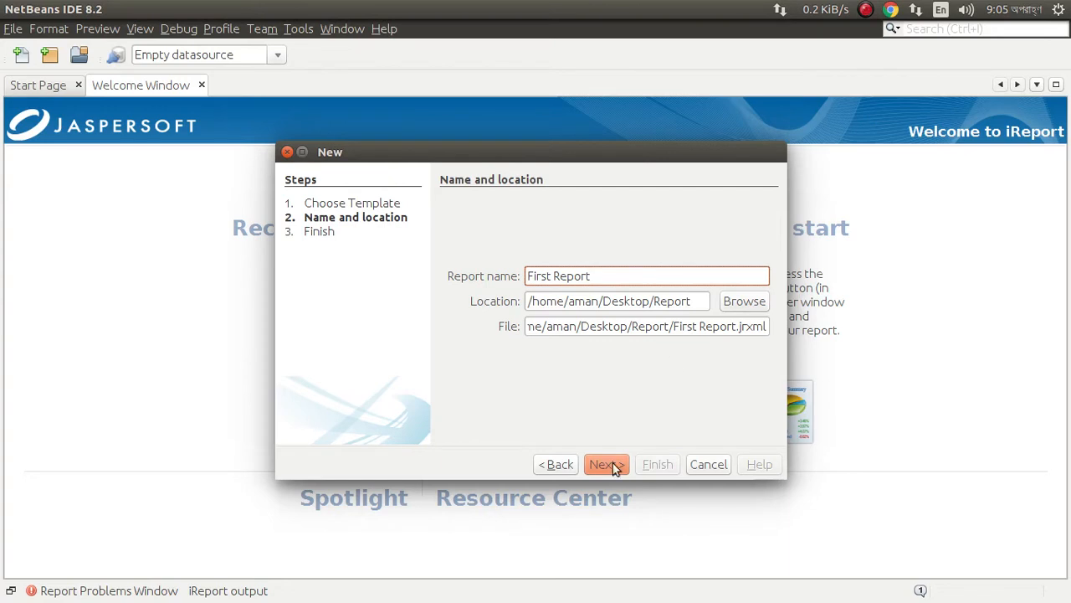
left_click(606, 464)
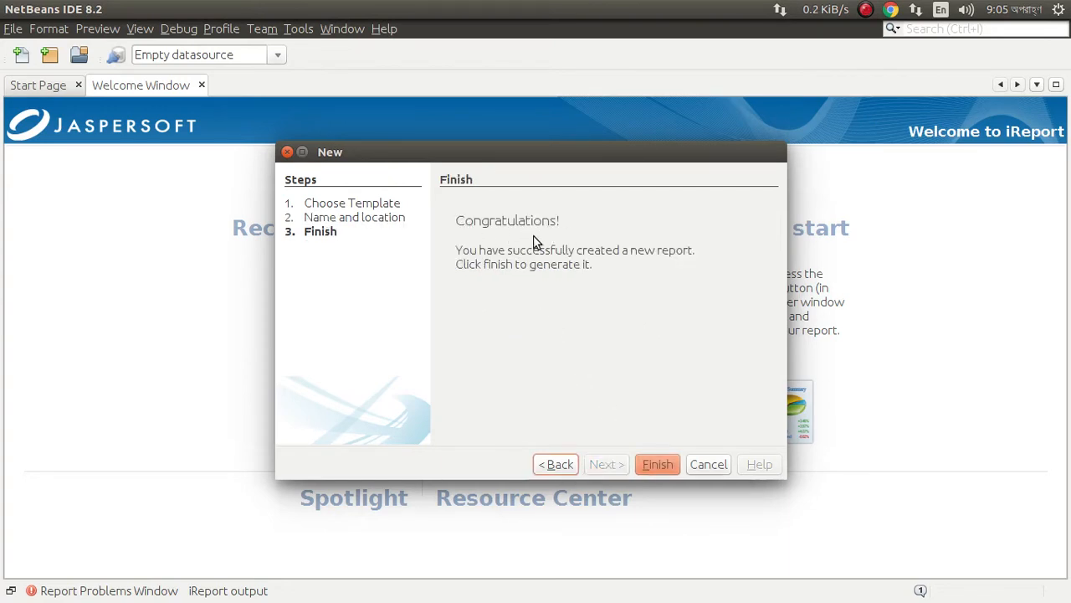
left_click(657, 464)
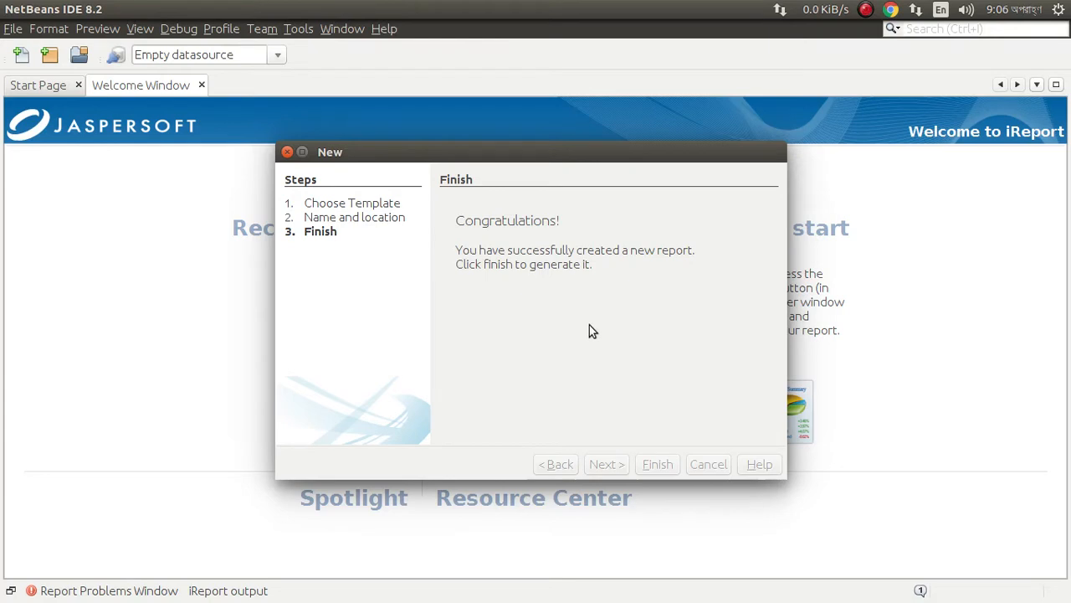
mouse_move(586, 328)
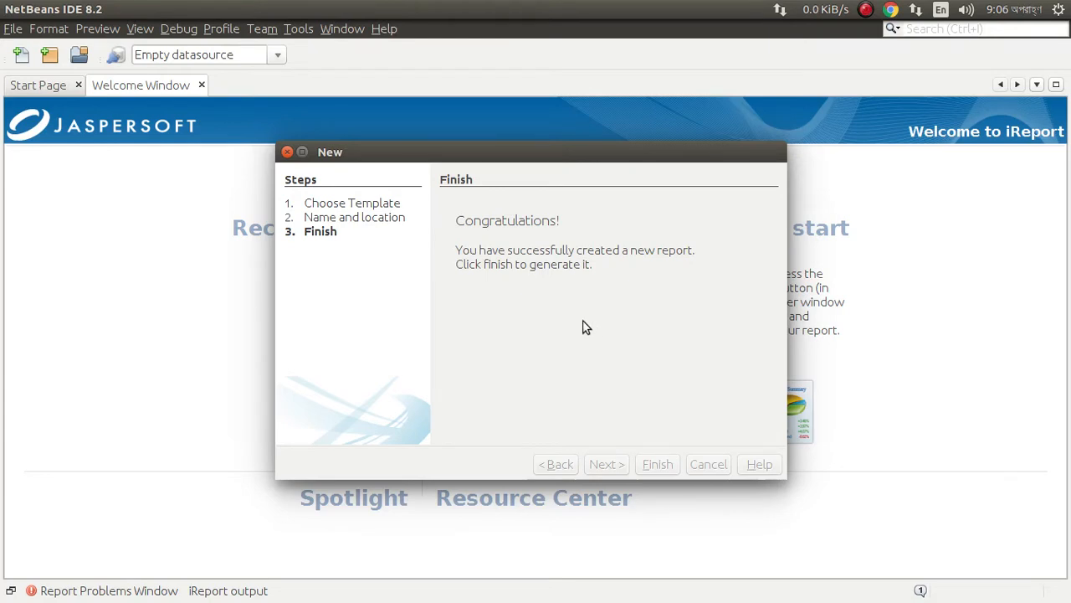
left_click(656, 463)
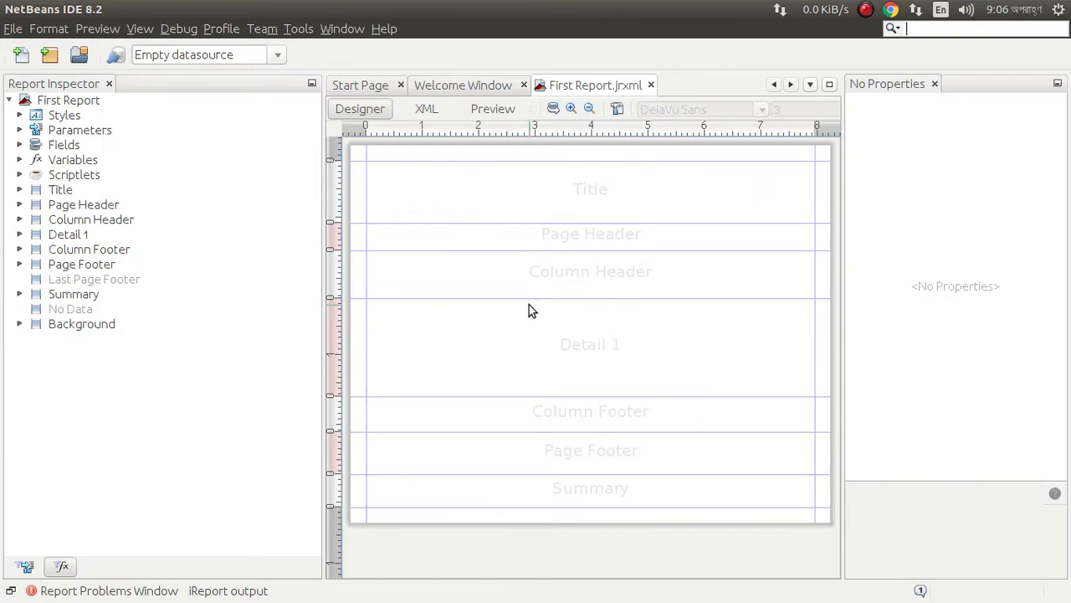
mouse_move(561, 321)
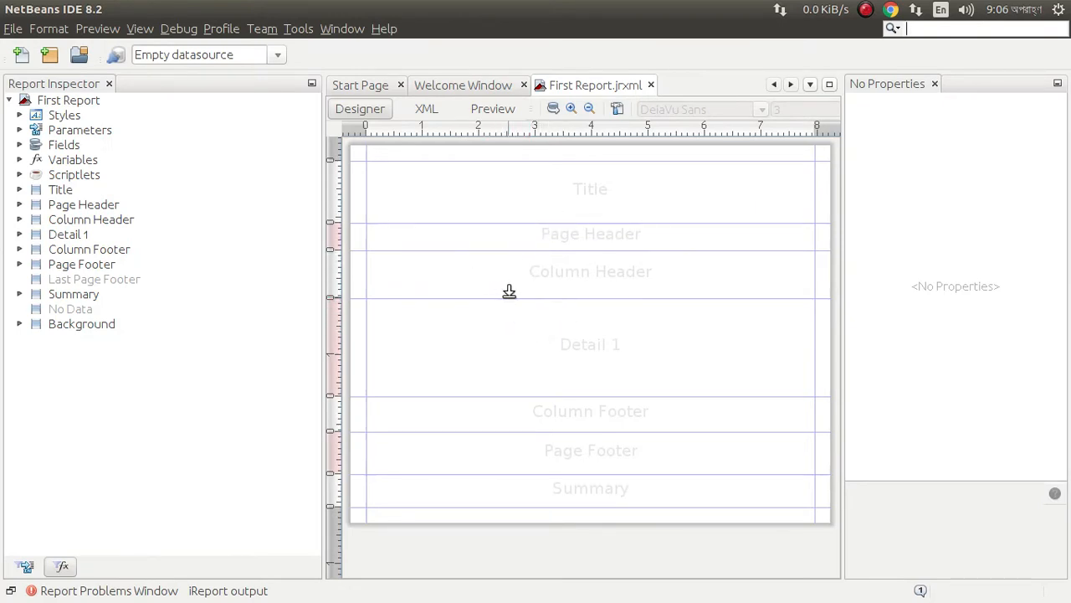
mouse_move(493, 291)
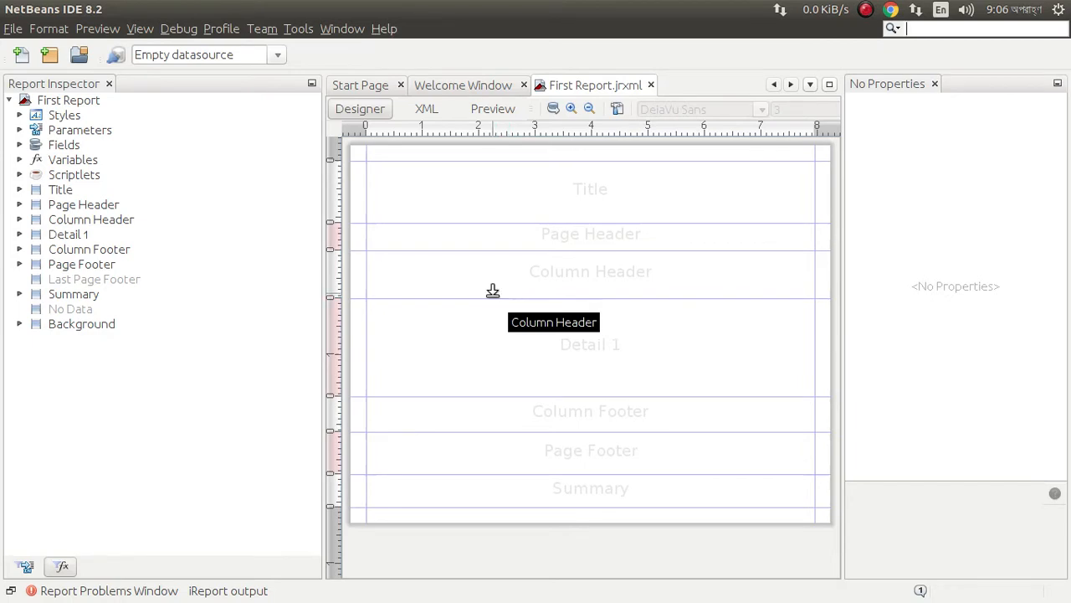
mouse_move(490, 294)
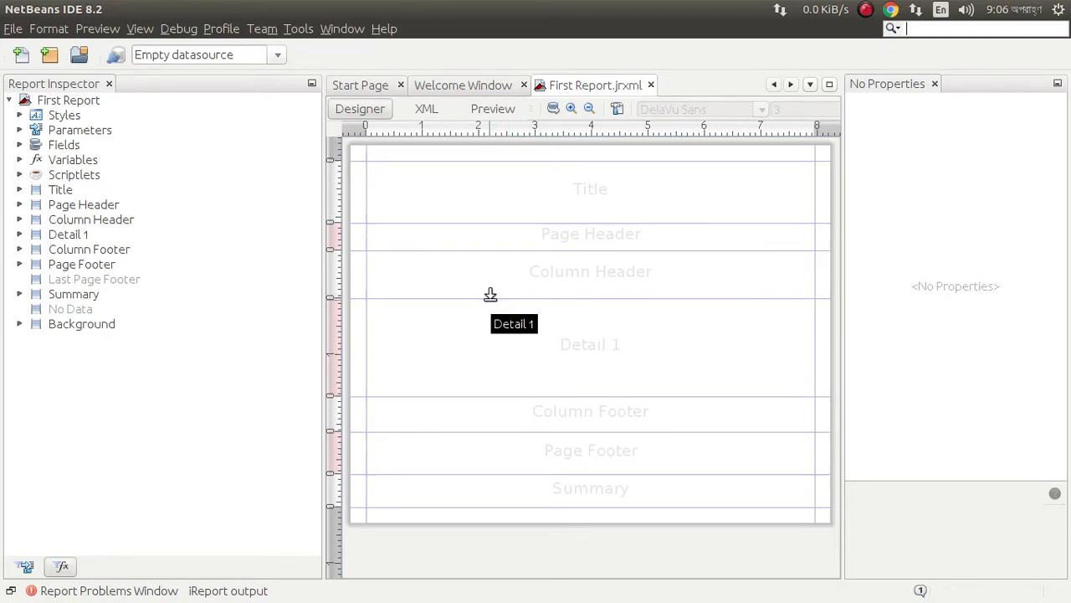
mouse_move(464, 174)
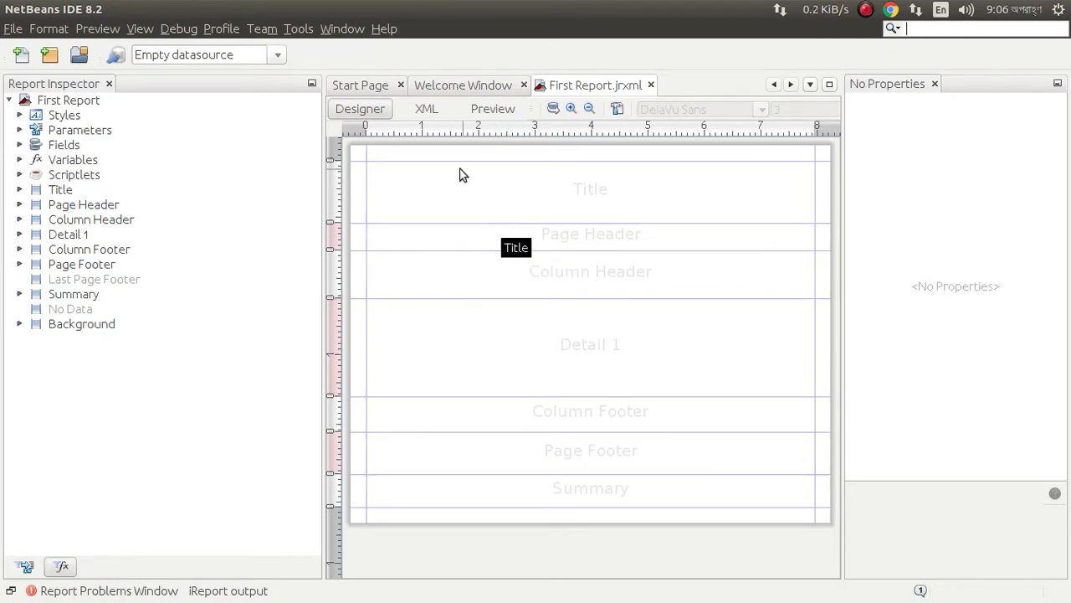
mouse_move(469, 246)
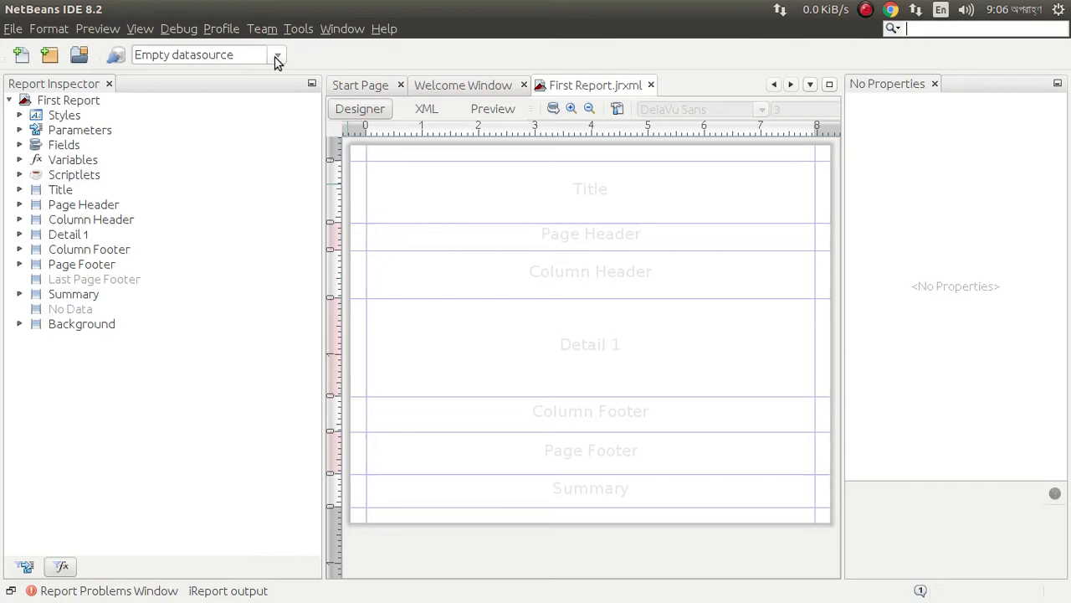
Step: Check the datasource dropdown, then open the Connections / Datasources manager
left_click(276, 54)
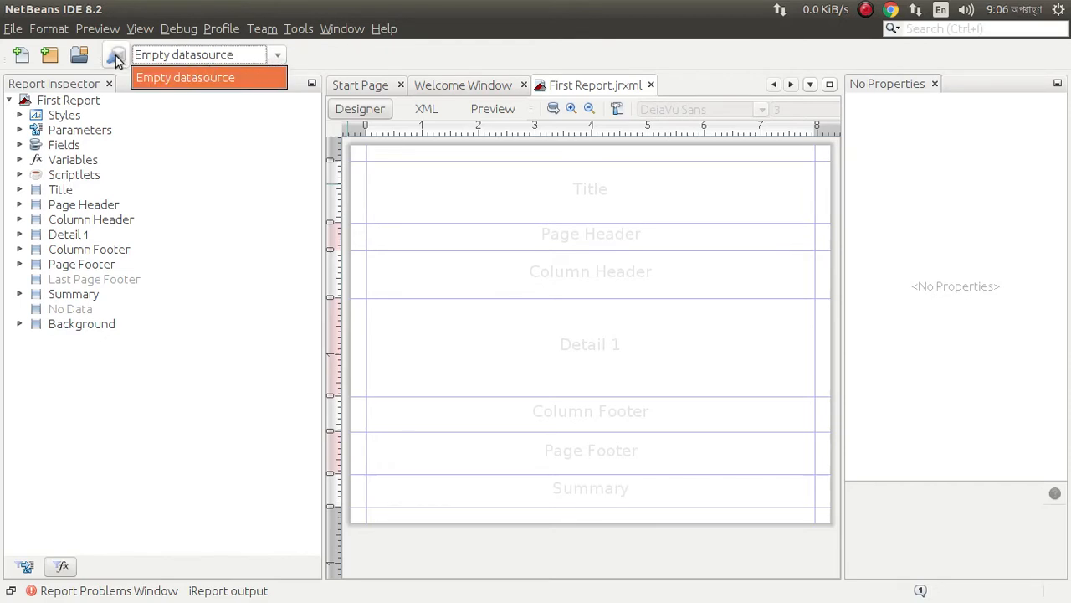
left_click(185, 77)
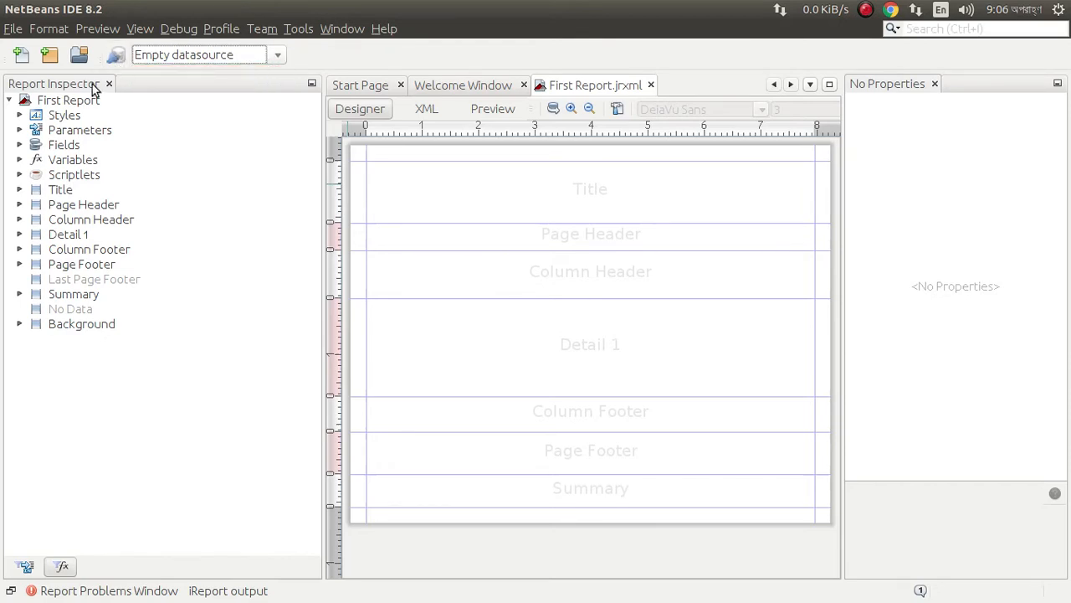
left_click(115, 55)
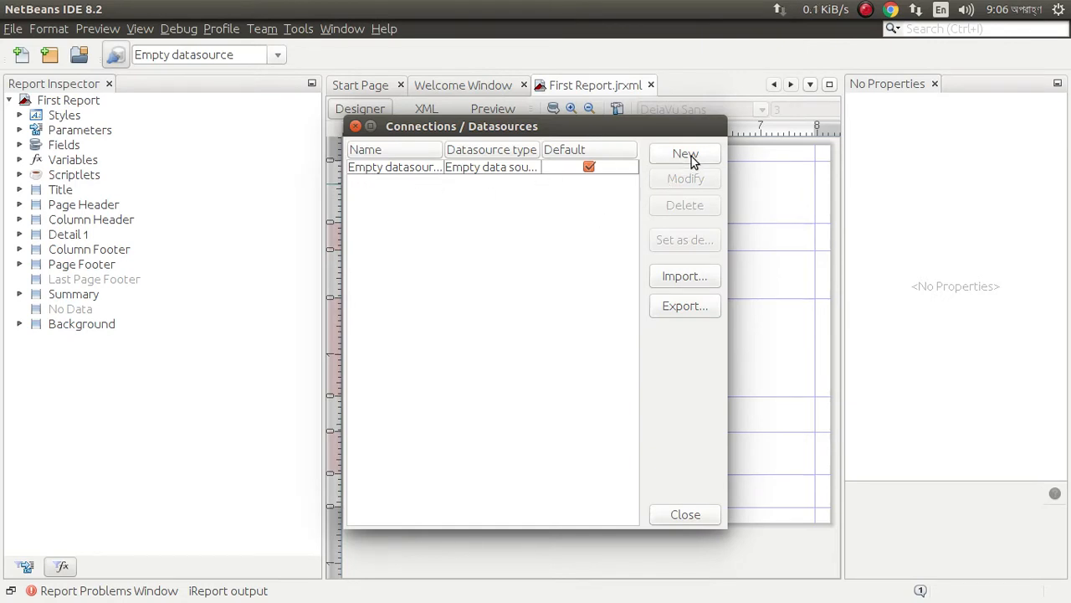
Step: Create a new datasource of type Database JDBC connection
left_click(685, 154)
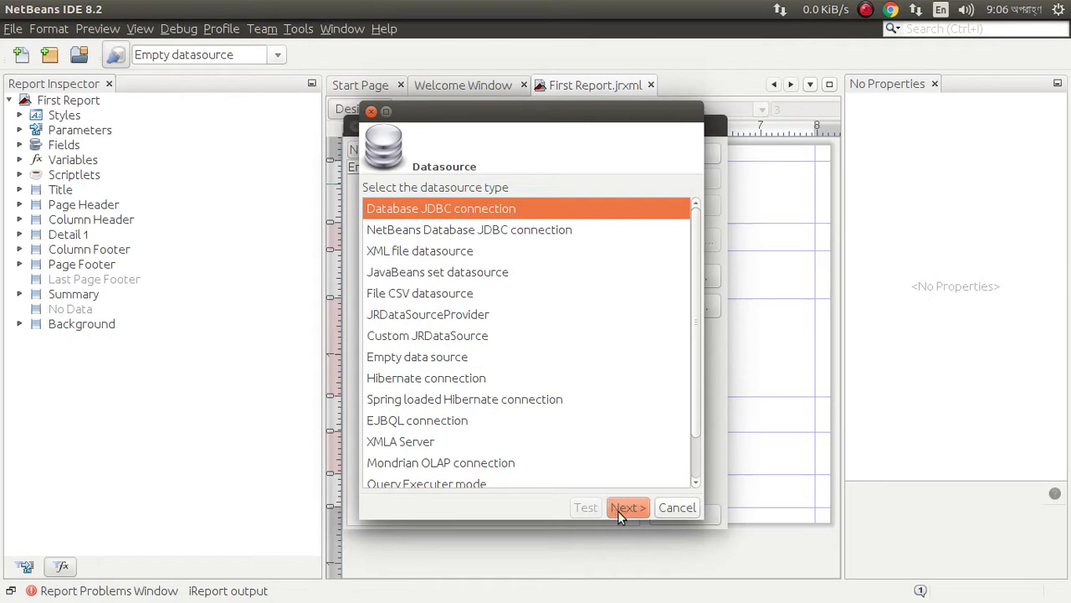
left_click(627, 507)
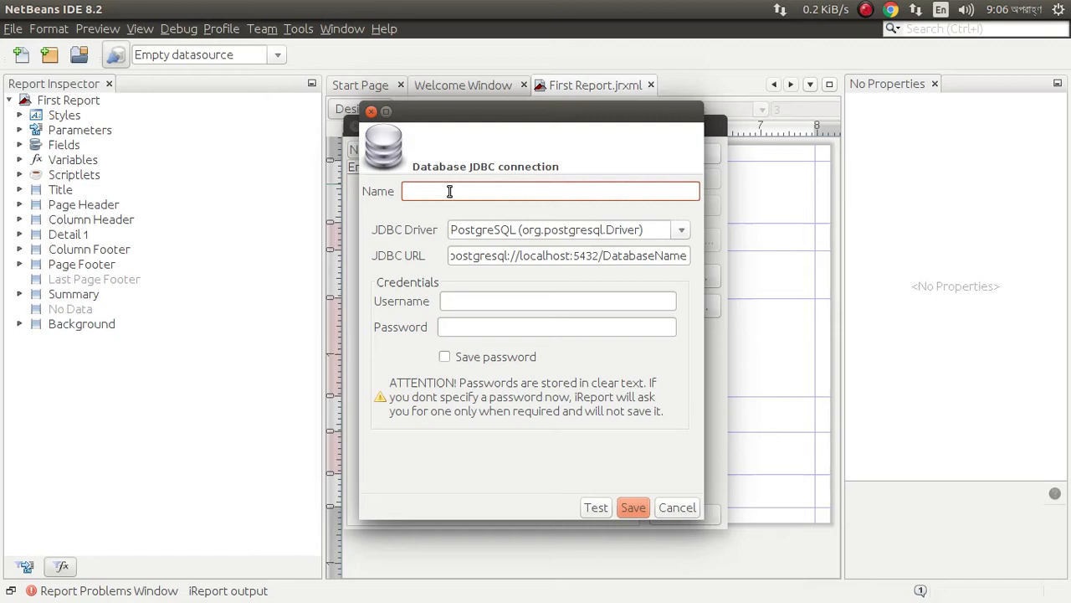
Step: Name the connection MySql, choose the com.mysql.jdbc driver, and point the URL at crud
type("M")
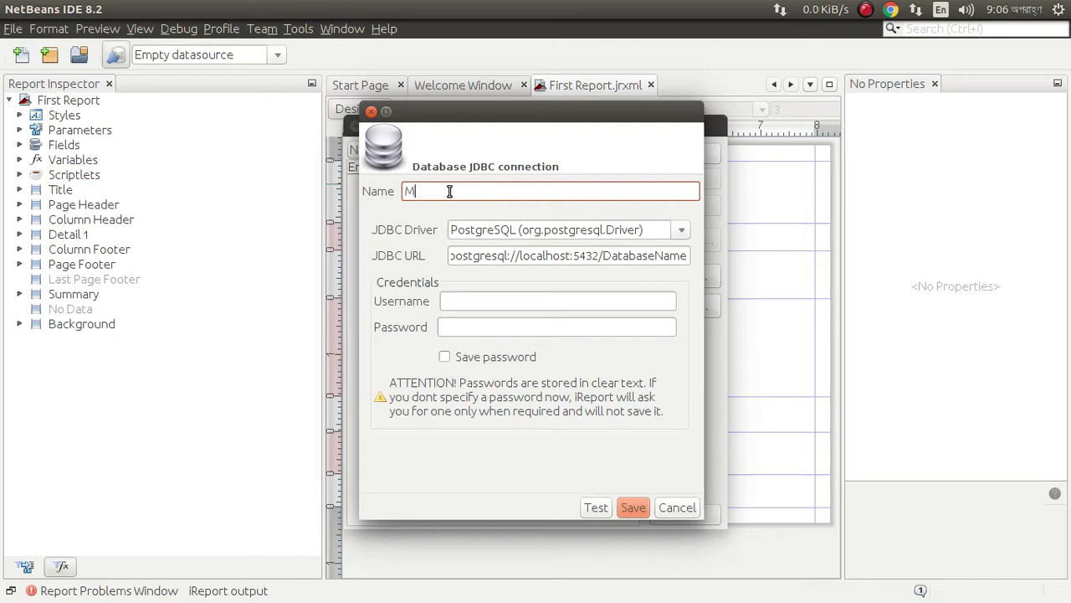
type("ysql")
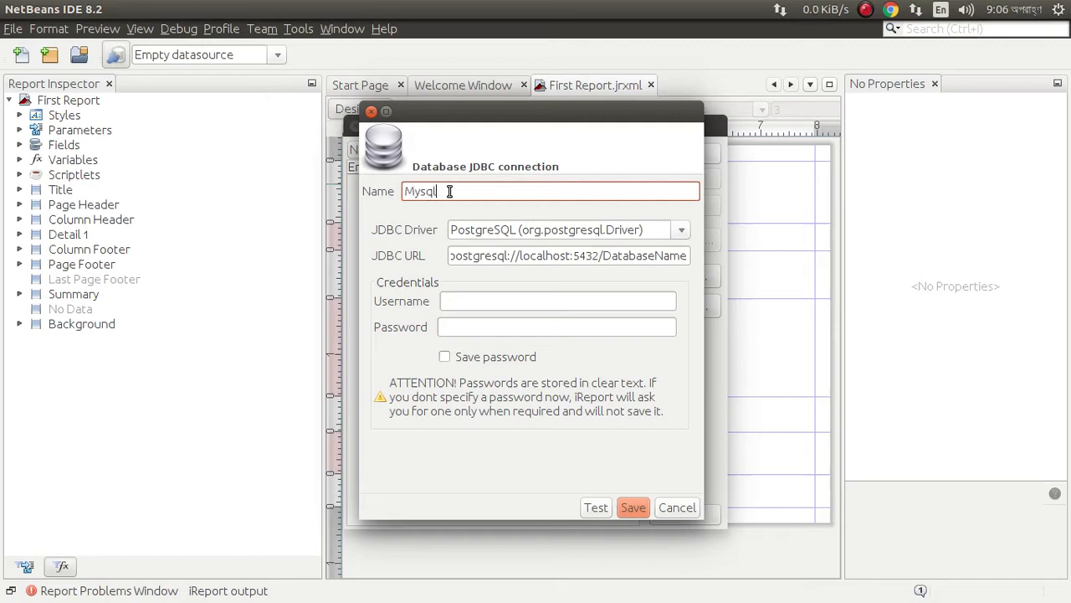
key("BackSpace")
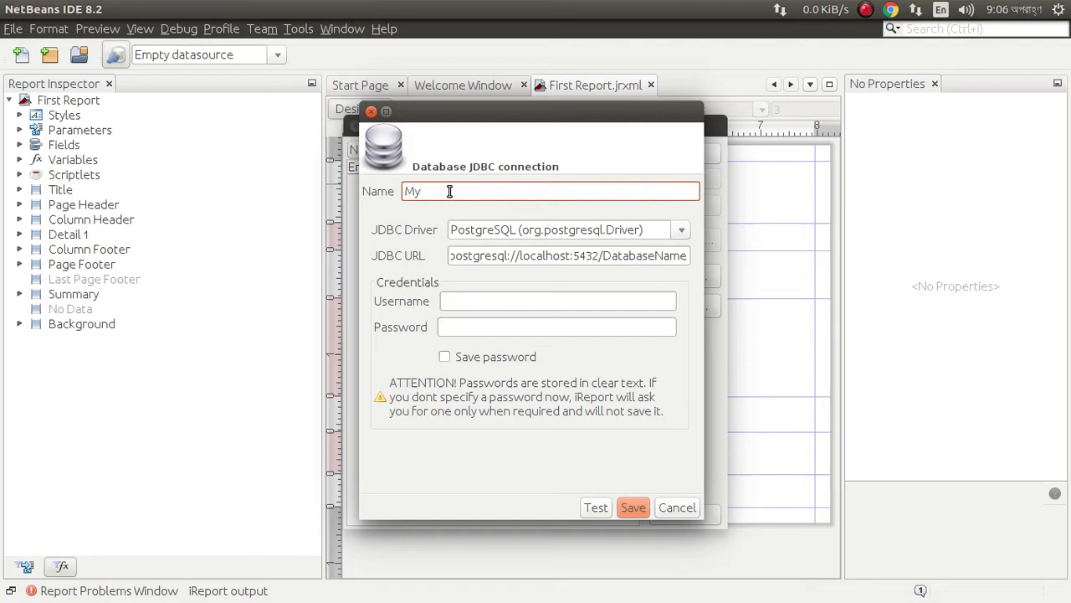
type("Sql")
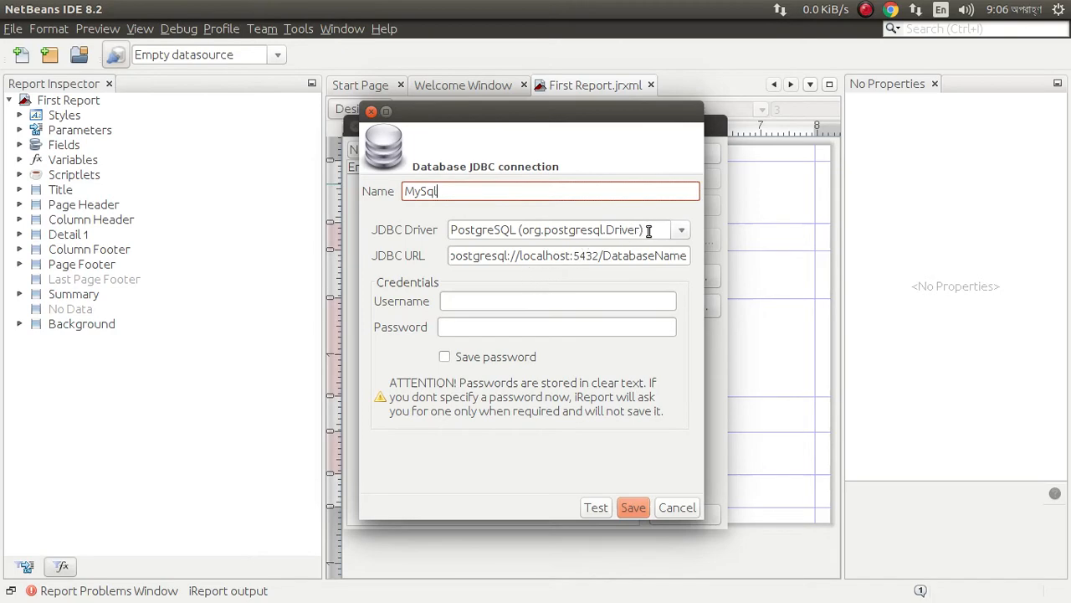
left_click(680, 230)
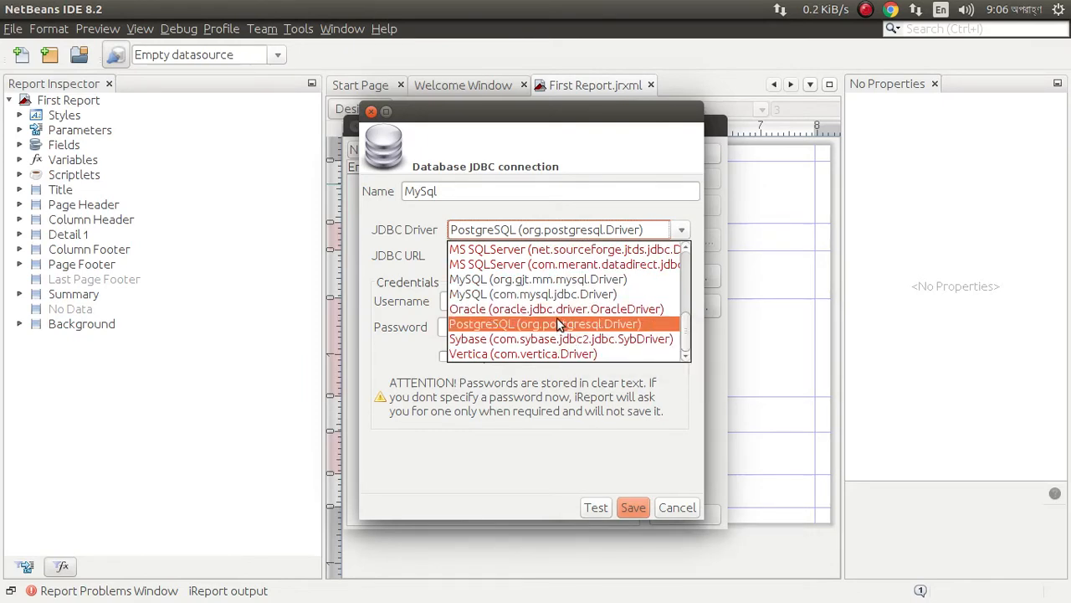
mouse_move(542, 324)
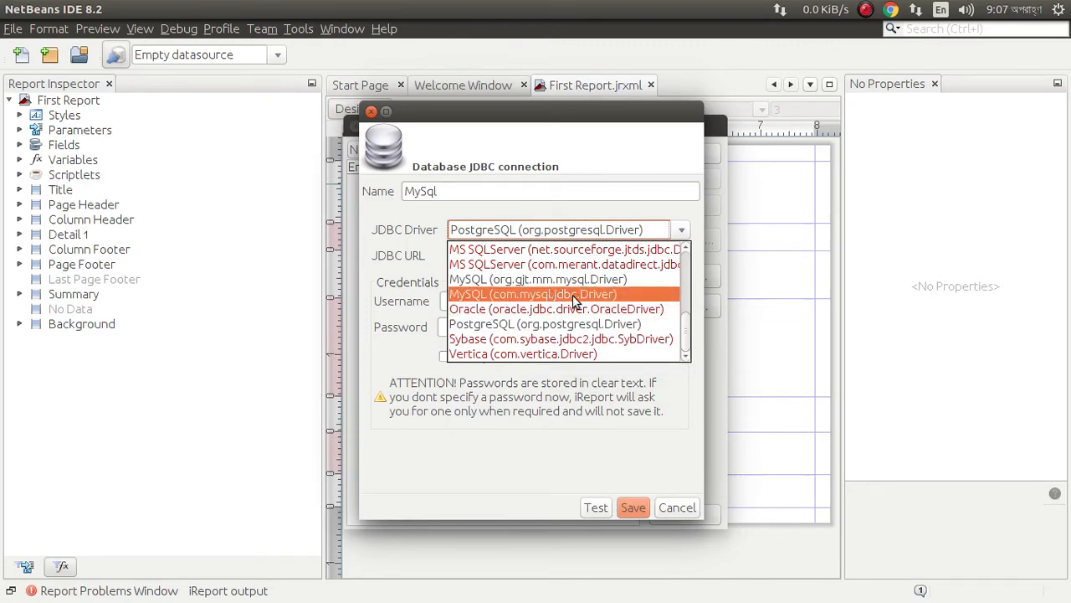
left_click(533, 294)
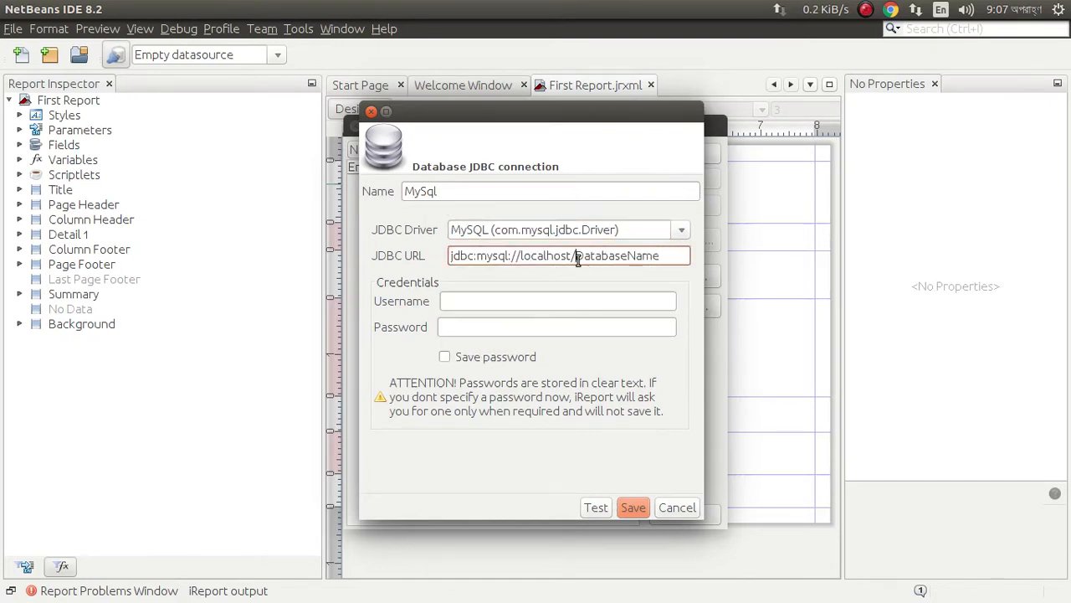
double_click(618, 256)
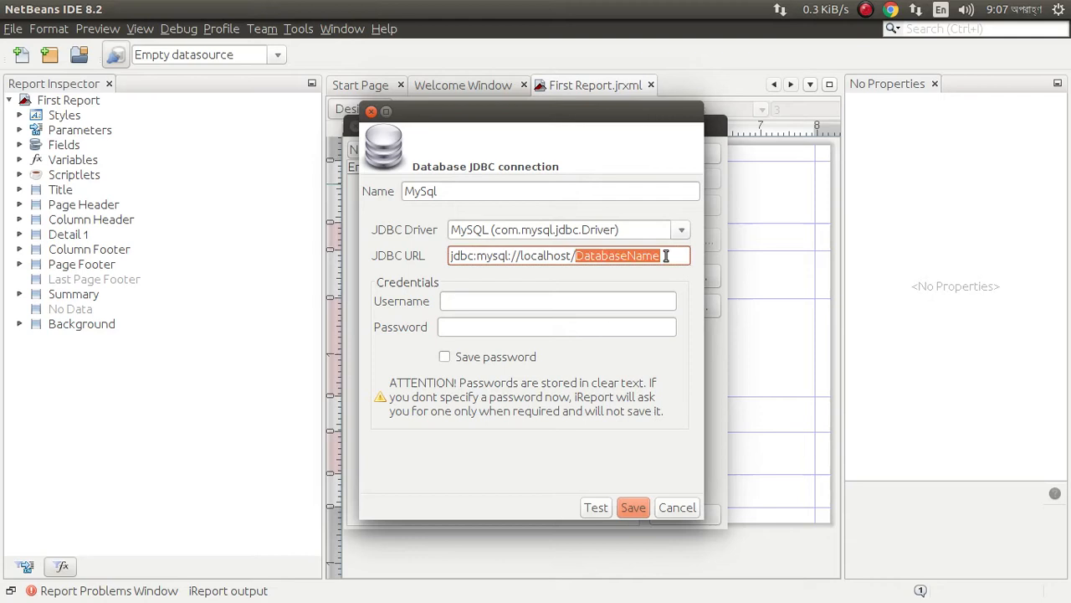
type("crud")
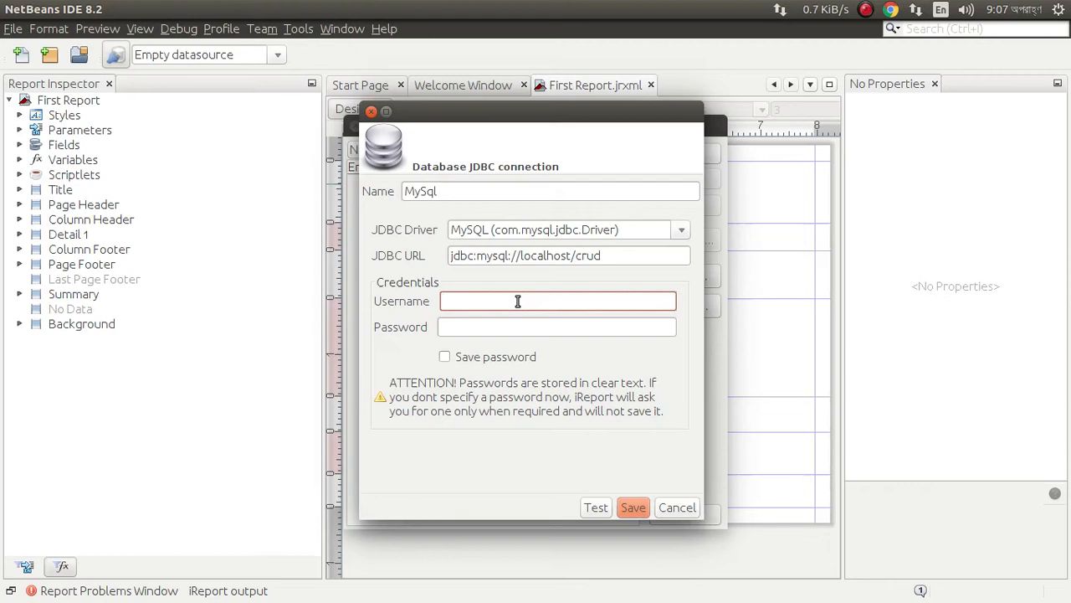
Step: Enter root credentials with the password saved, test, save, and close the connection
type("root")
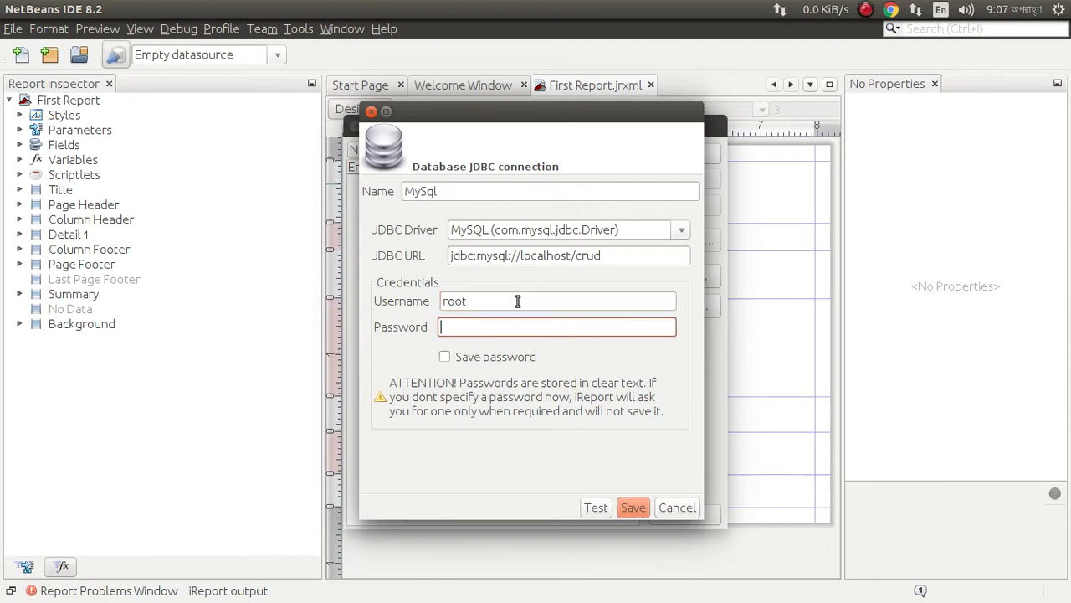
type("***")
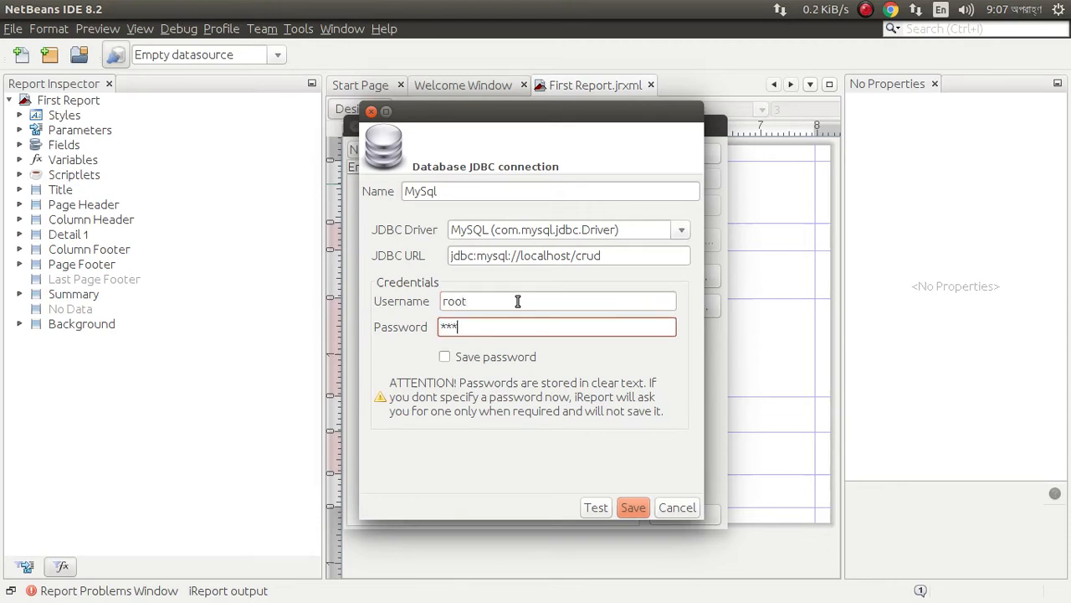
type("***")
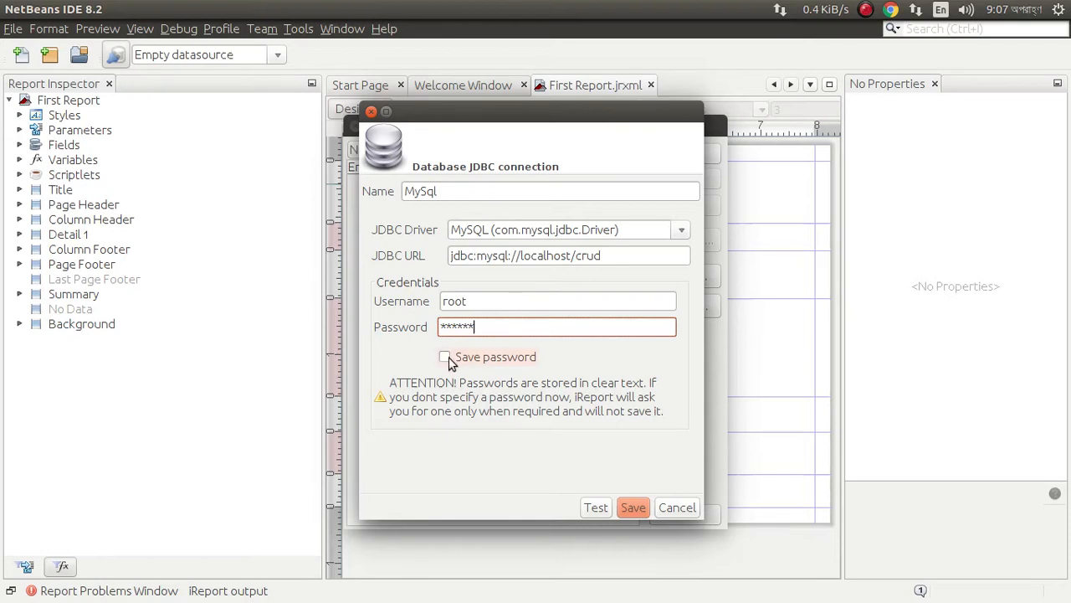
left_click(445, 356)
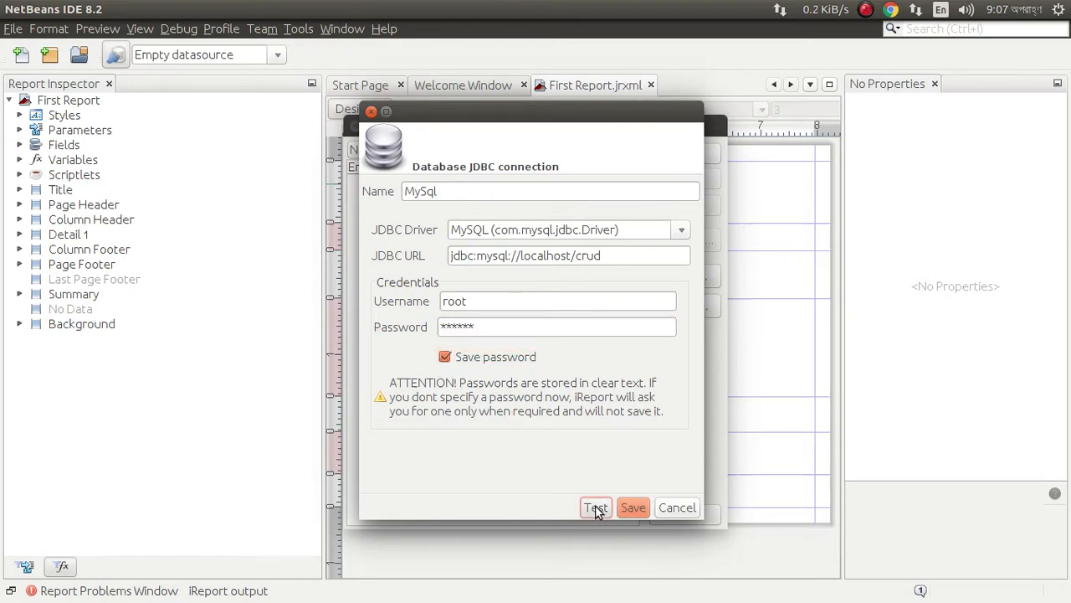
left_click(595, 507)
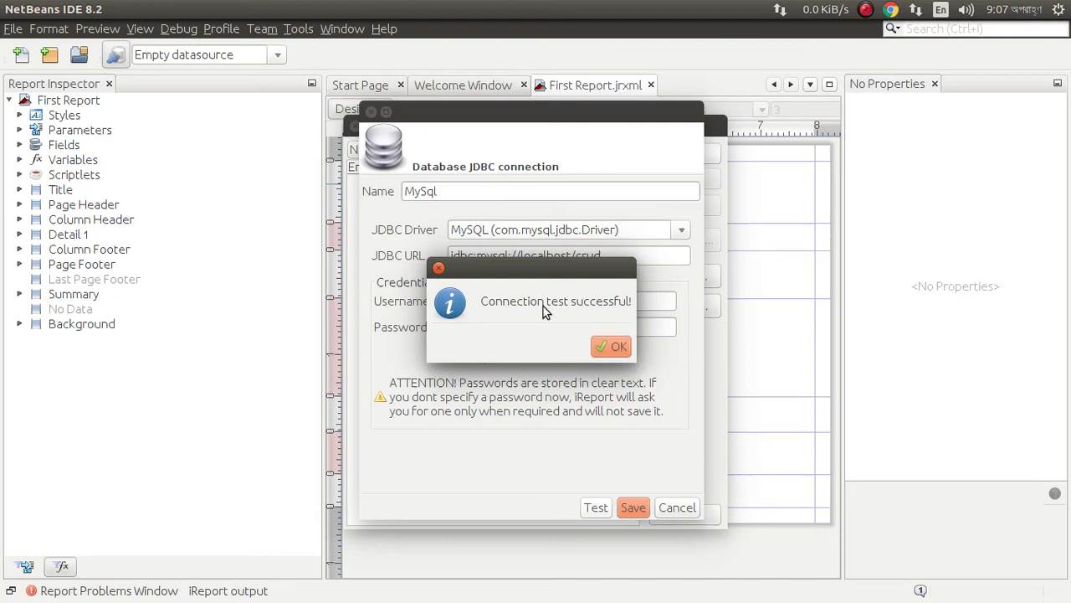
left_click(611, 346)
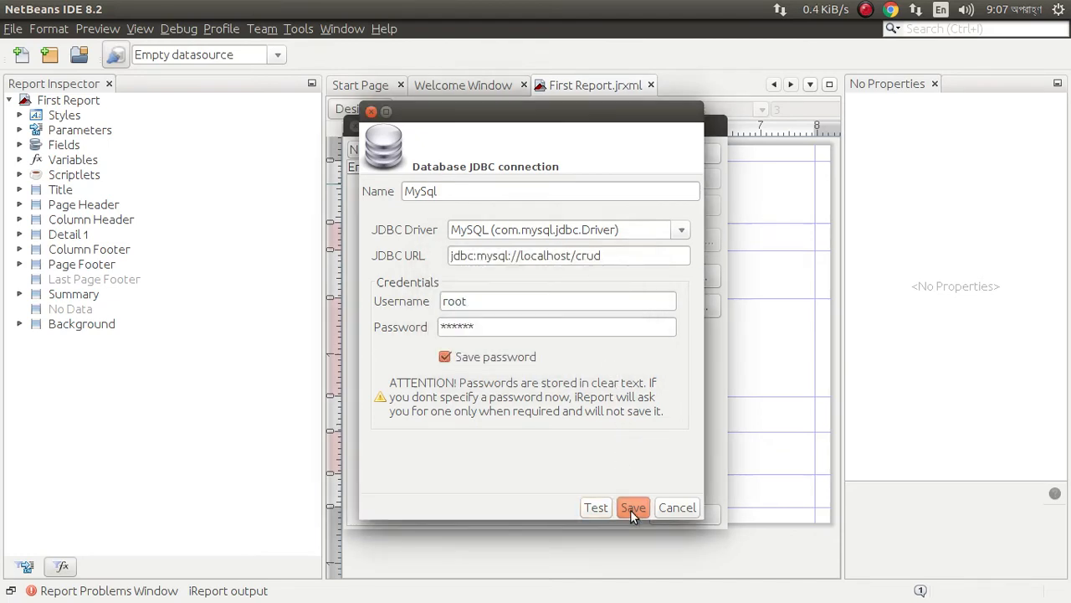
left_click(632, 507)
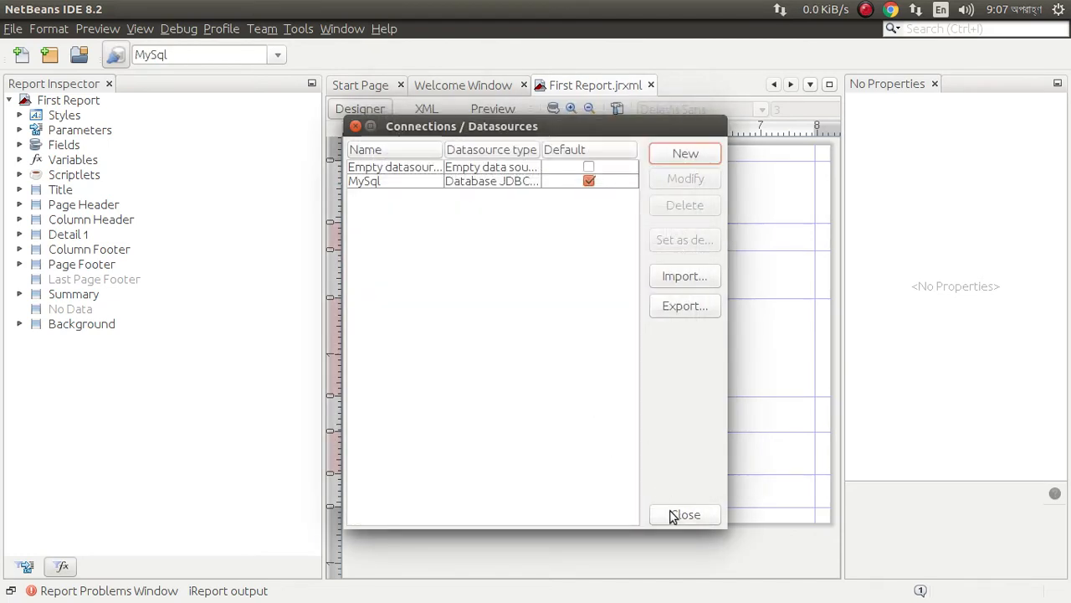
left_click(685, 514)
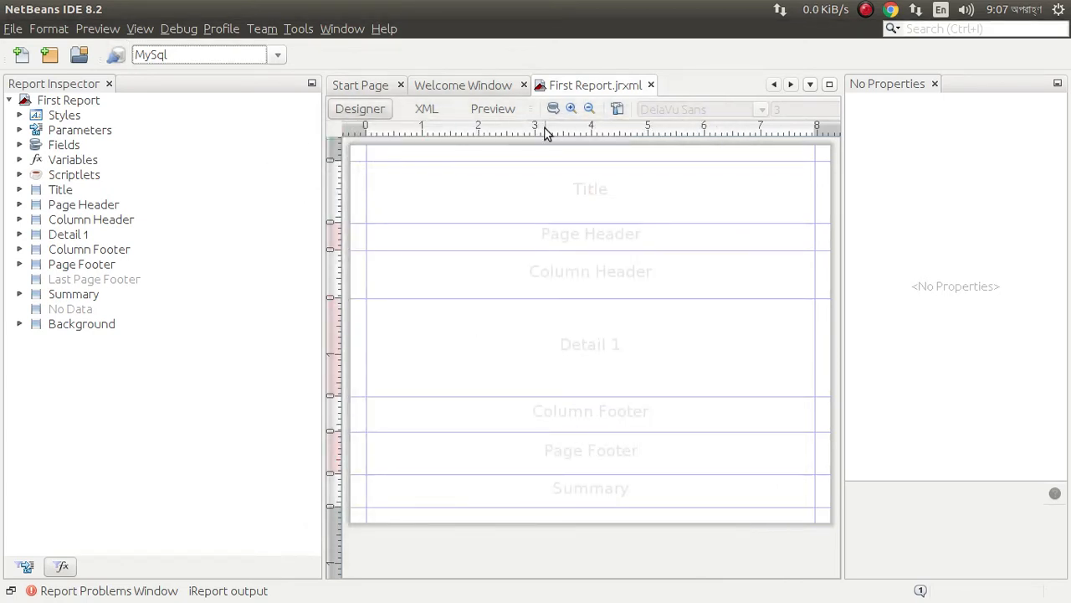
mouse_move(316, 247)
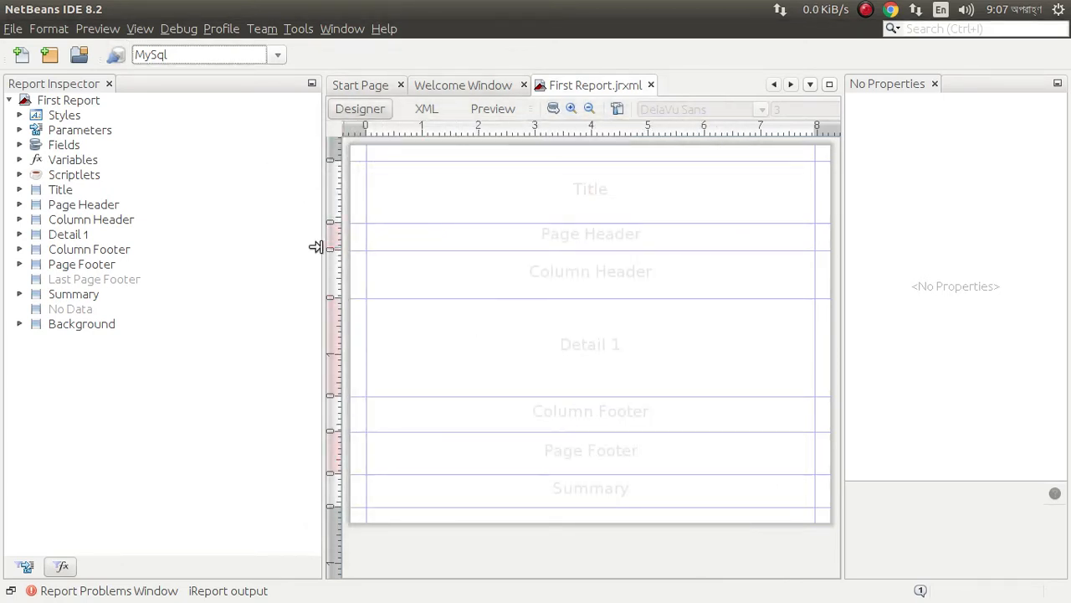
mouse_move(207, 237)
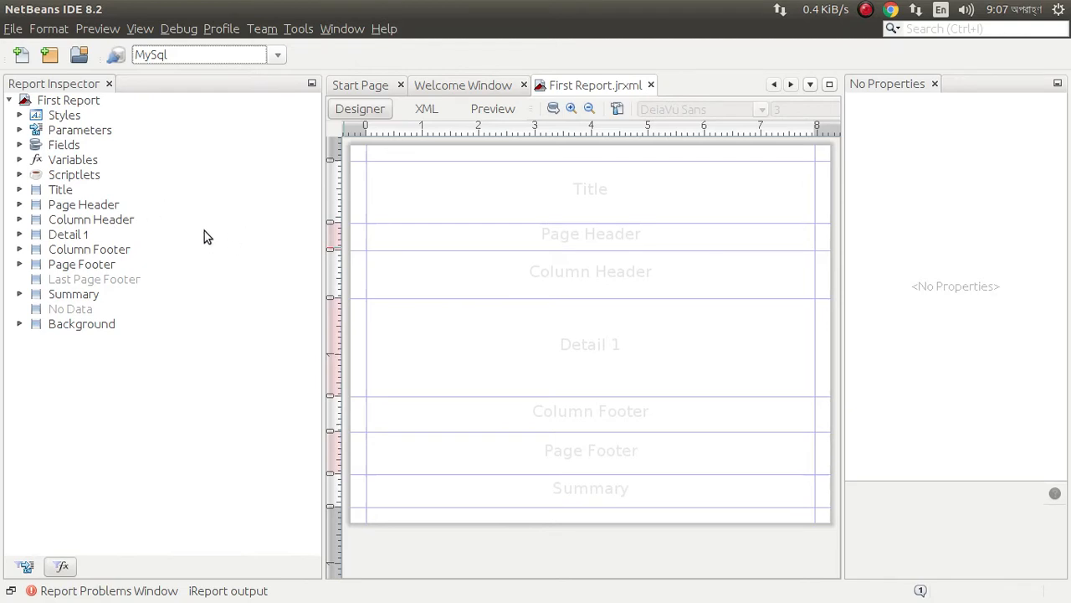
mouse_move(278, 214)
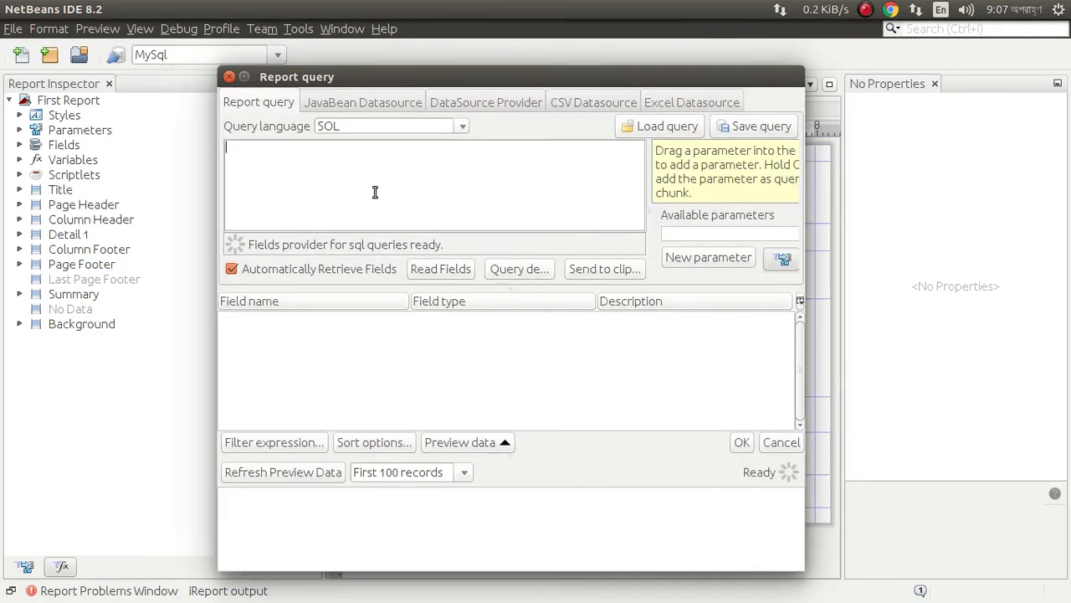
Step: Enter the query 'select * from division' and preview its seven records
type("select * f")
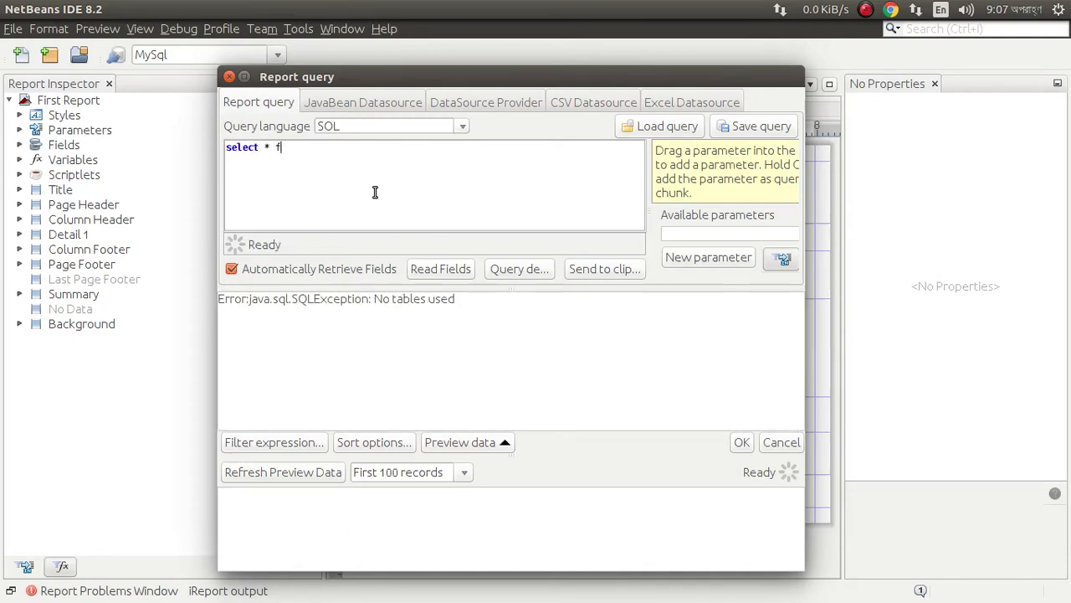
type("rom")
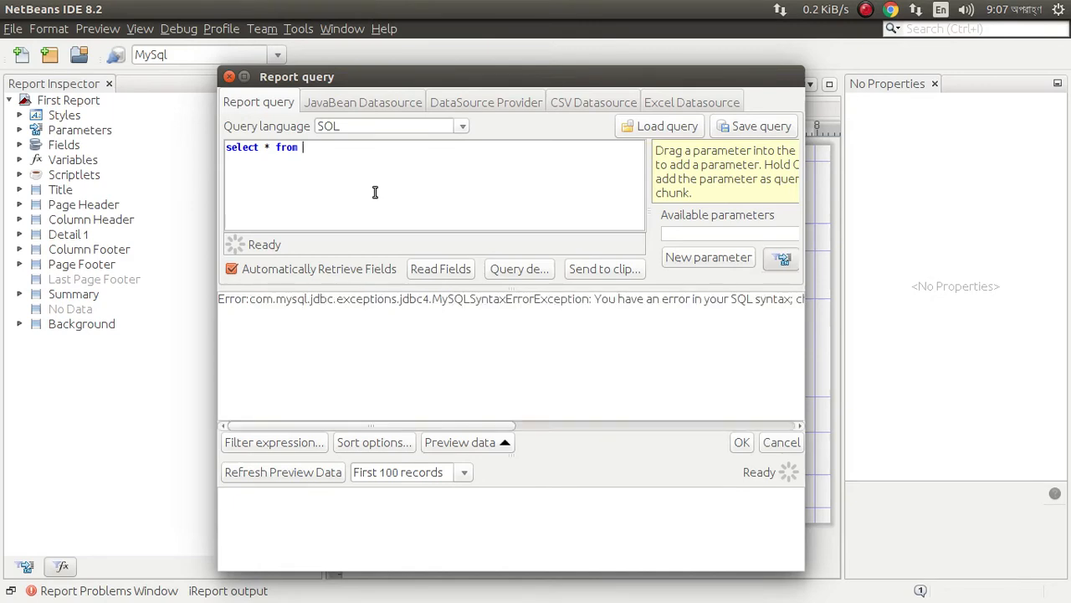
type("division")
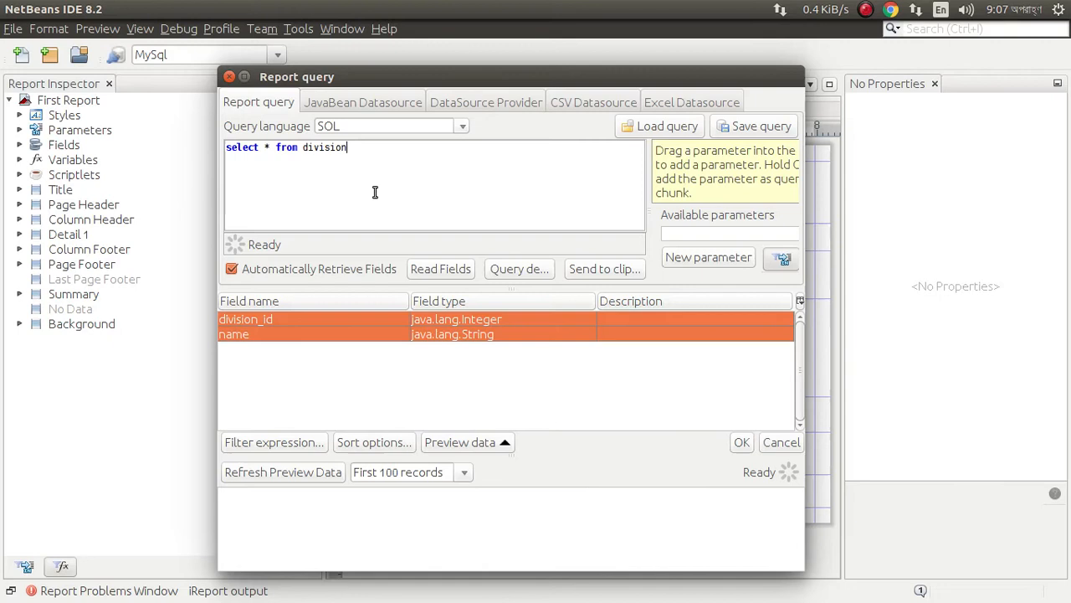
mouse_move(315, 285)
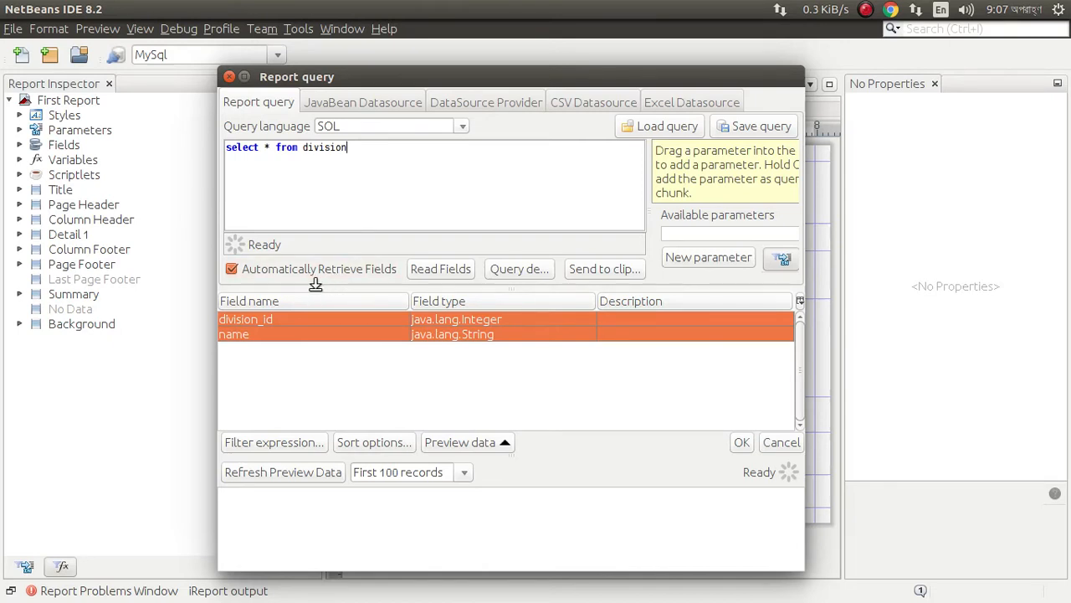
mouse_move(370, 266)
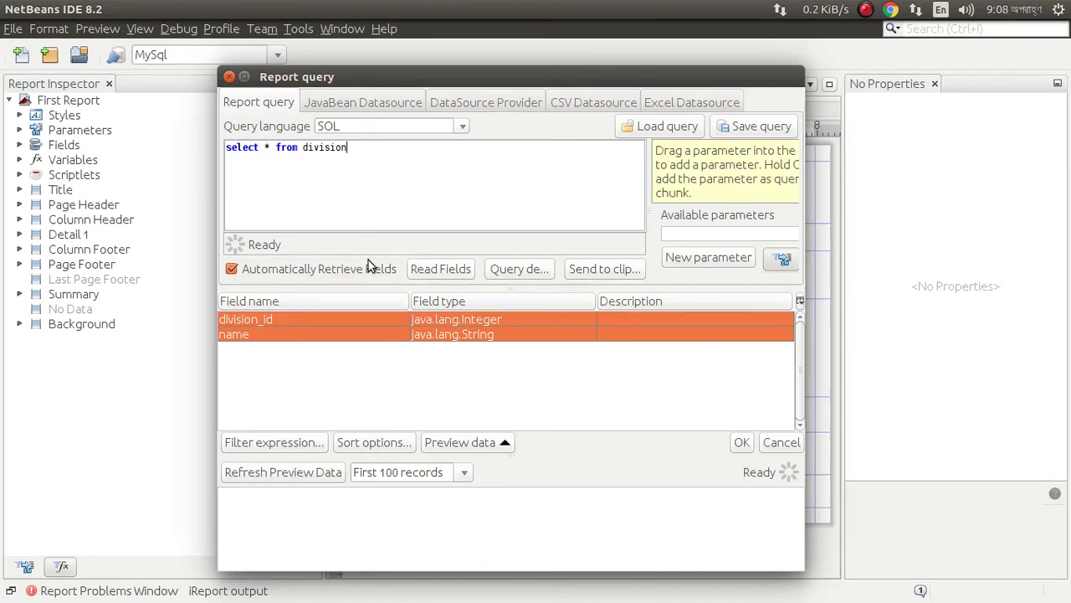
left_click(283, 471)
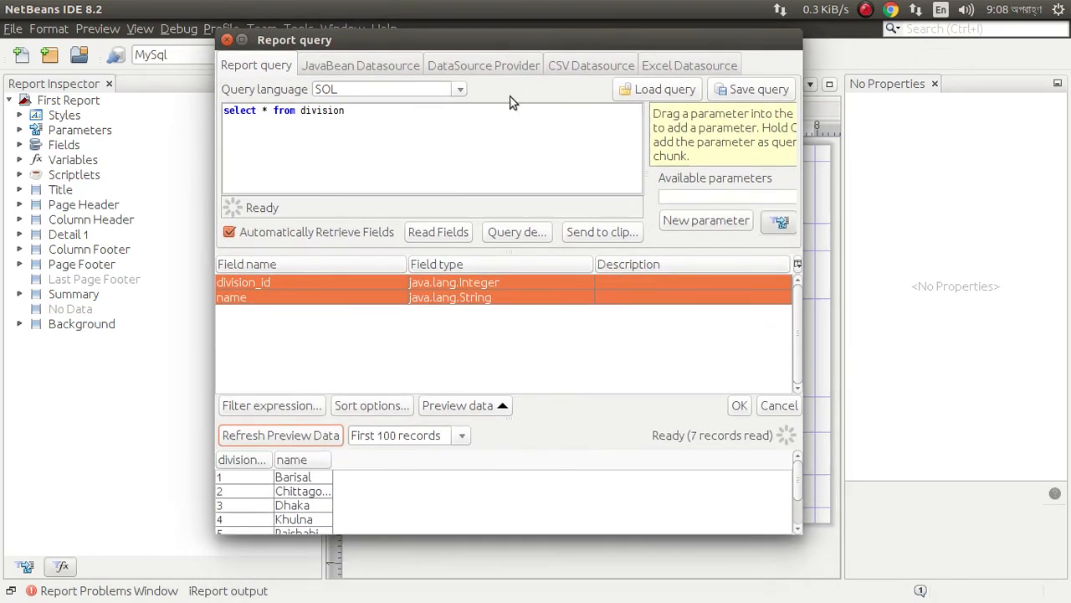
scroll("down", 3)
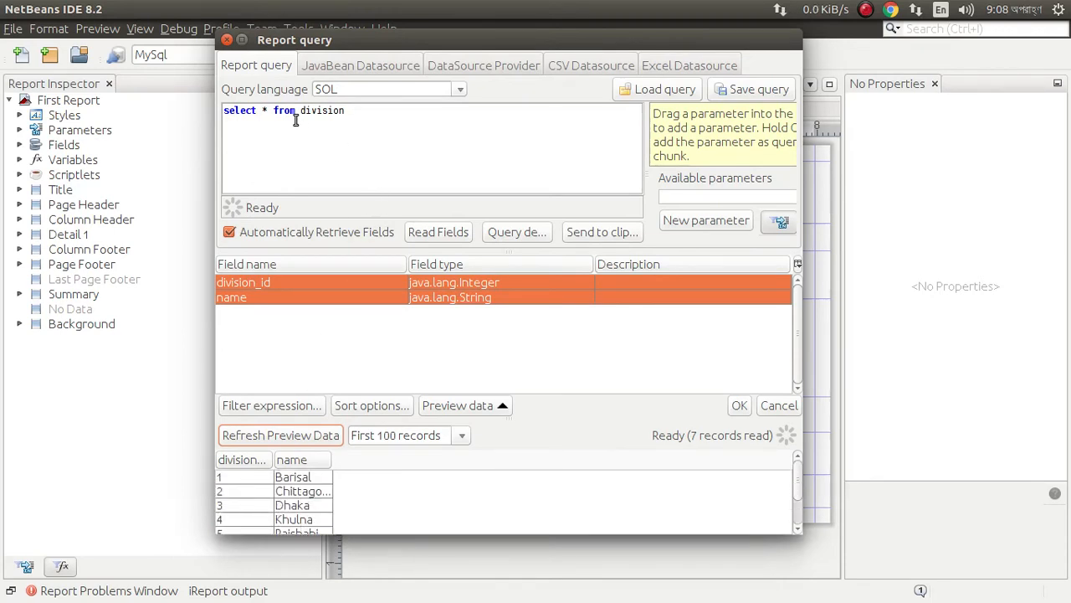
Step: Change the query table from division to district and preview its 64 records
double_click(322, 109)
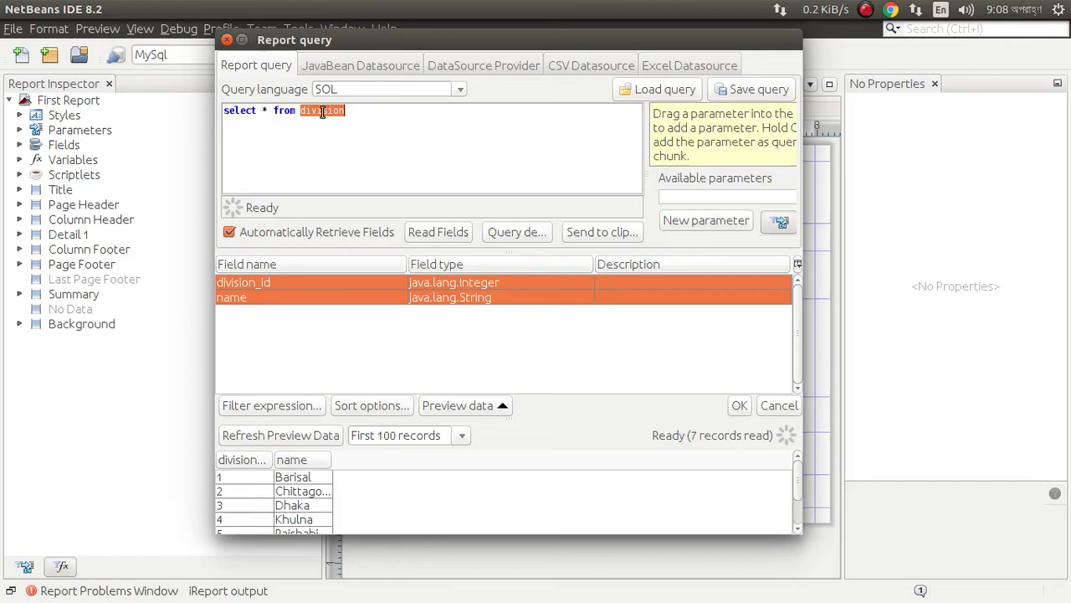
type("district")
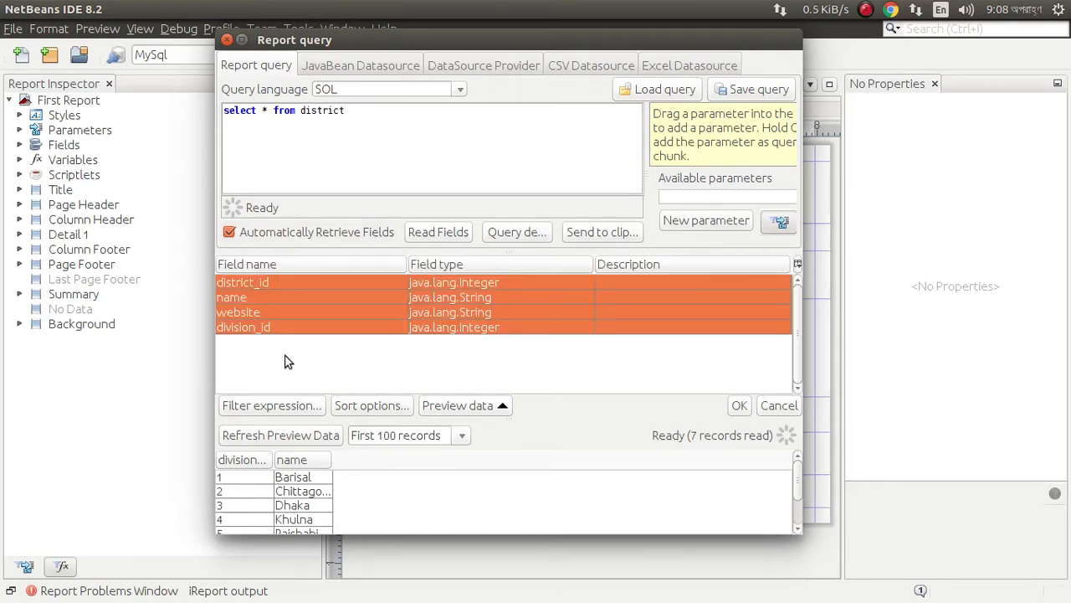
left_click(280, 434)
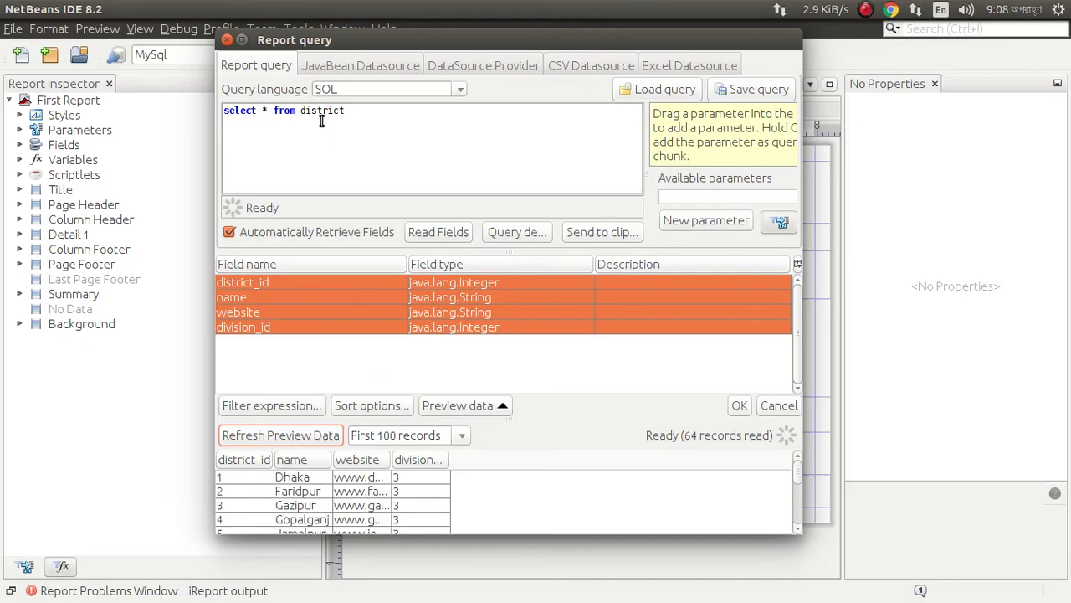
left_click(738, 405)
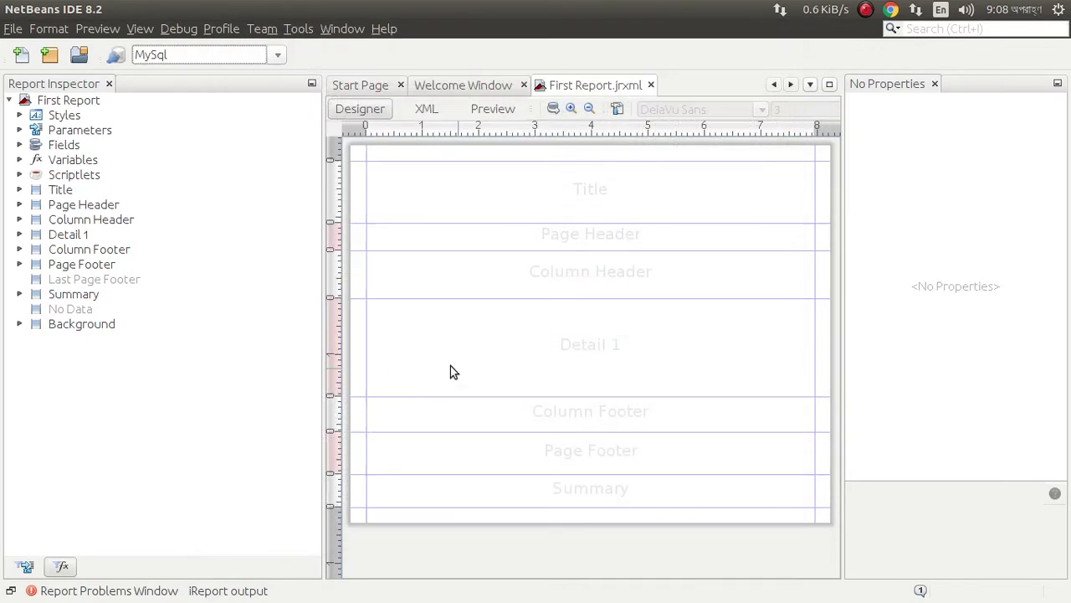
mouse_move(117, 203)
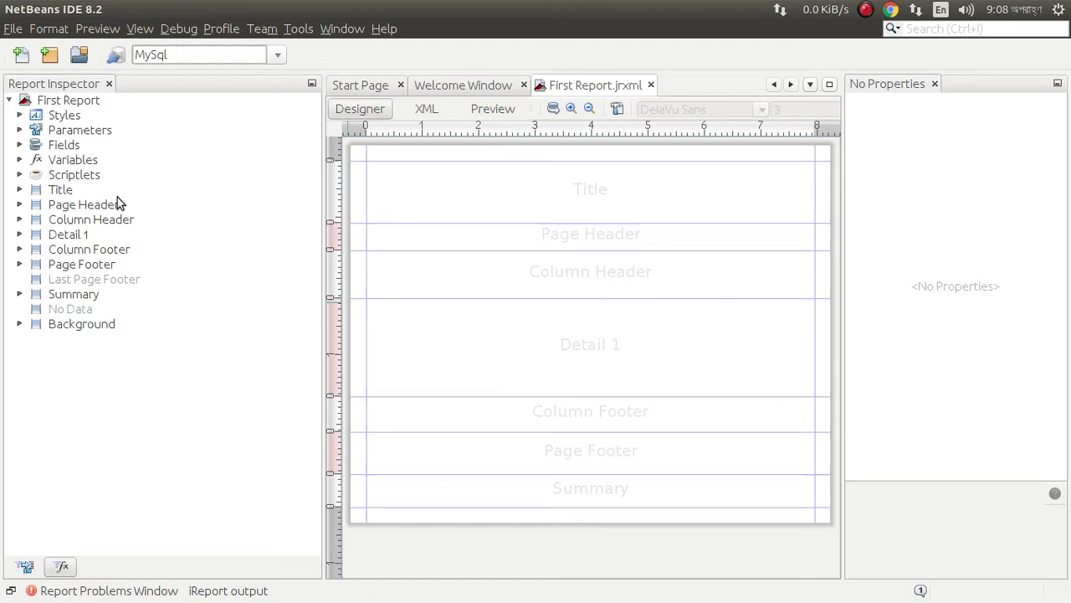
mouse_move(141, 184)
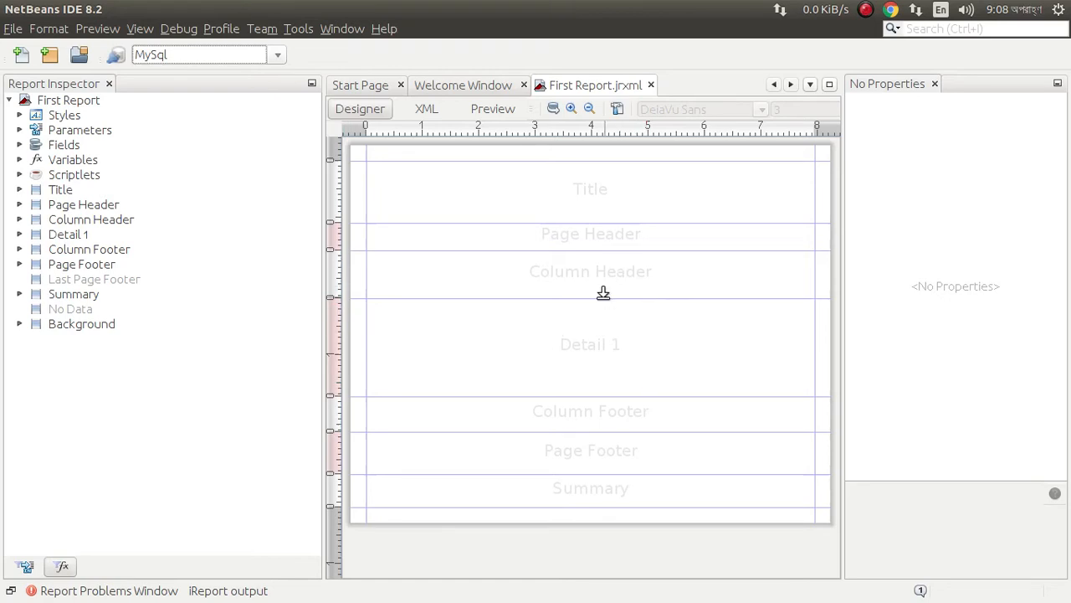
mouse_move(525, 316)
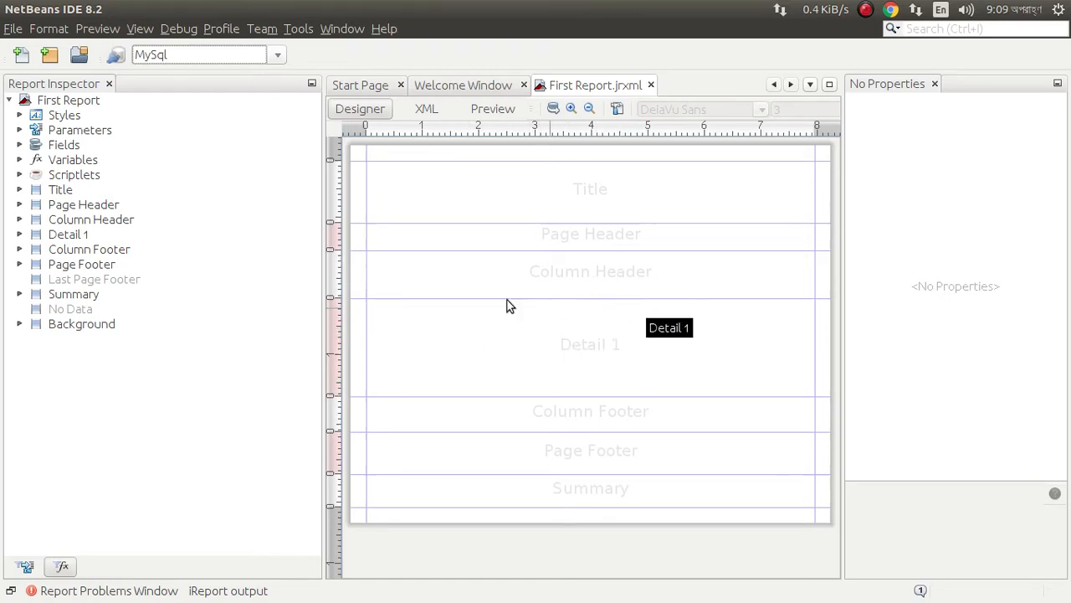
mouse_move(580, 329)
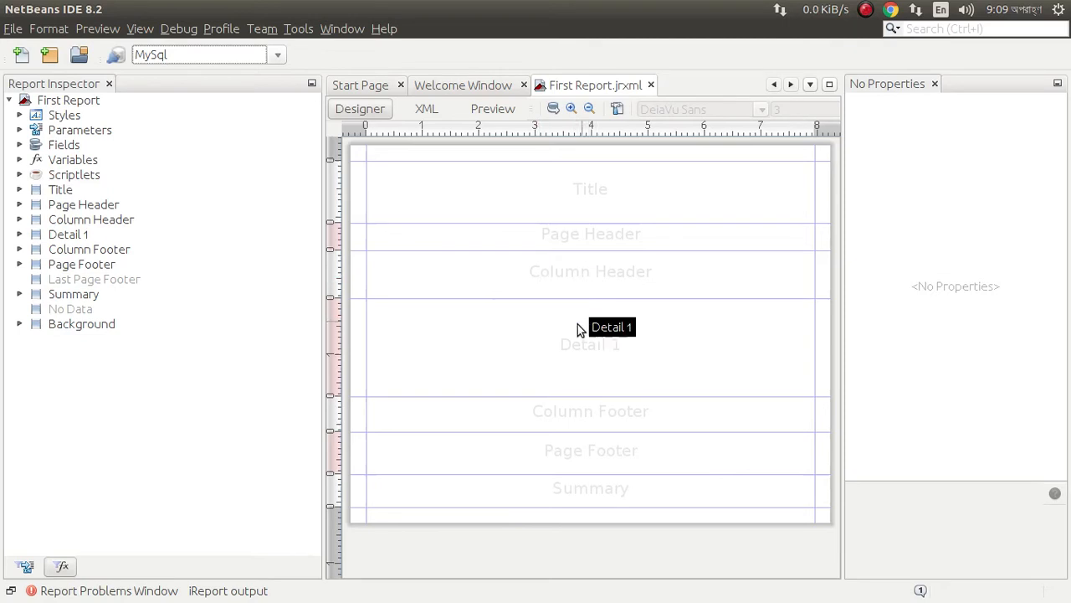
Step: Inspect the report bands and delete the Column Footer and Page Footer bands
left_click(92, 219)
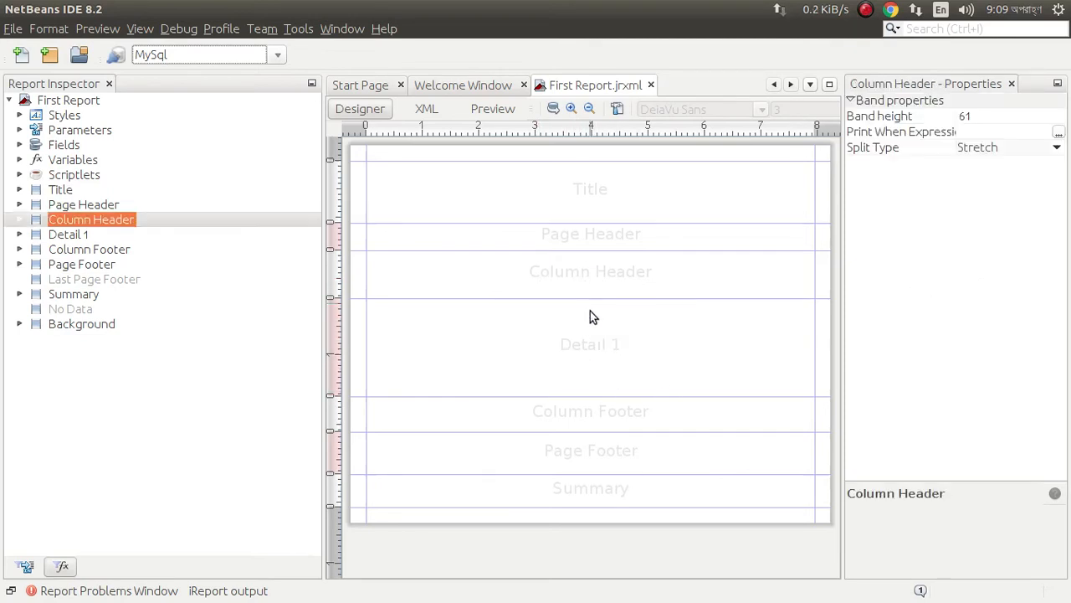
left_click(67, 235)
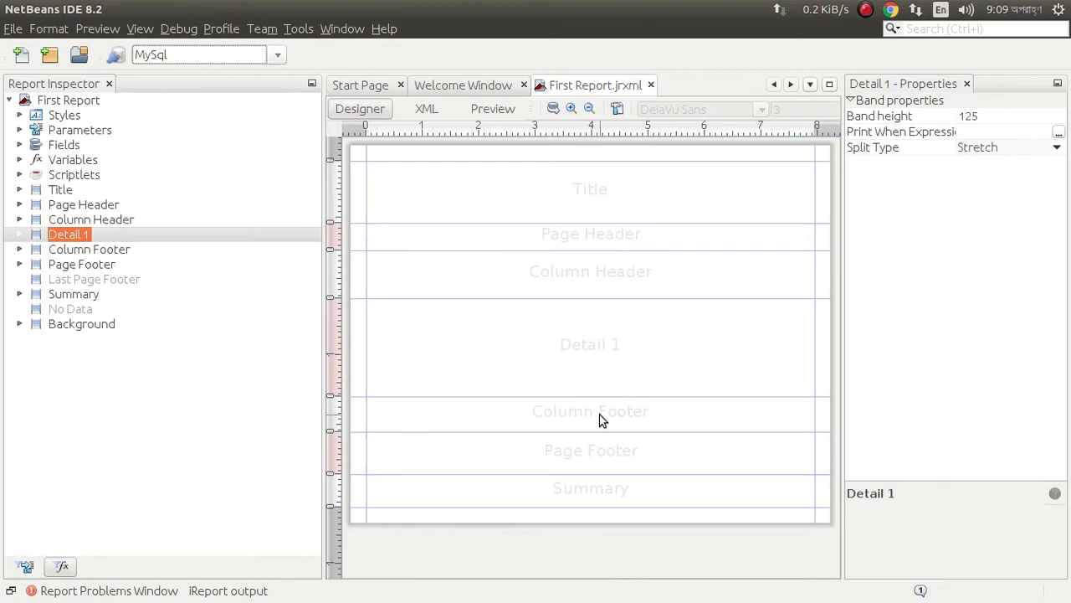
left_click(88, 249)
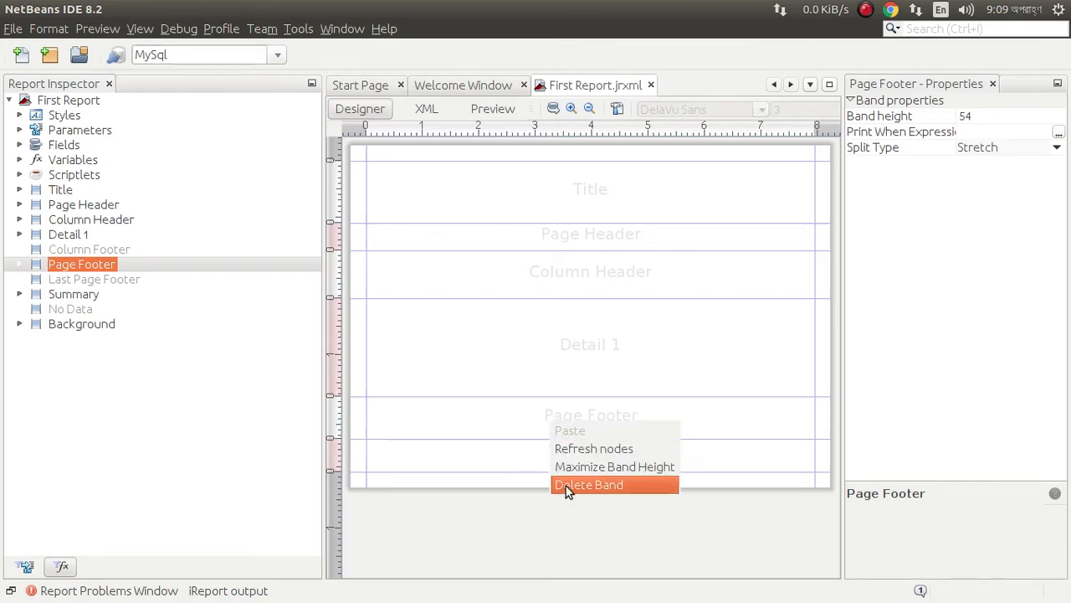
left_click(588, 484)
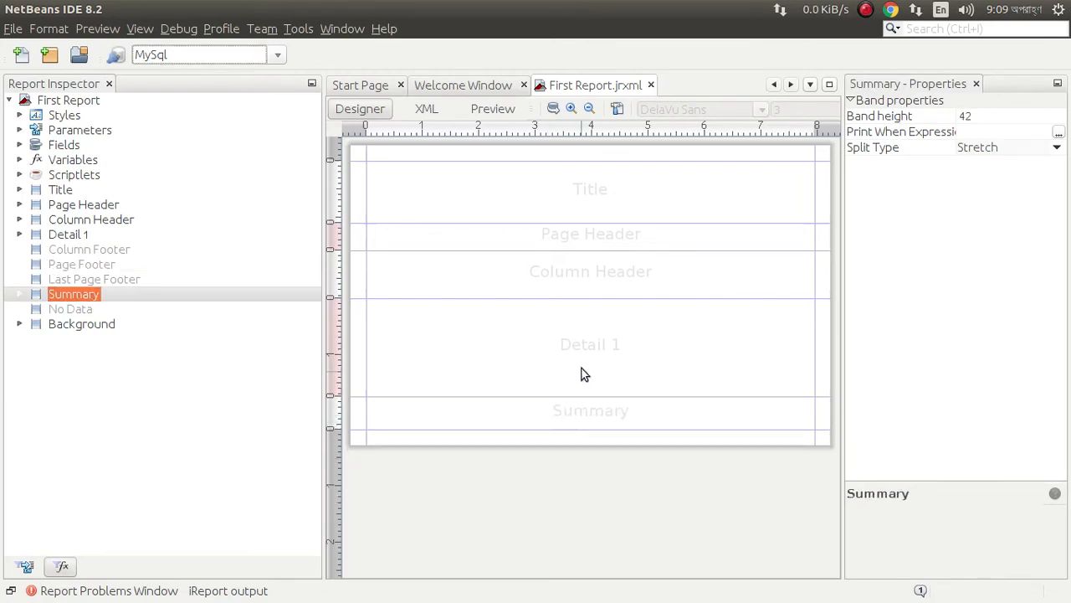
left_click(91, 219)
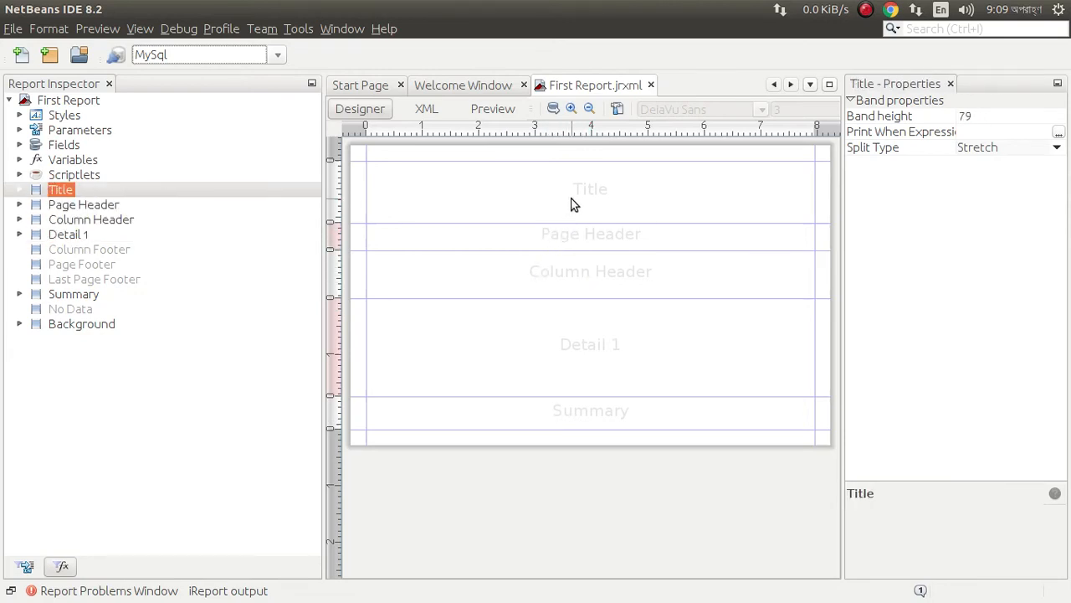
mouse_move(443, 213)
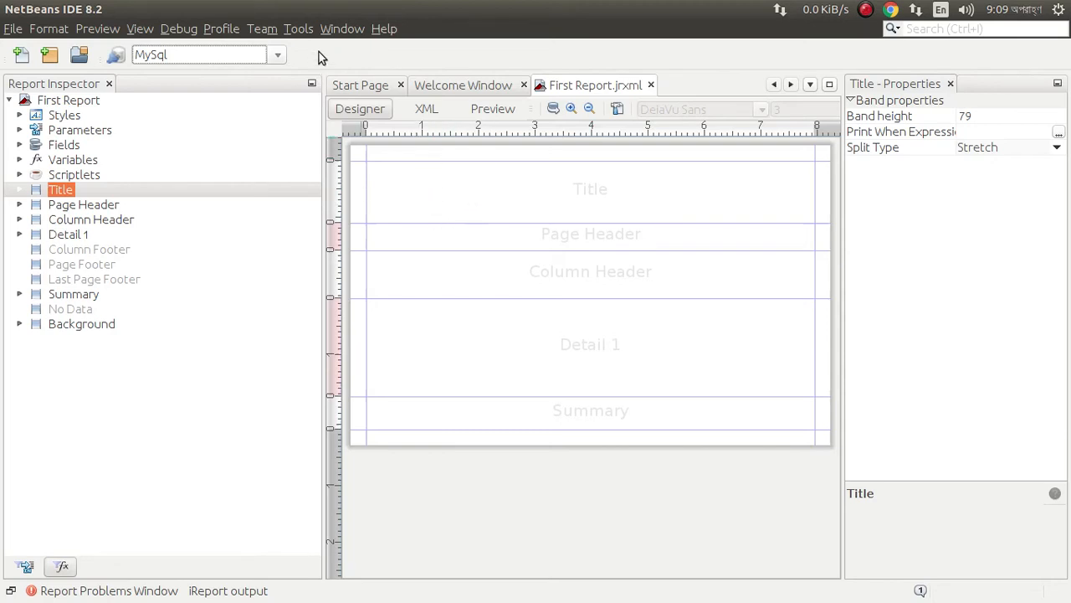
mouse_move(342, 28)
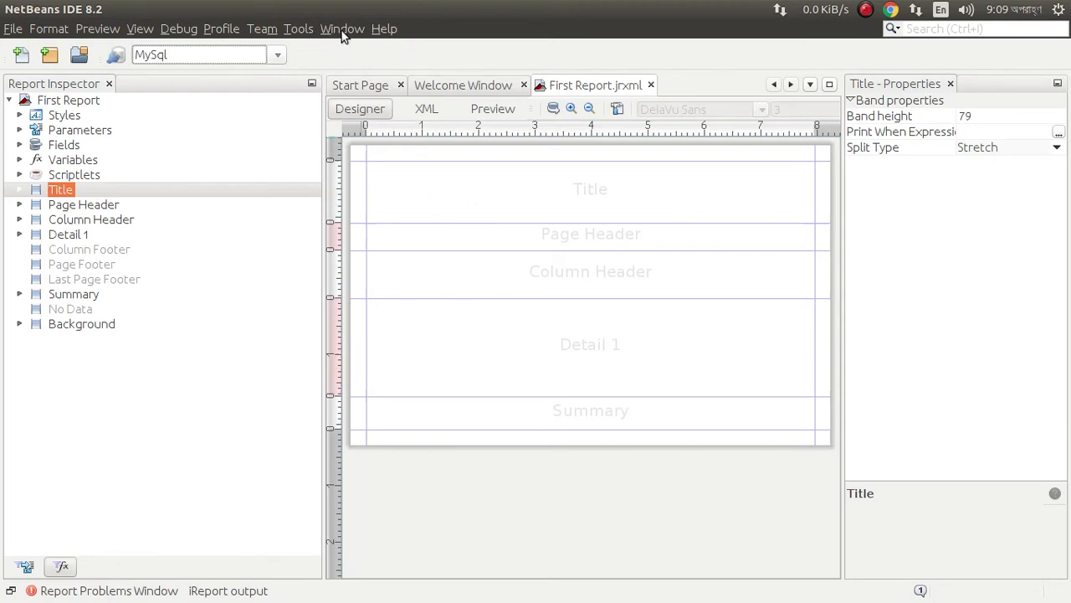
Step: Show the Palette panel from Window > IDE Tools
left_click(342, 28)
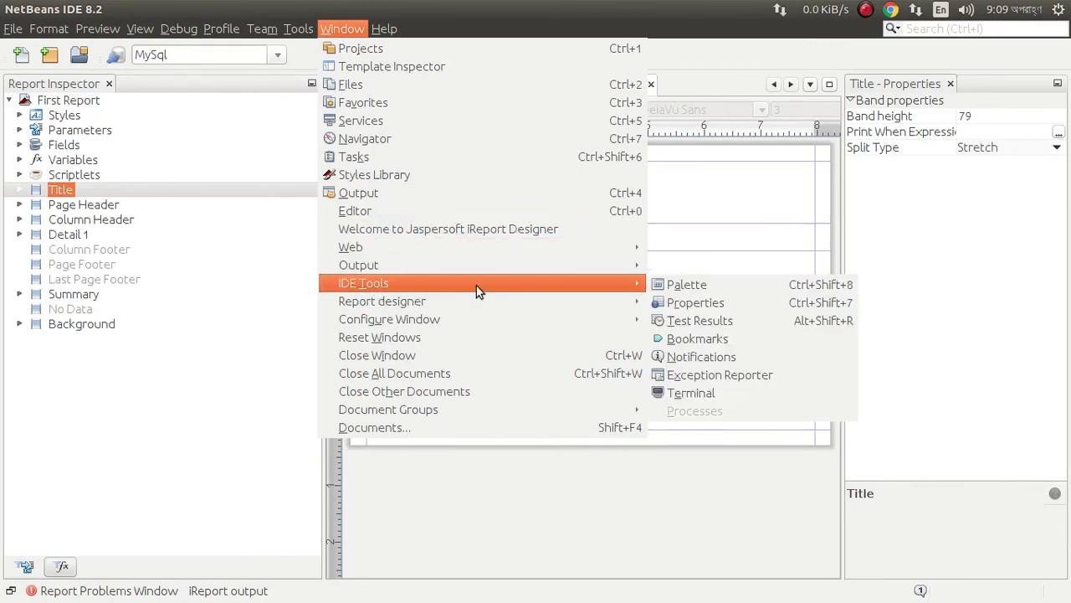
left_click(686, 284)
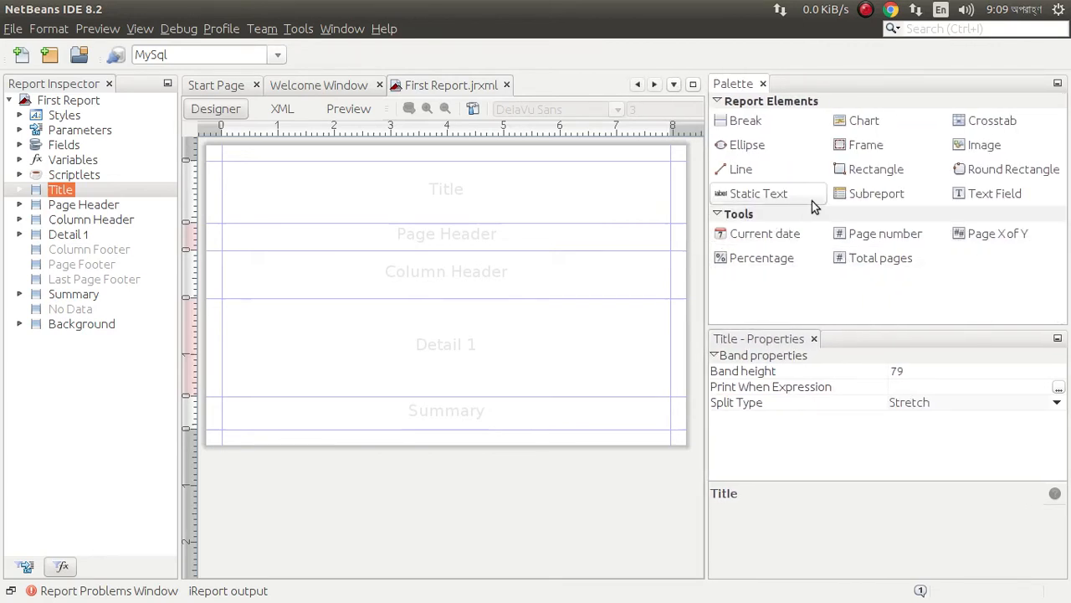
mouse_move(759, 200)
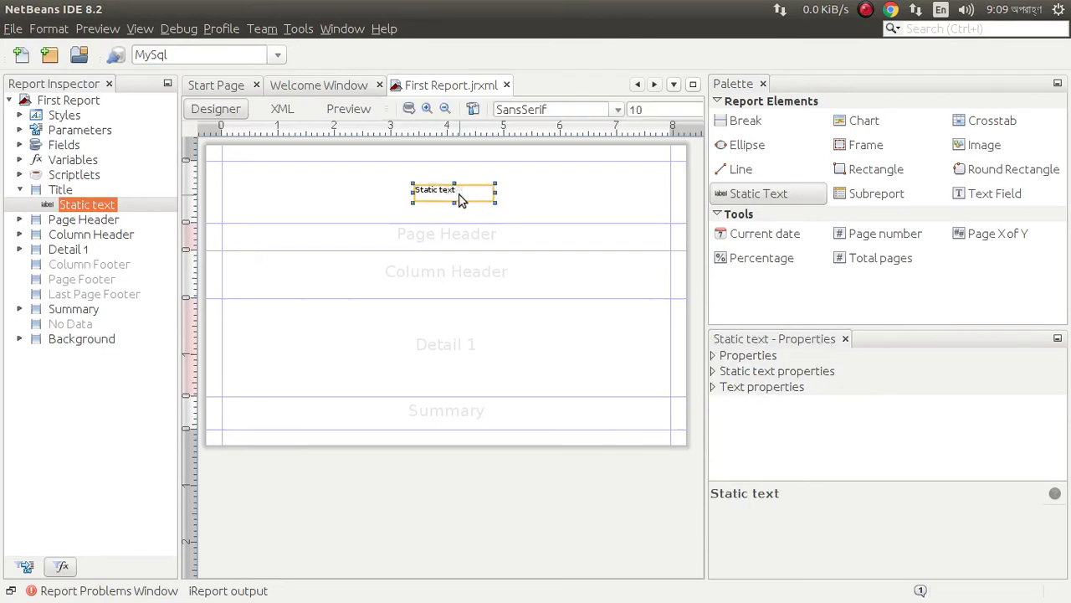
Step: Set the Title static text to 'This is First Report' and shorten the Title band
double_click(453, 190)
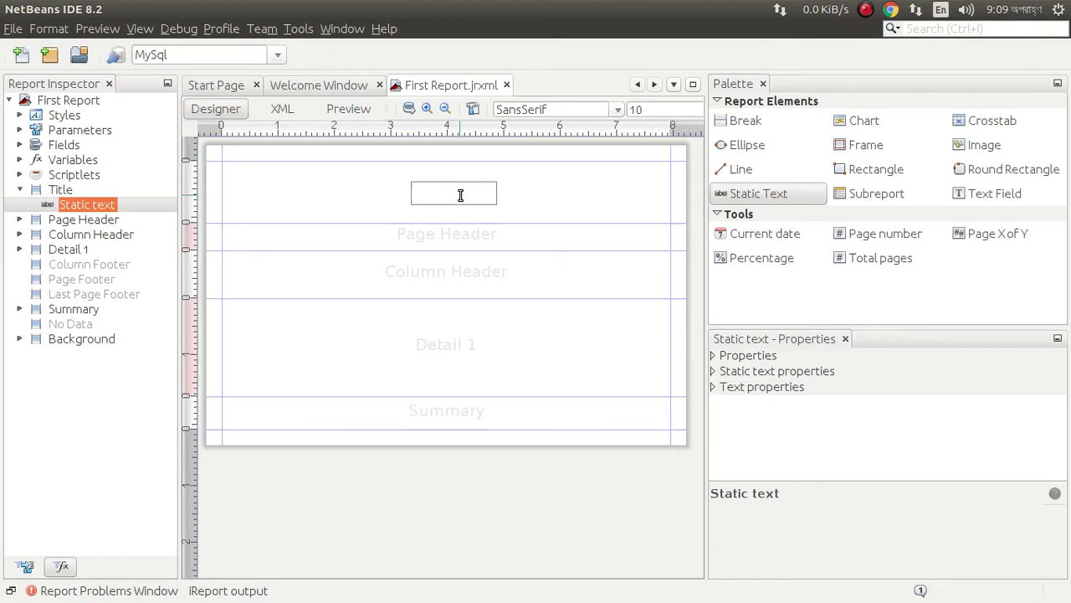
type("This is")
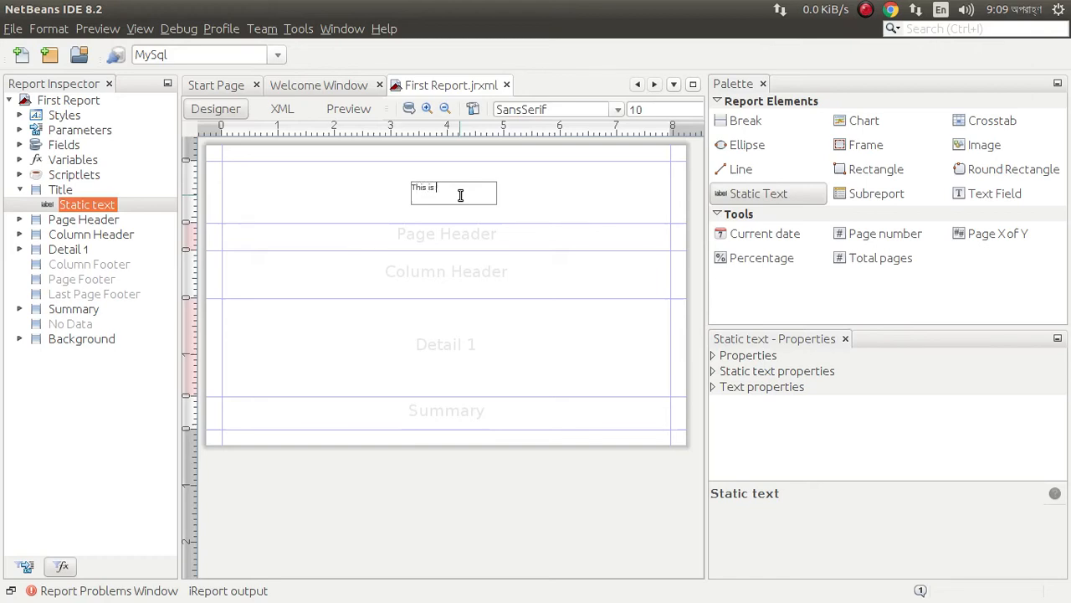
type("First Report")
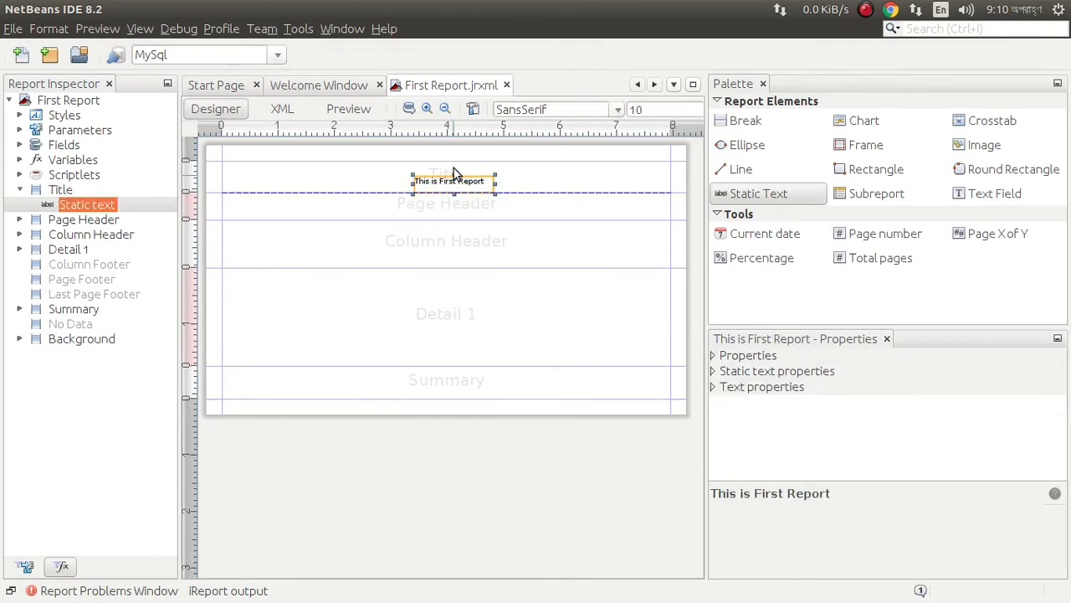
left_click_drag(452, 180, 452, 164)
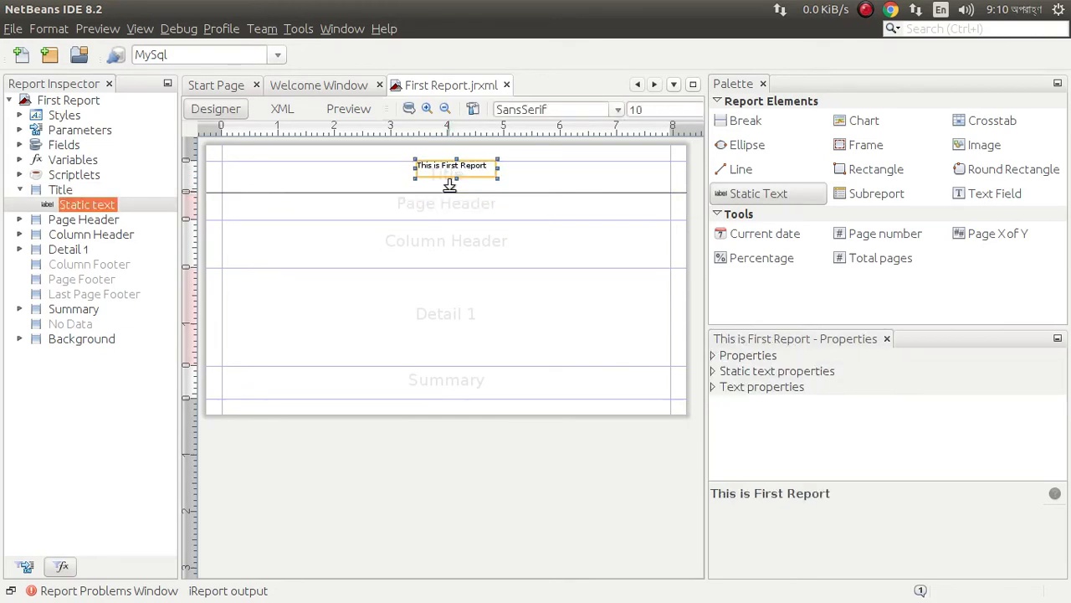
left_click(68, 100)
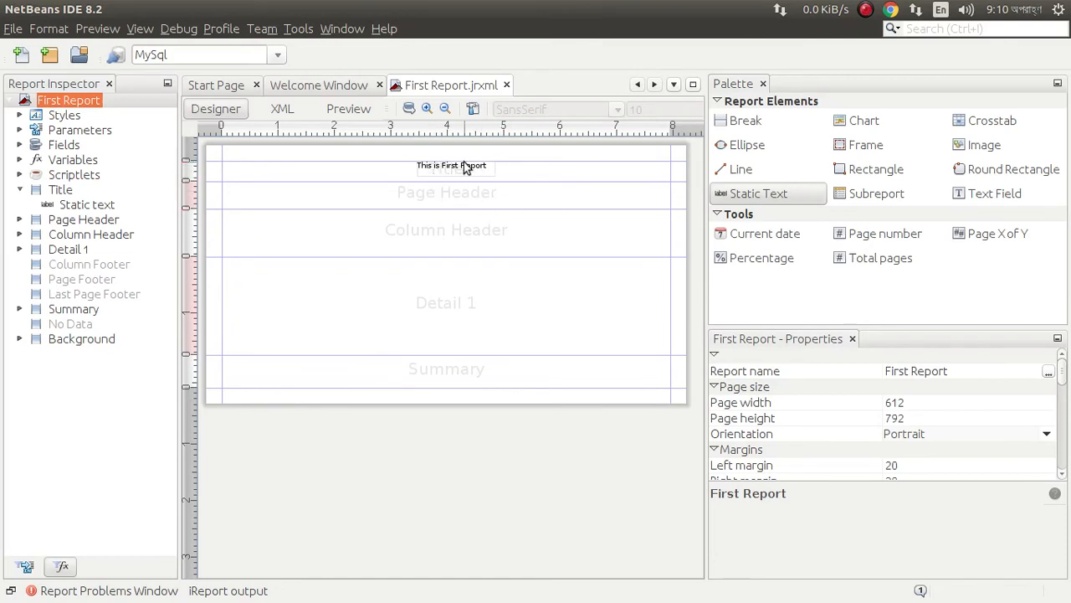
left_click(452, 164)
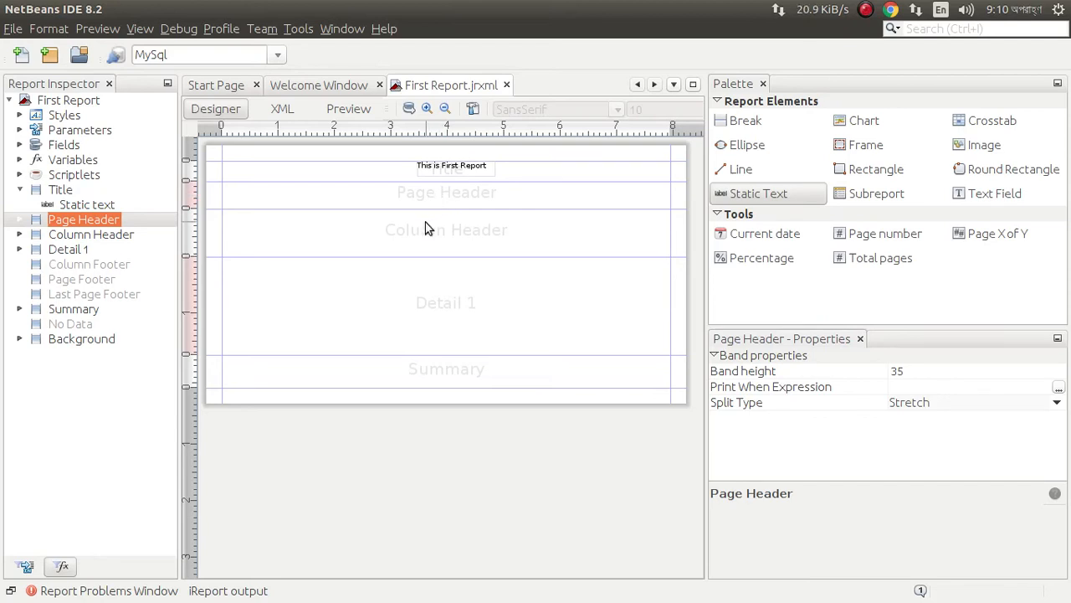
left_click(90, 233)
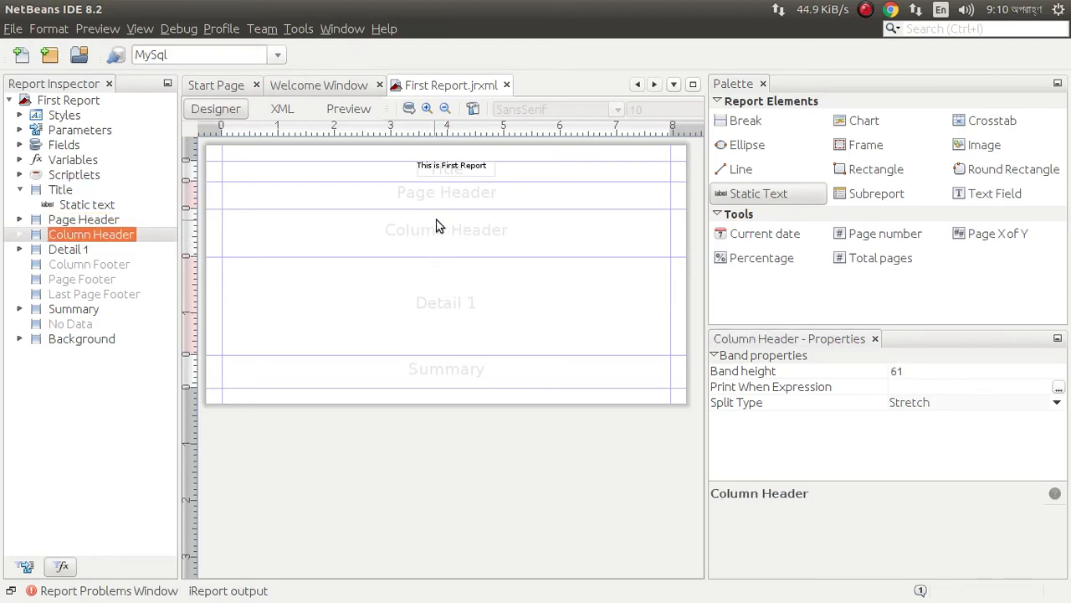
mouse_move(454, 237)
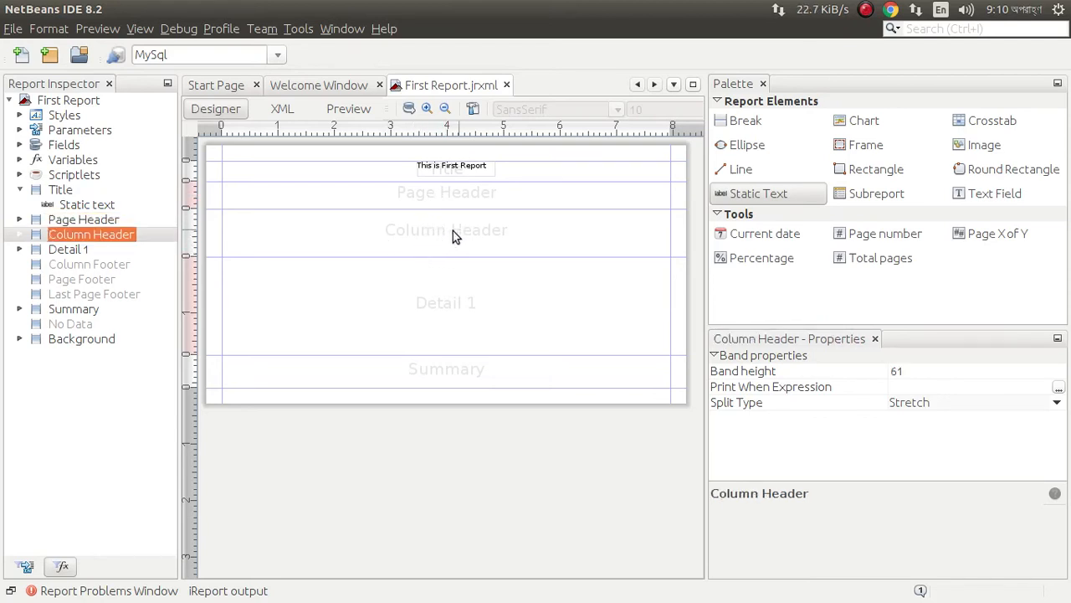
mouse_move(669, 206)
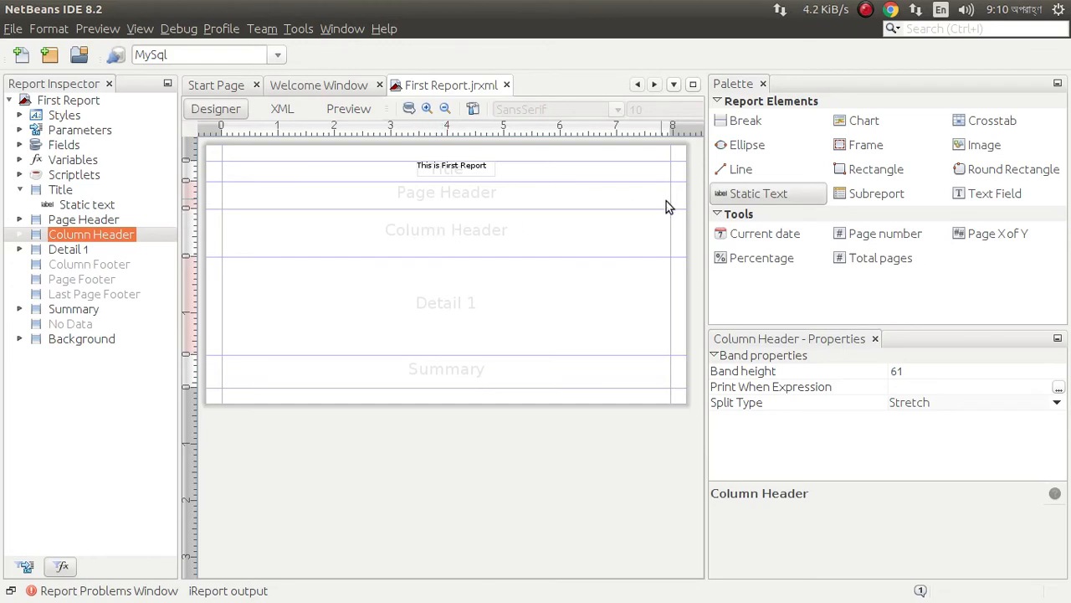
mouse_move(346, 243)
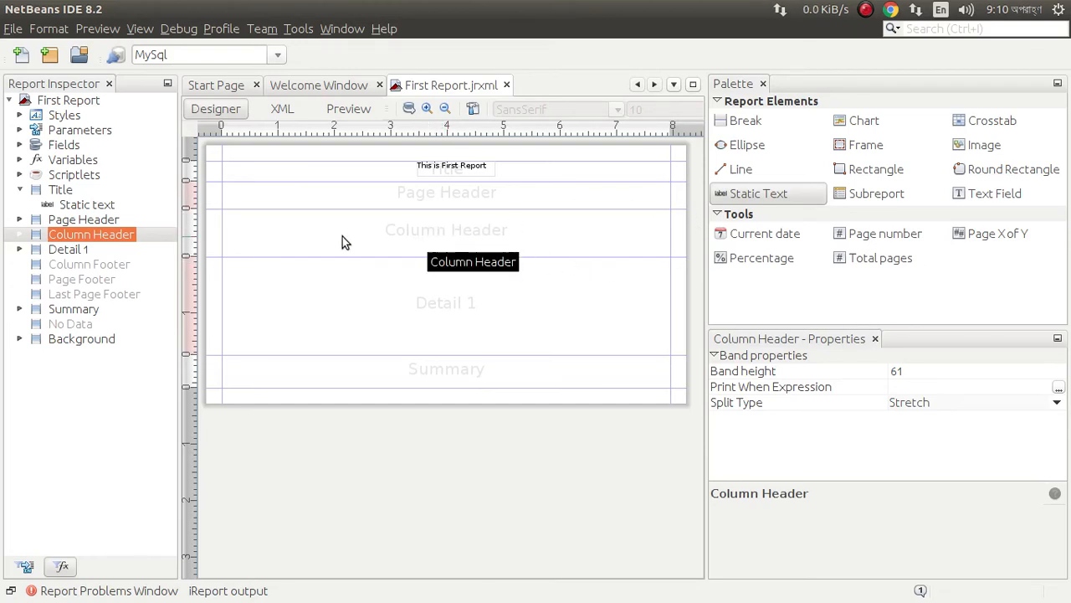
mouse_move(20, 150)
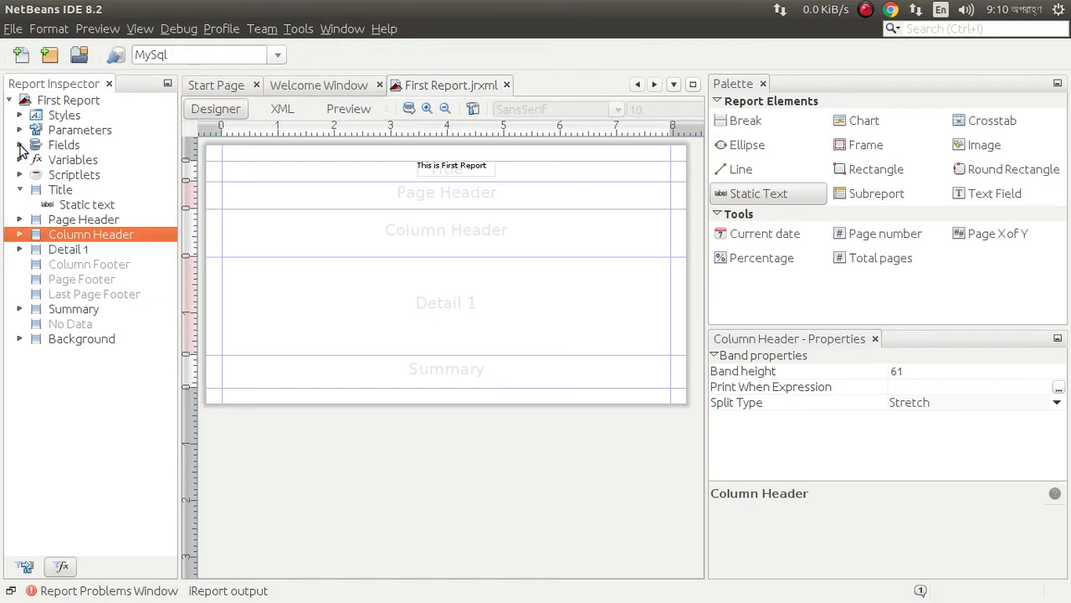
Step: Drop the district_id field into Detail 1 and position its heading above it in Column Header
left_click(19, 145)
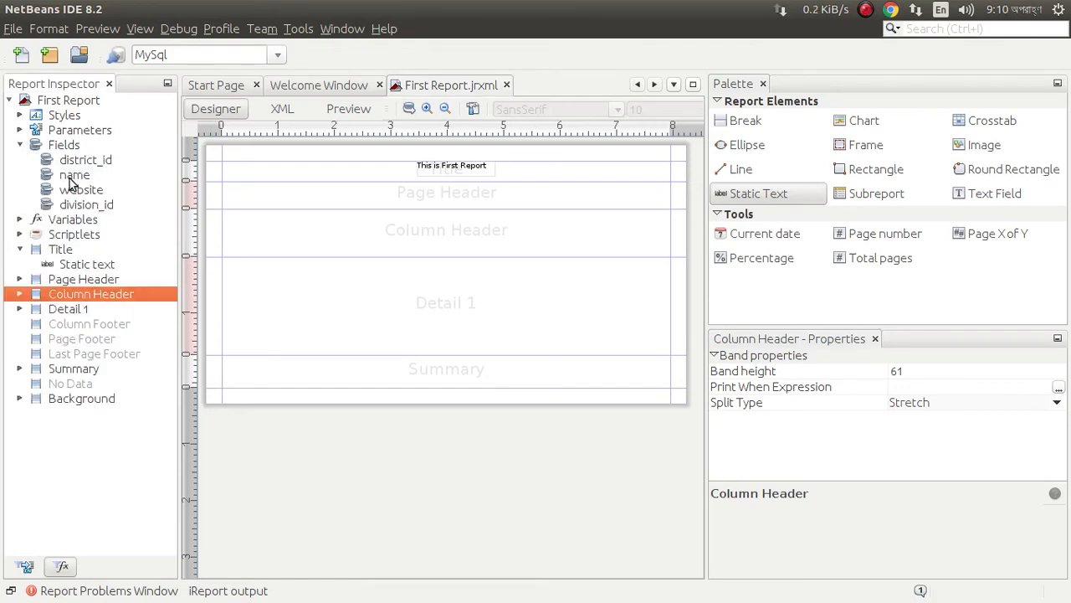
left_click(87, 160)
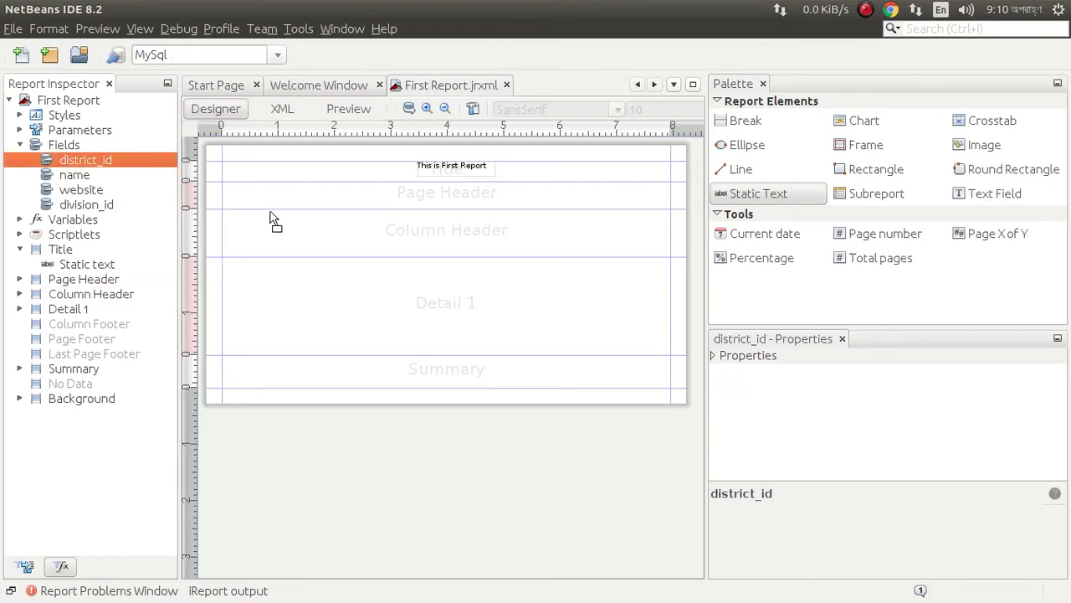
mouse_move(284, 279)
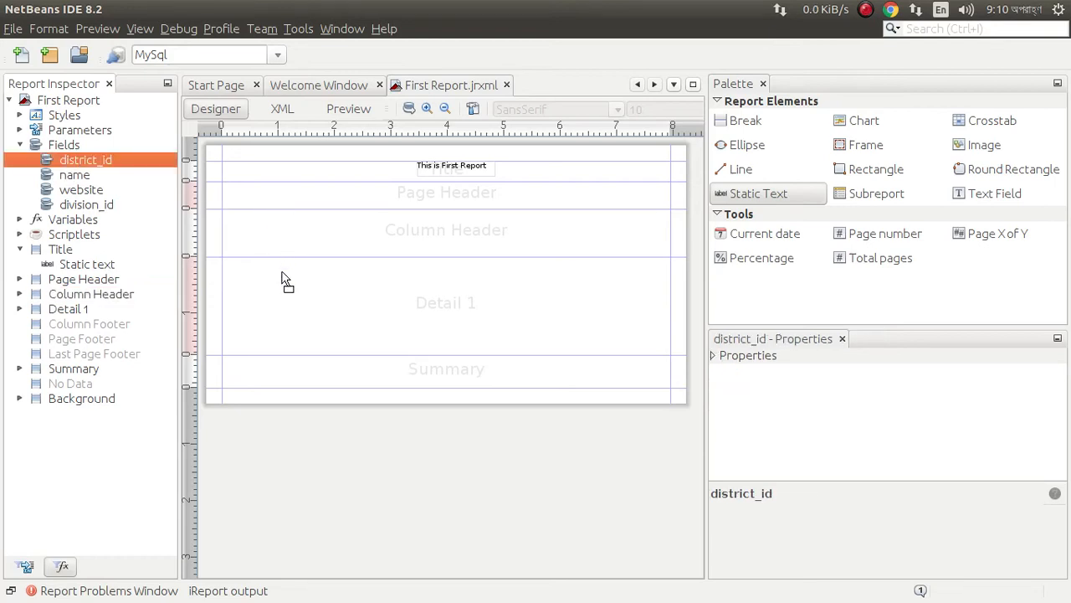
left_click_drag(86, 160, 318, 277)
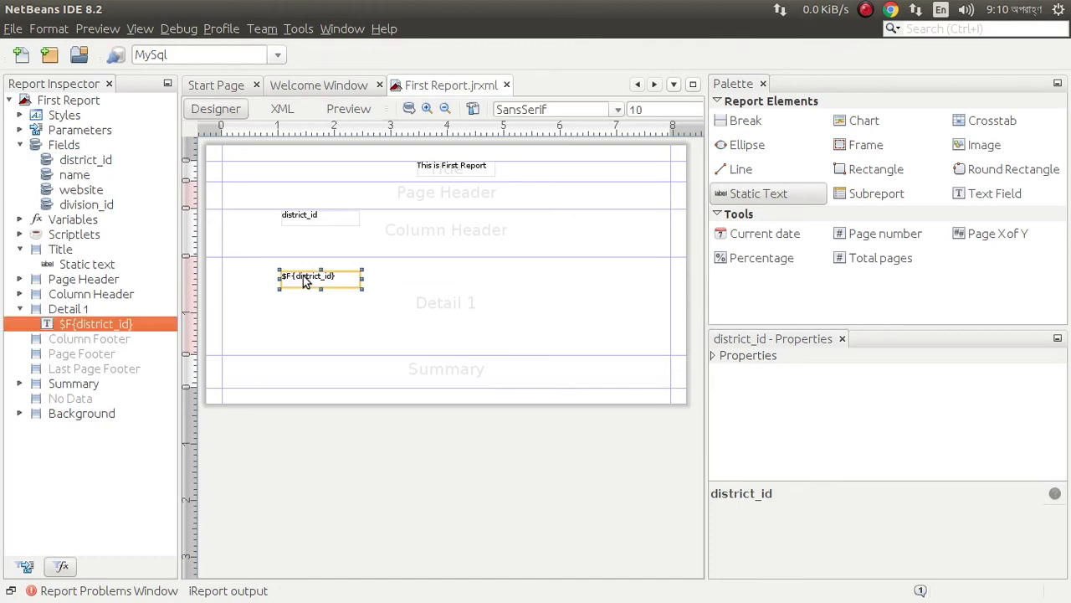
left_click_drag(321, 277, 262, 265)
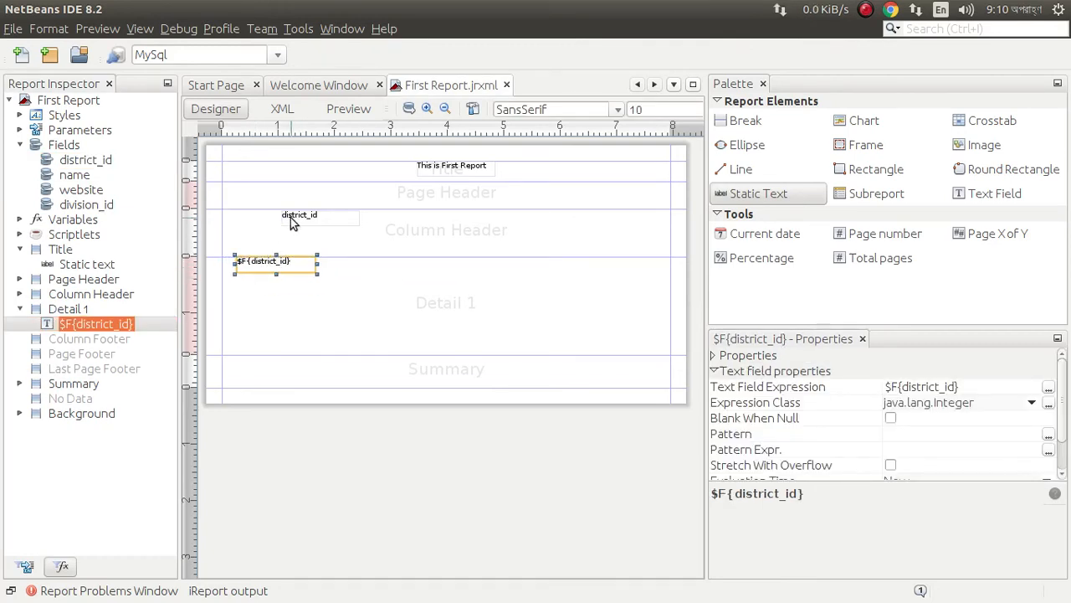
left_click(298, 214)
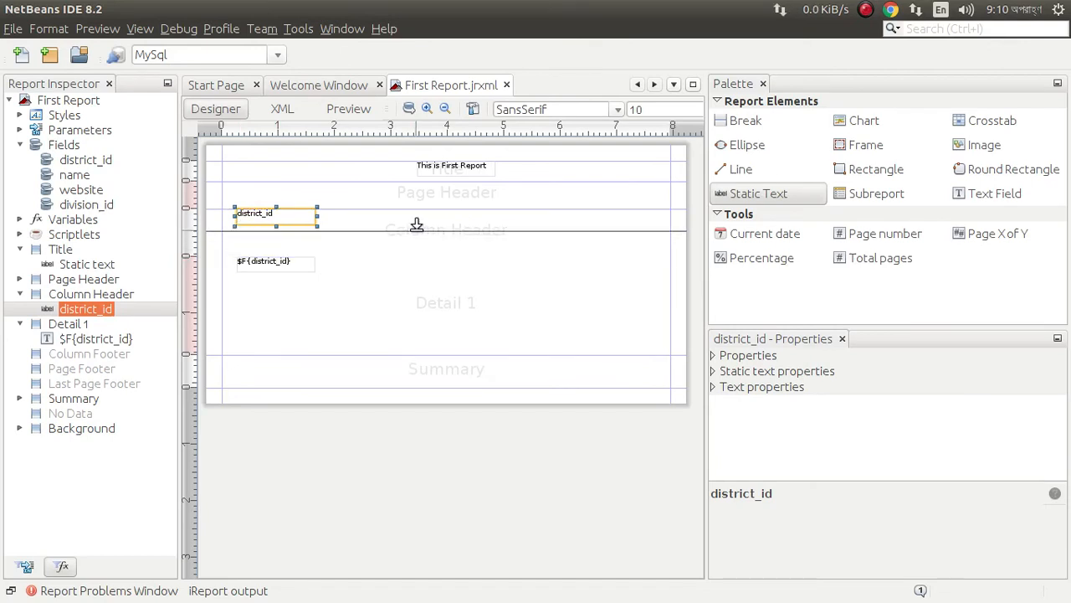
left_click(68, 100)
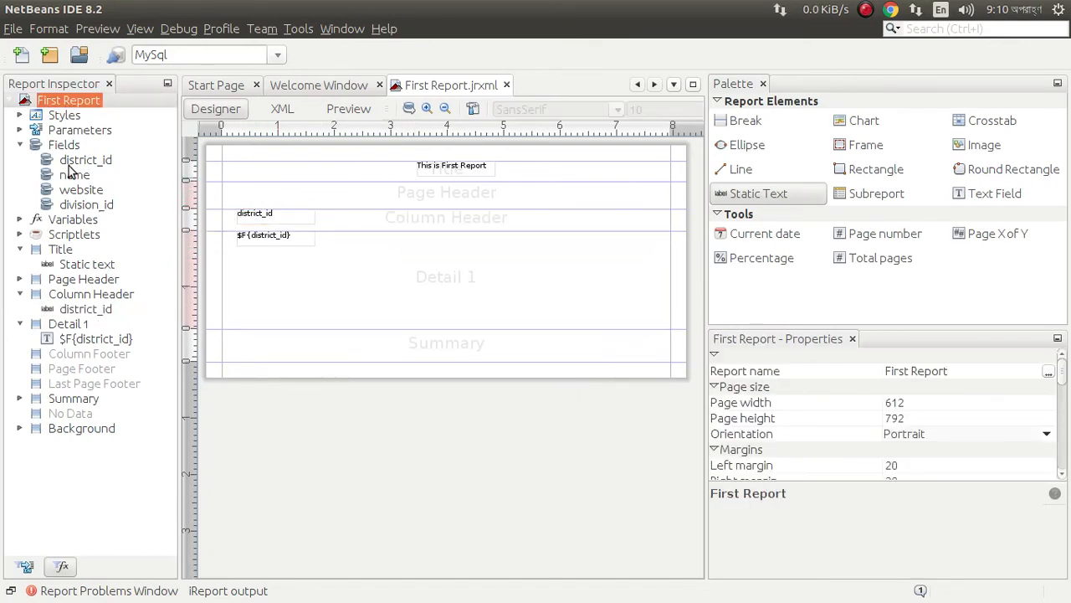
Step: Add the name and website fields to Detail 1, showing the field value
left_click(75, 174)
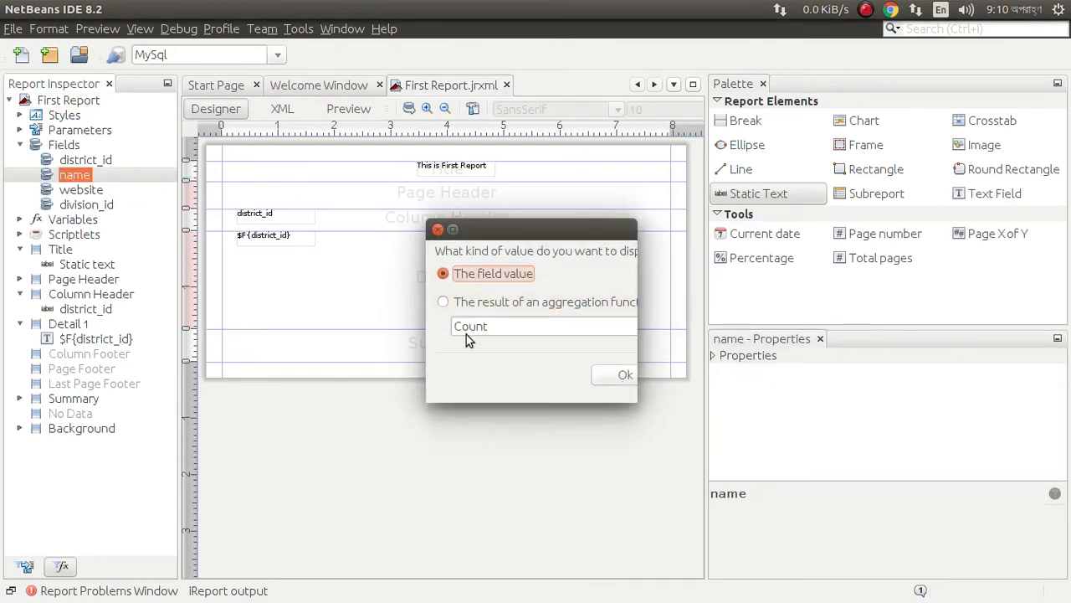
mouse_move(617, 360)
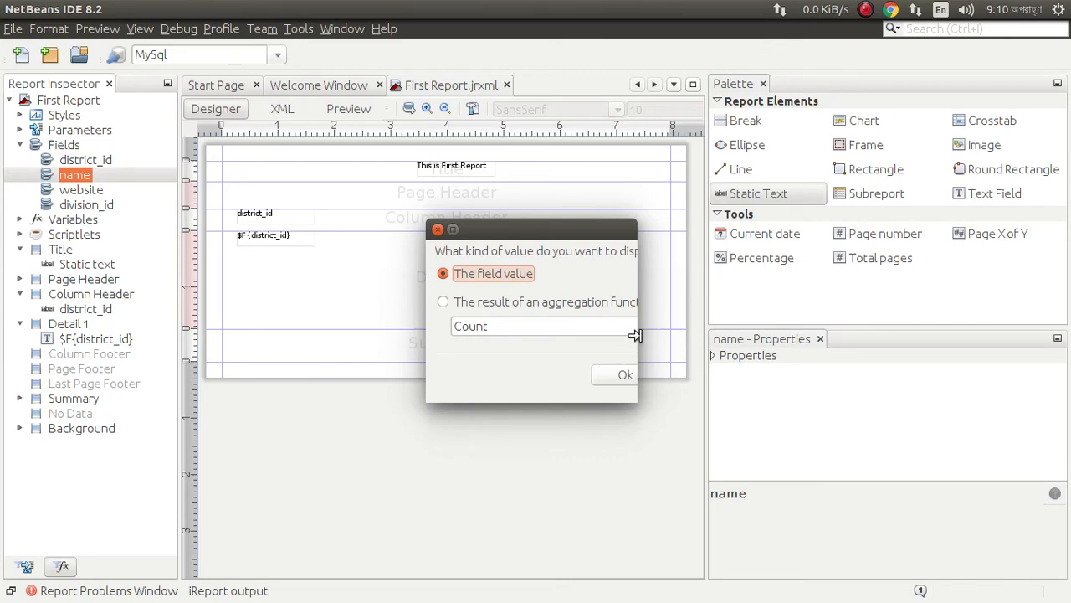
left_click(824, 327)
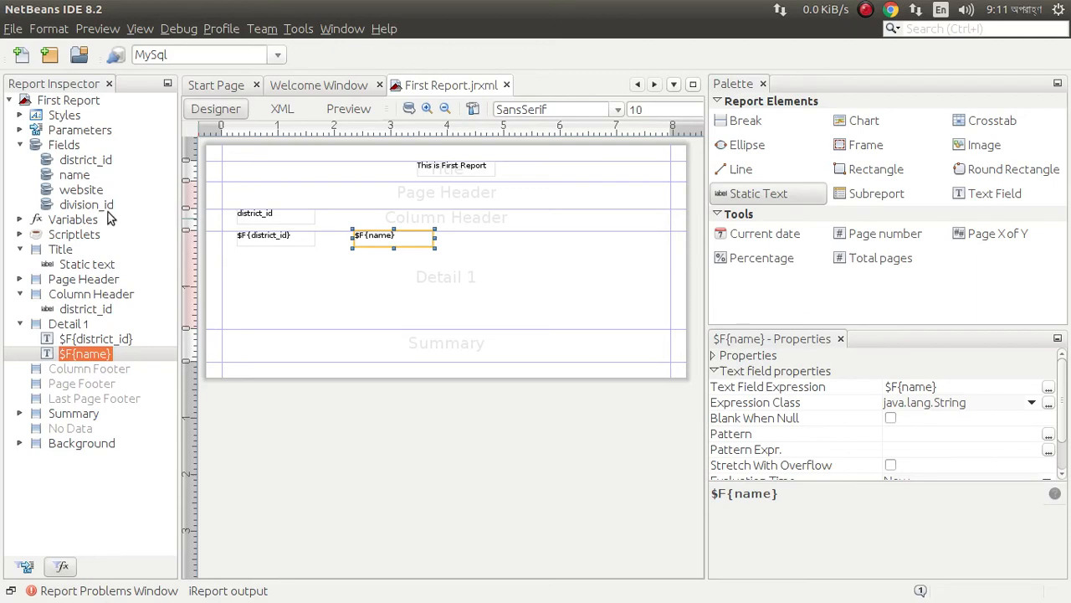
left_click(81, 189)
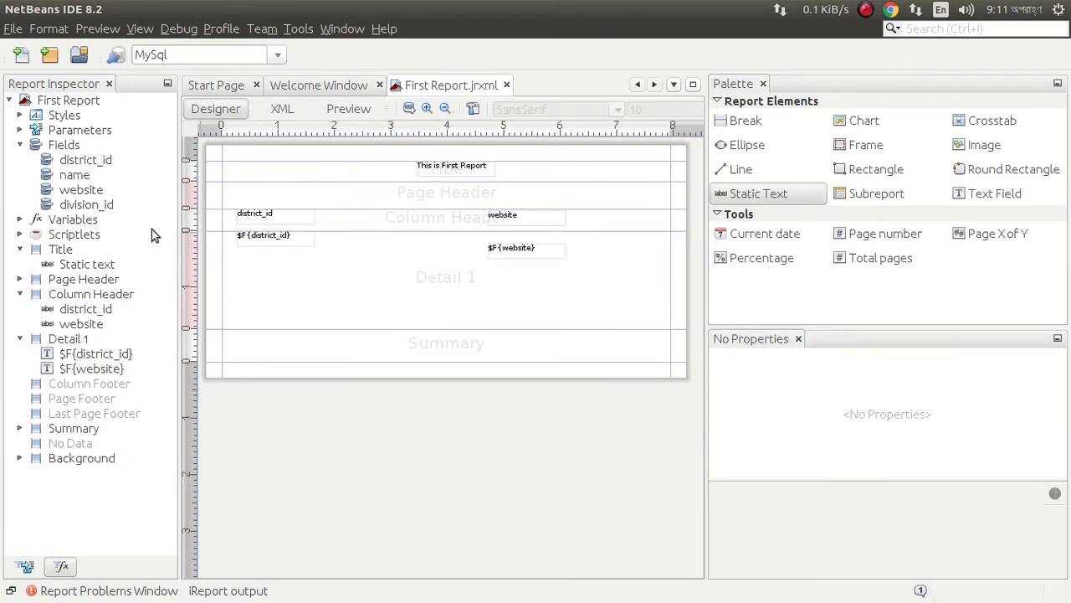
left_click(74, 174)
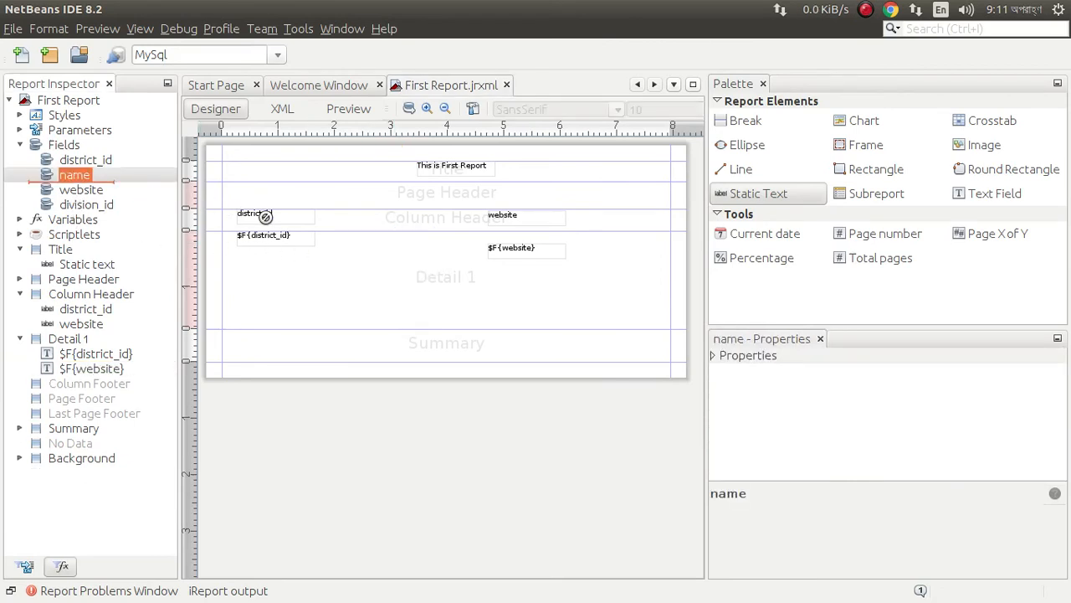
left_click_drag(74, 174, 398, 247)
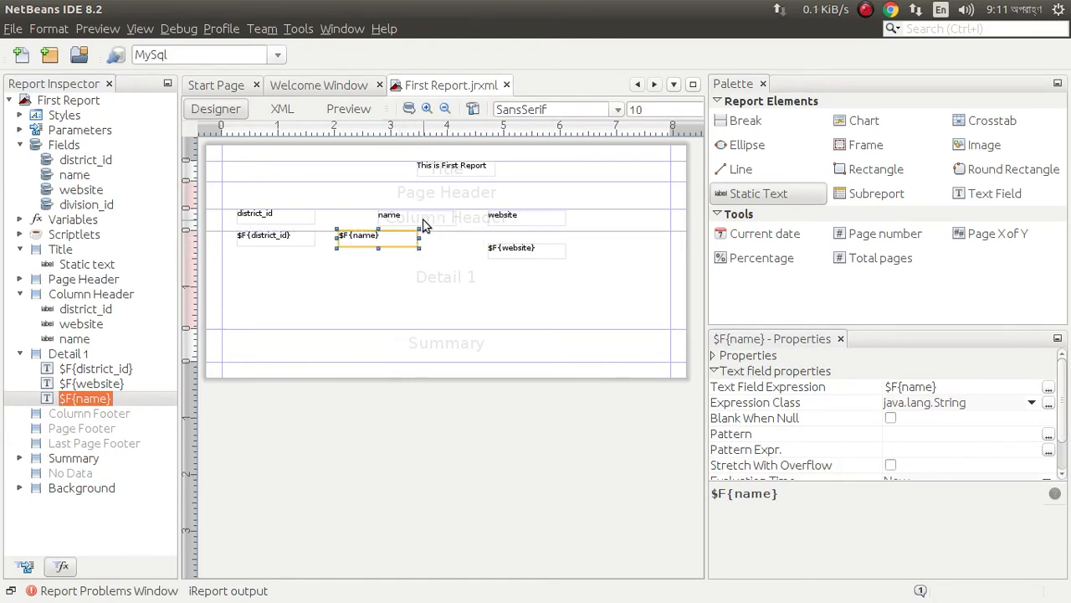
Step: Align the name and website headings over their columns and preview the report data
left_click(349, 214)
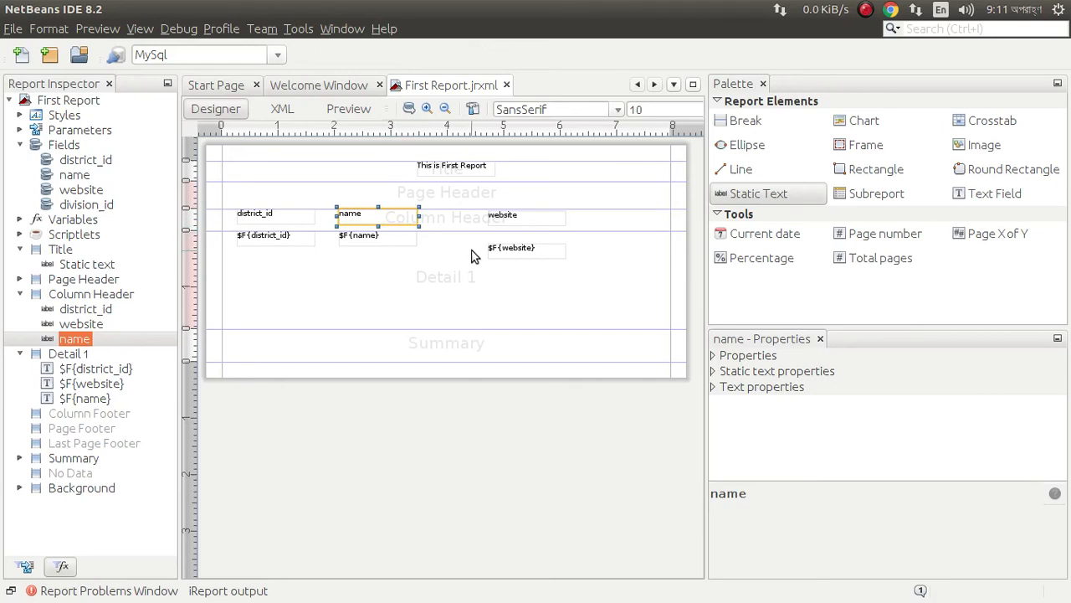
left_click(464, 213)
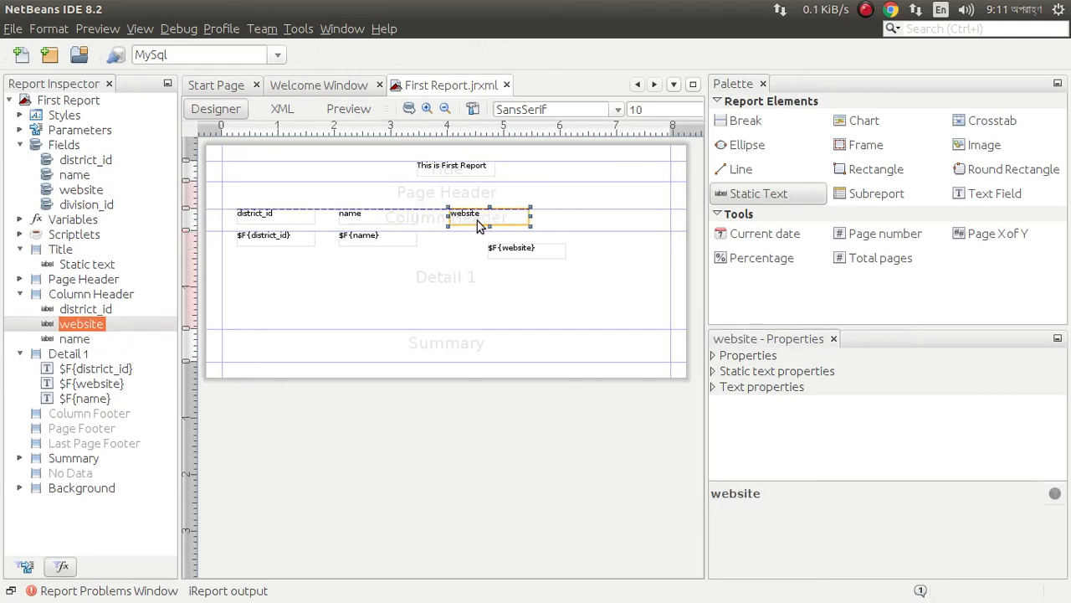
left_click(489, 235)
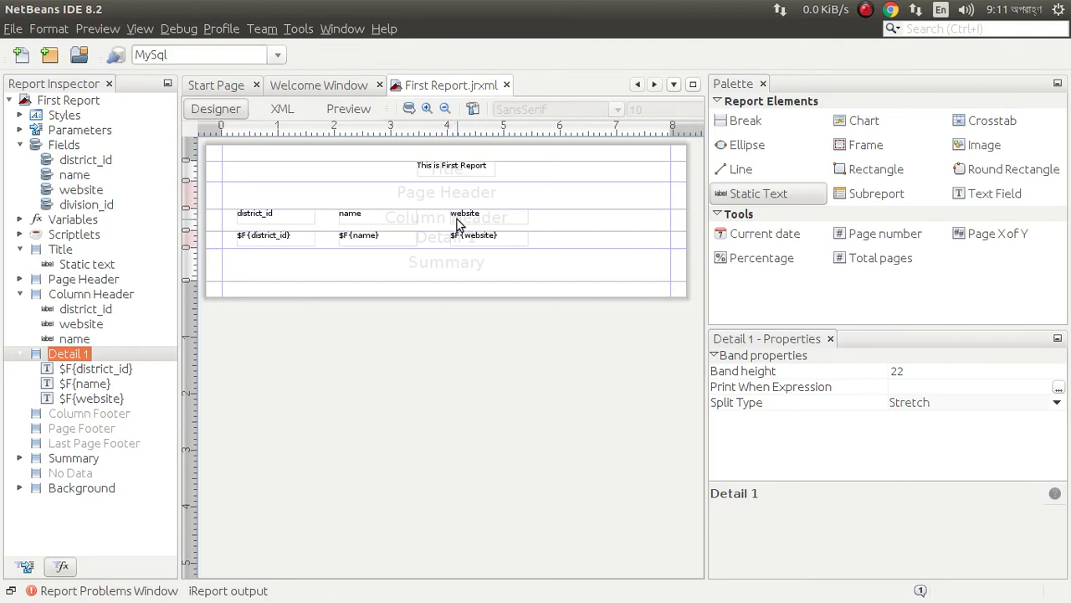
mouse_move(459, 224)
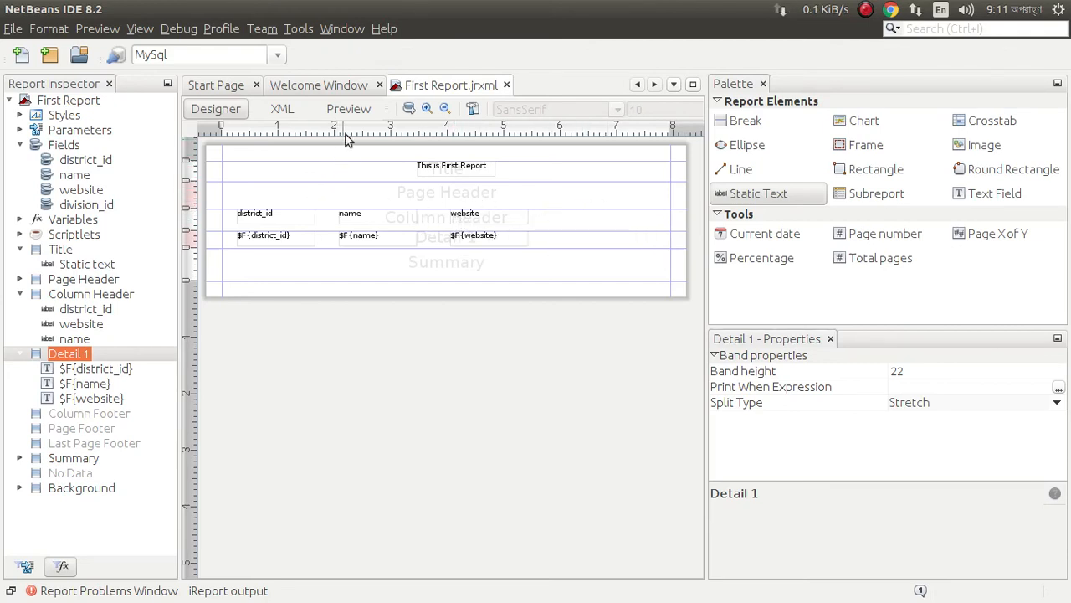
left_click(349, 109)
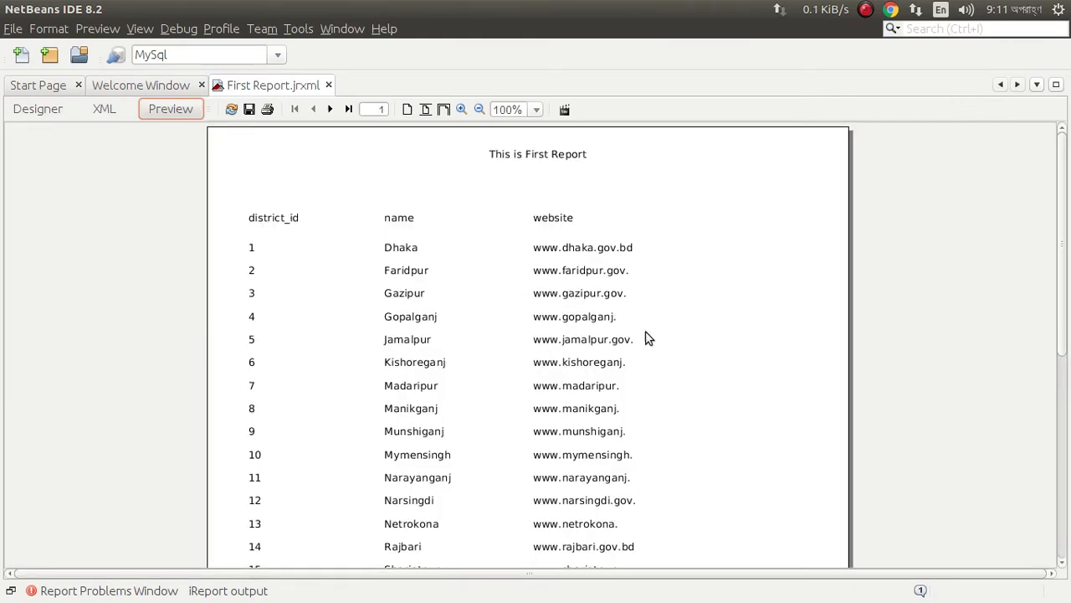
scroll("down", 3)
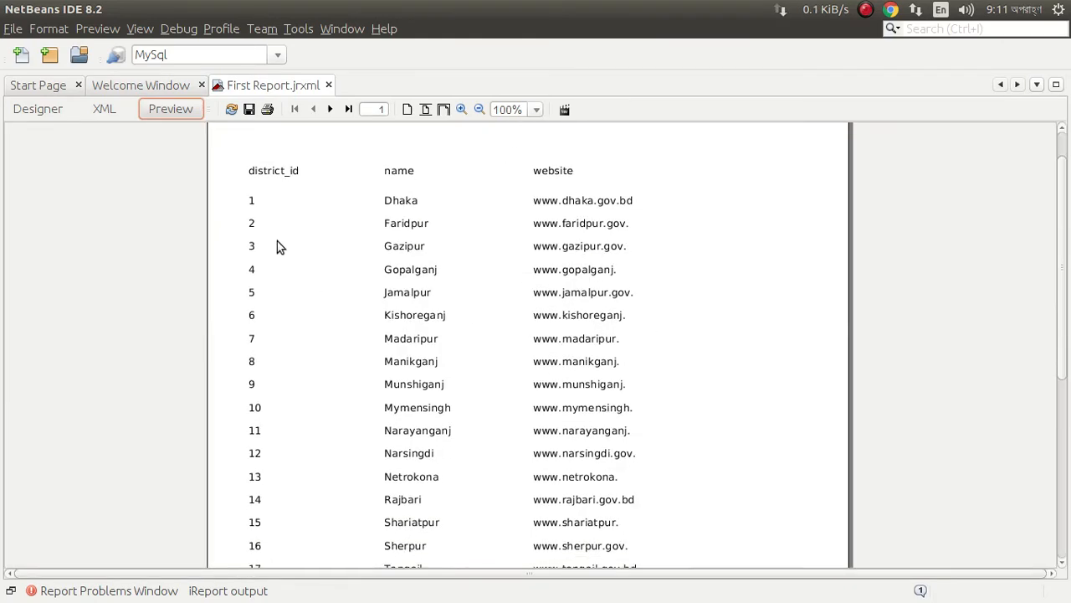
scroll("down", 3)
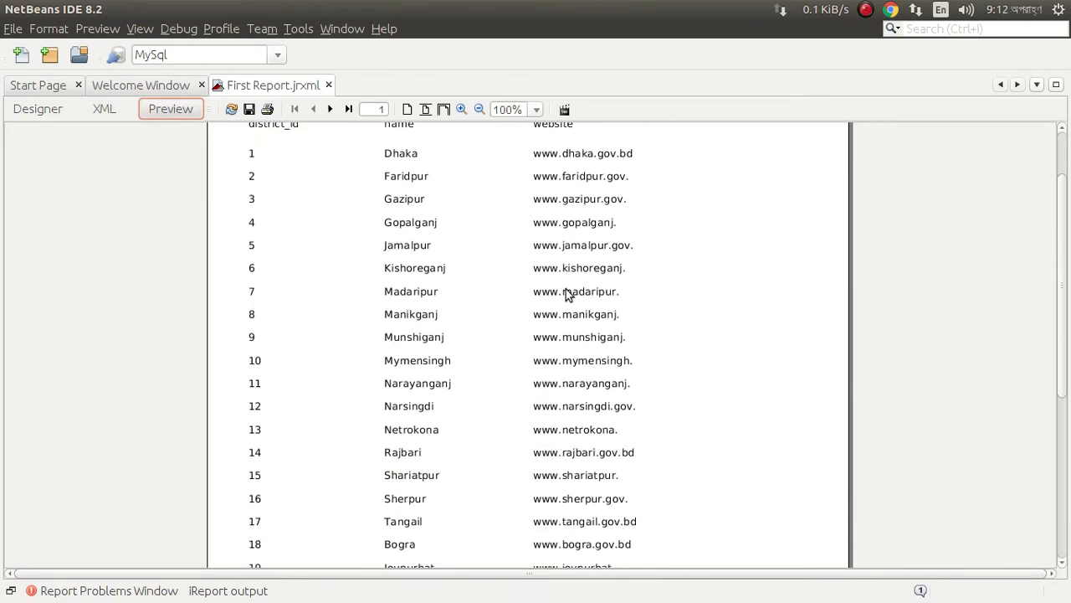
scroll("down", 3)
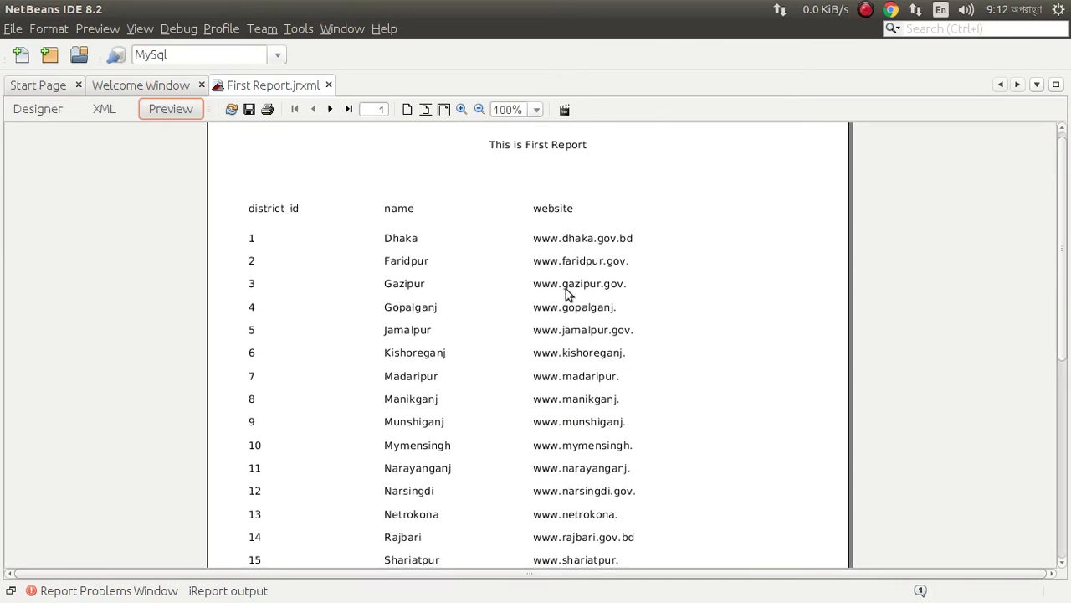
scroll("down", 3)
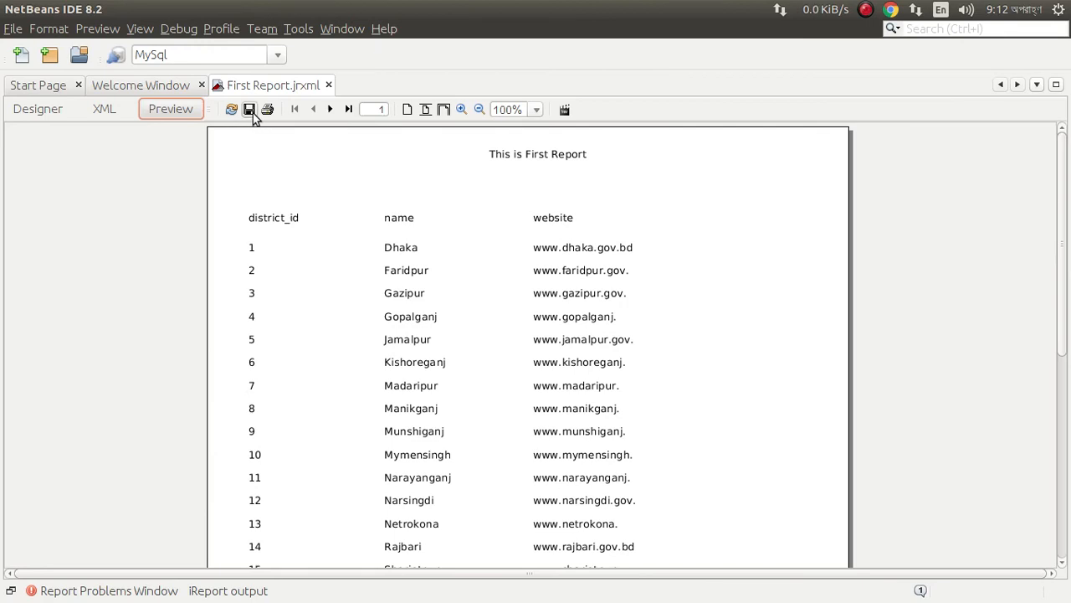
Step: Export the preview as a PDF named 'This is first report' to the Desktop
left_click(249, 109)
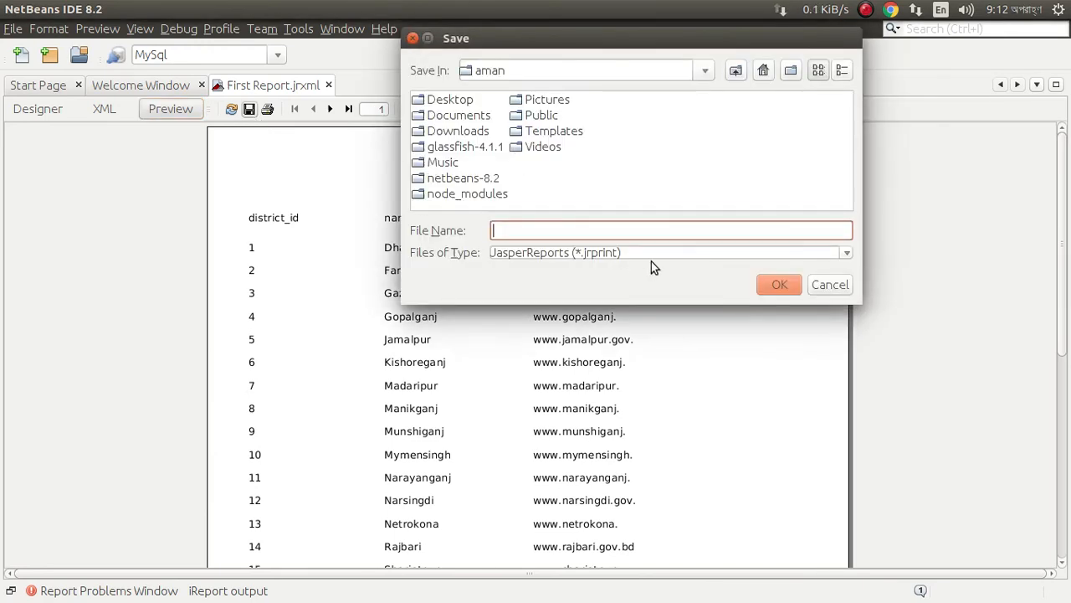
left_click(846, 251)
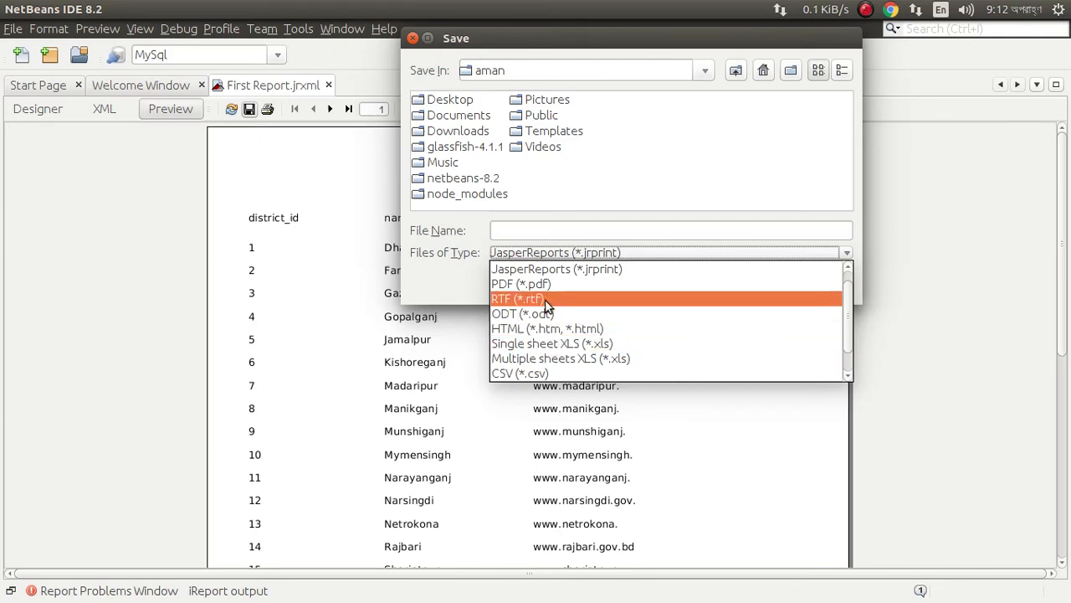
left_click(522, 284)
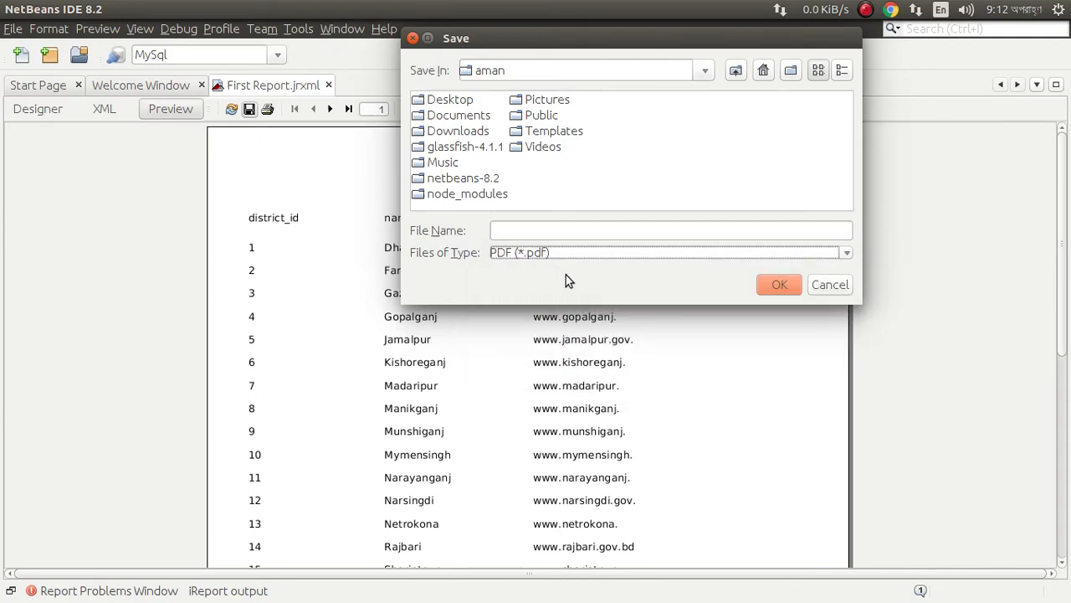
type("T")
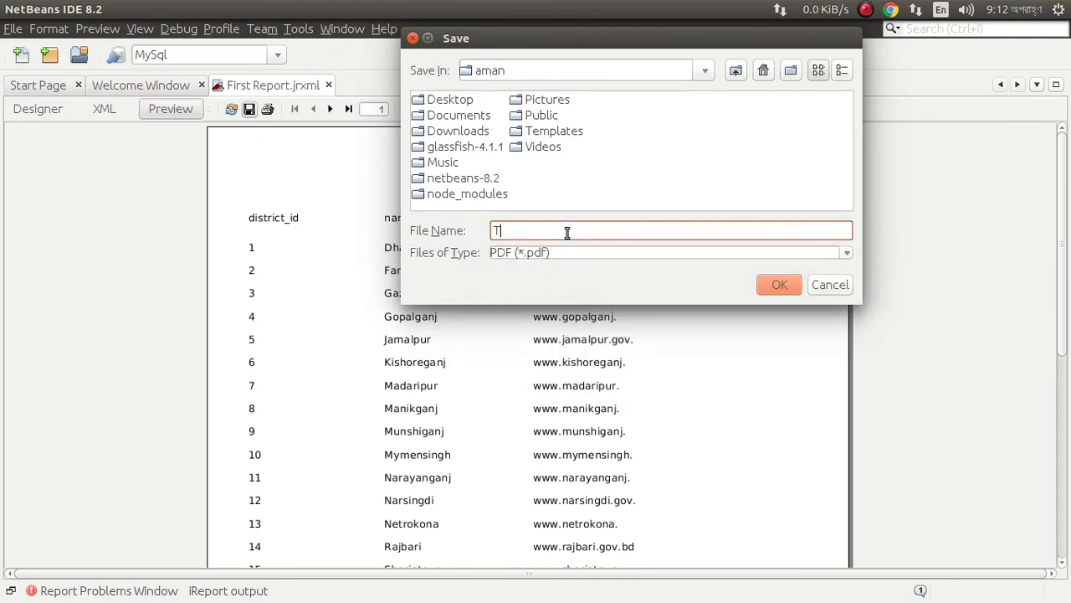
type("his is f")
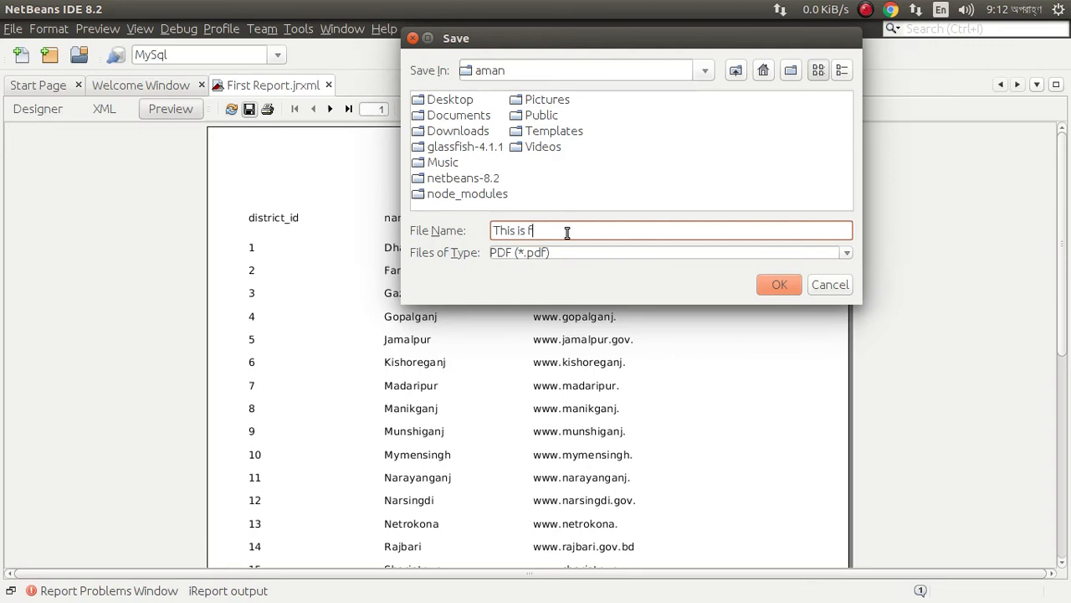
type("irst")
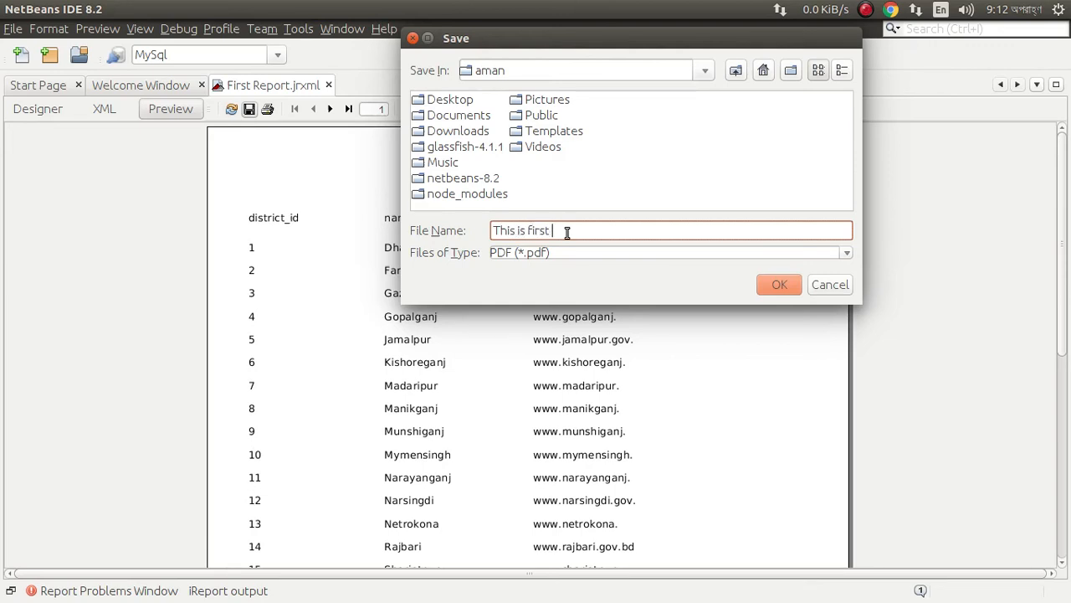
type("report")
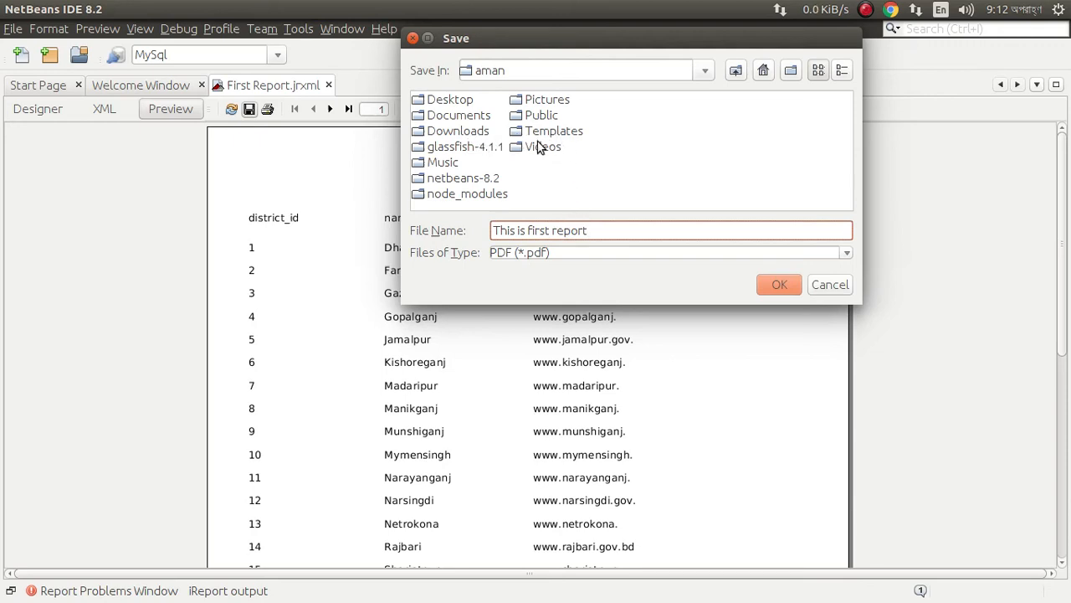
left_click(450, 99)
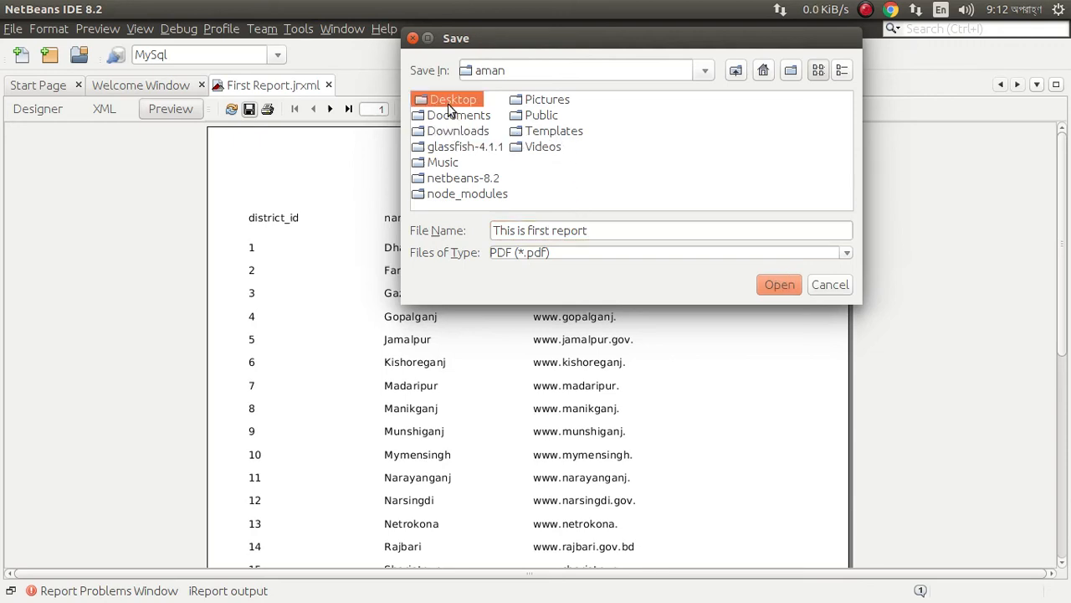
left_click(454, 98)
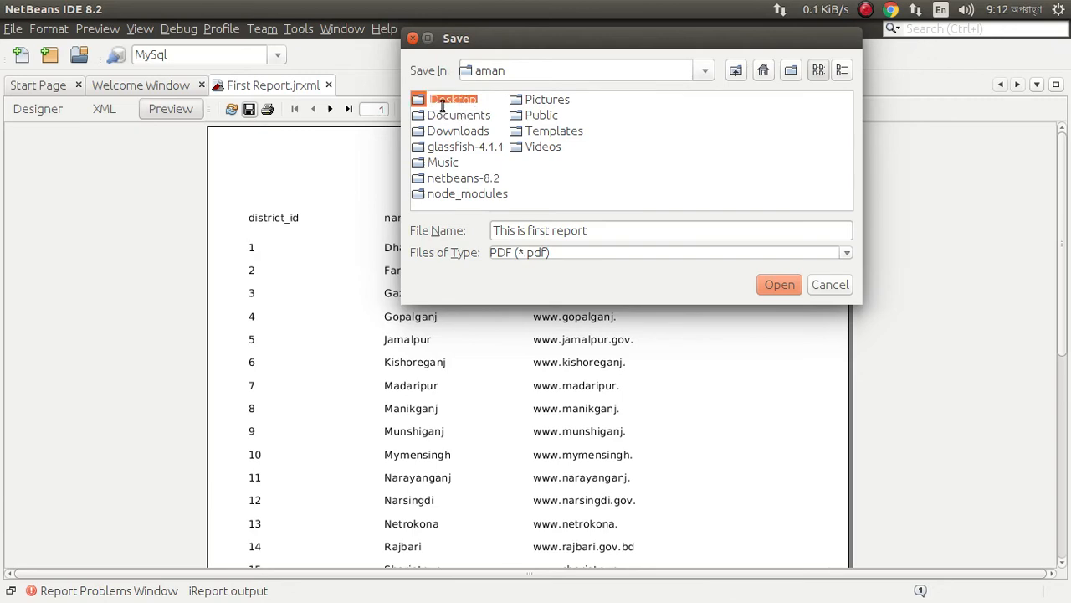
double_click(454, 99)
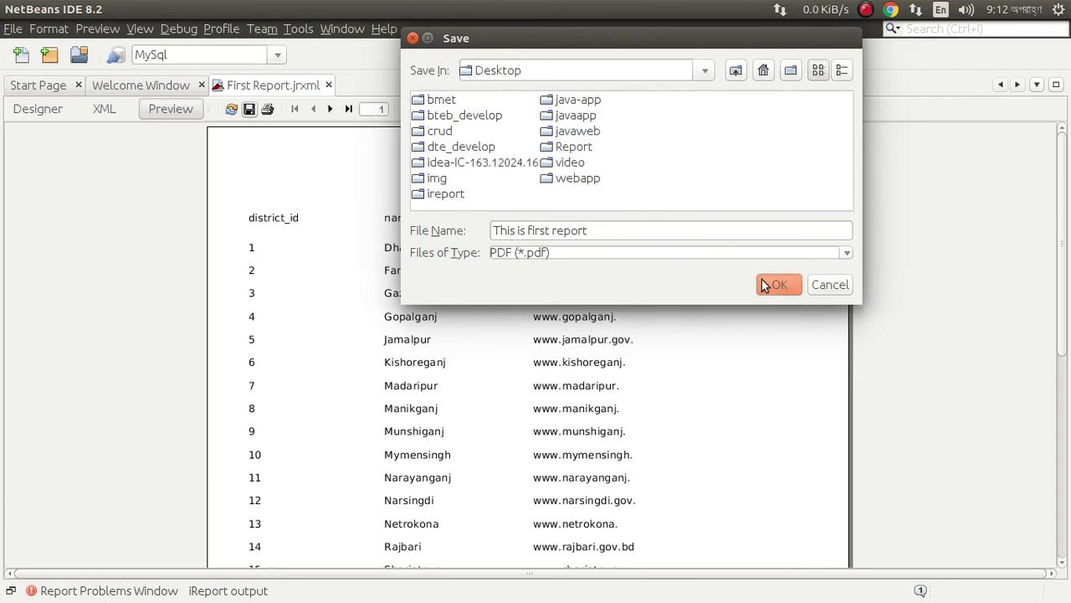
left_click(778, 283)
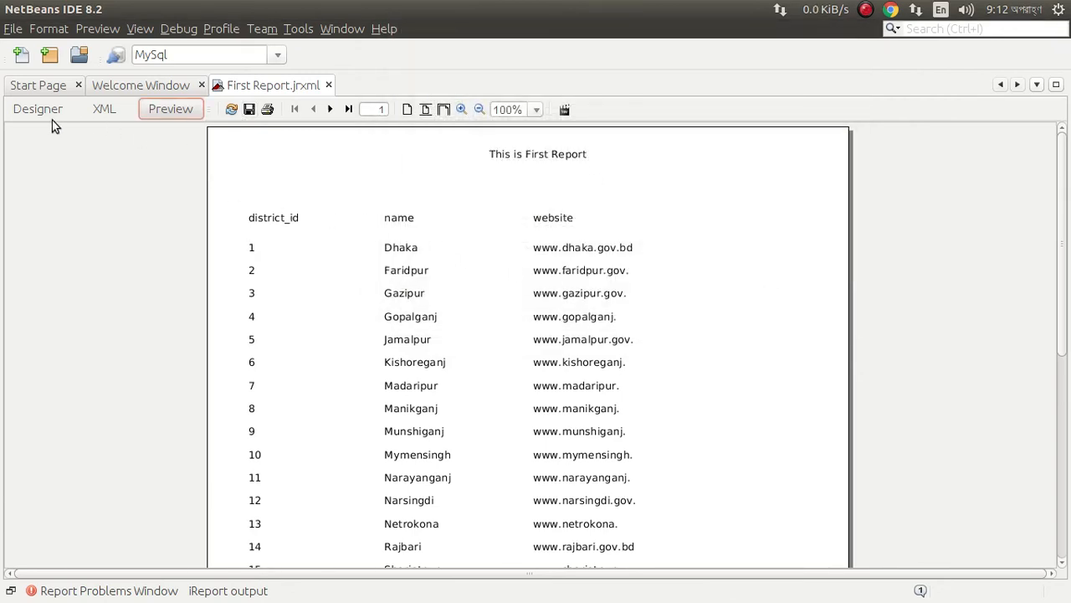
Step: Back in the designer, toggle the Fields list and start placing a dd/MM/yyyy current-date element
left_click(37, 109)
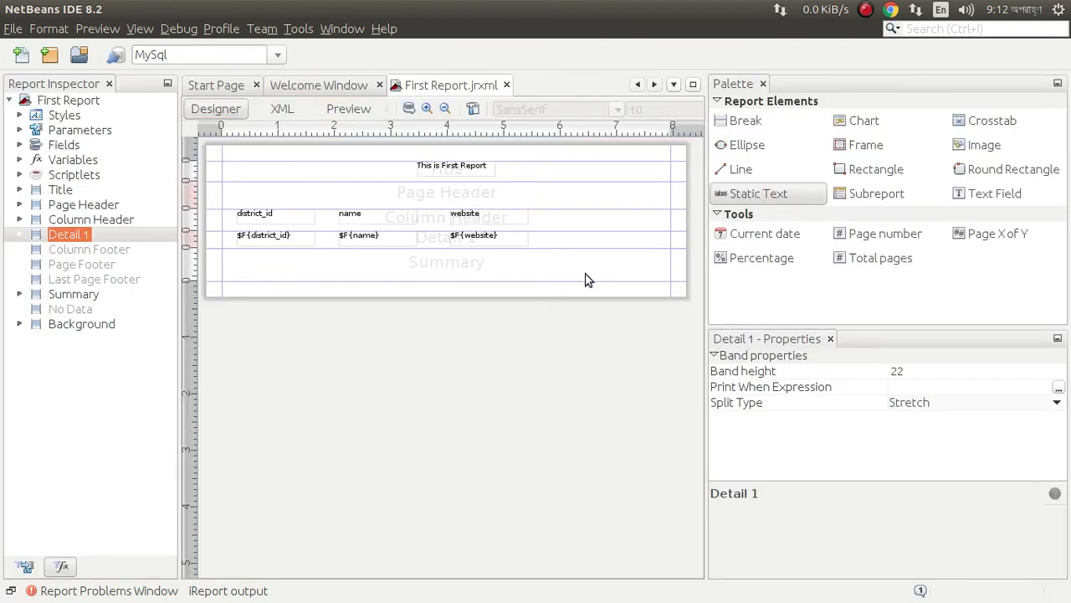
mouse_move(498, 336)
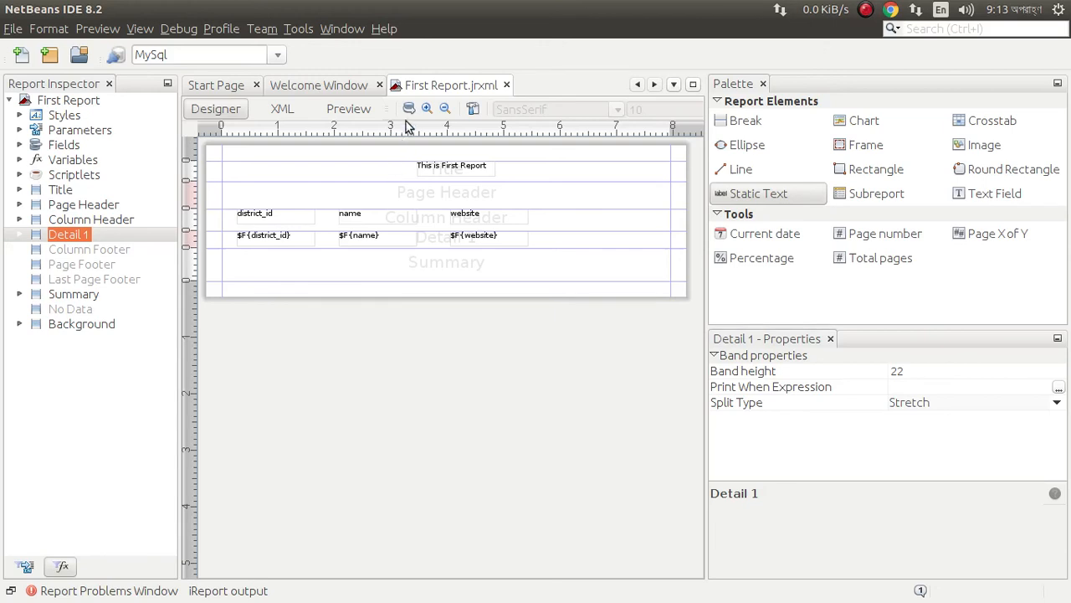
mouse_move(349, 149)
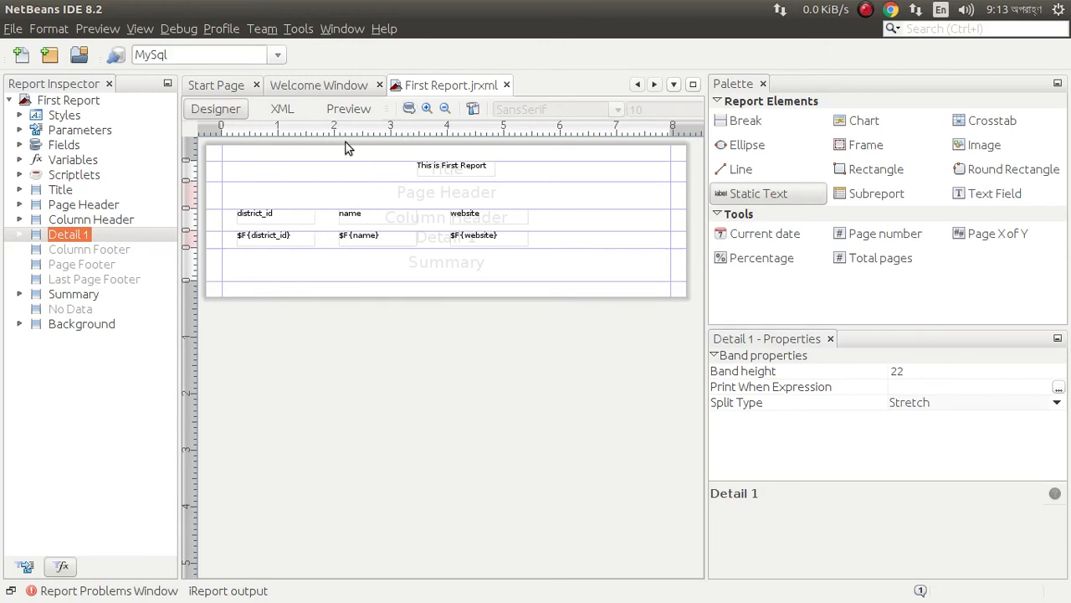
mouse_move(399, 272)
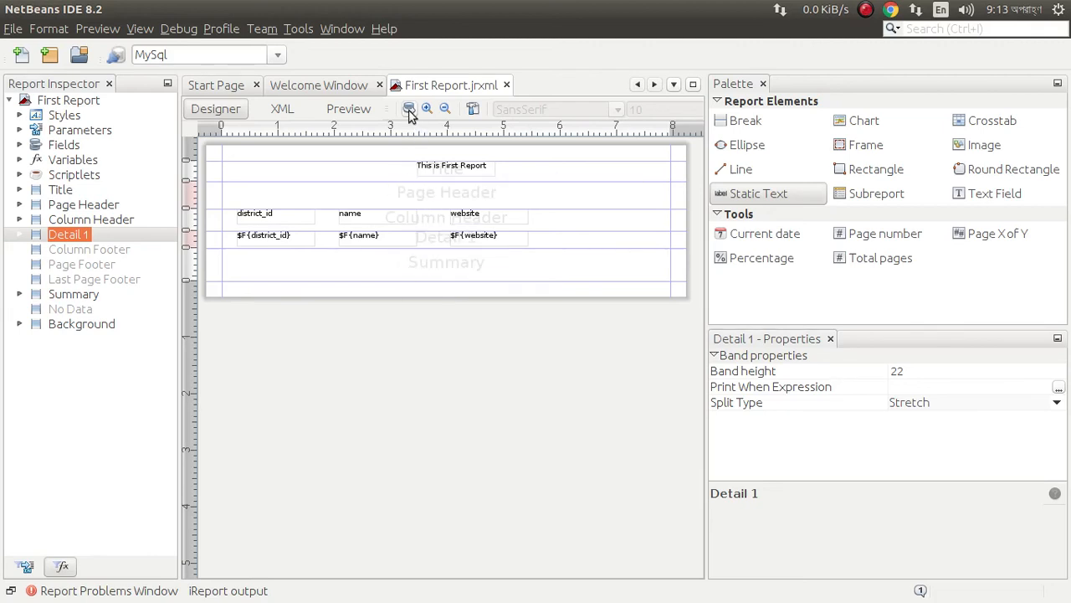
mouse_move(107, 188)
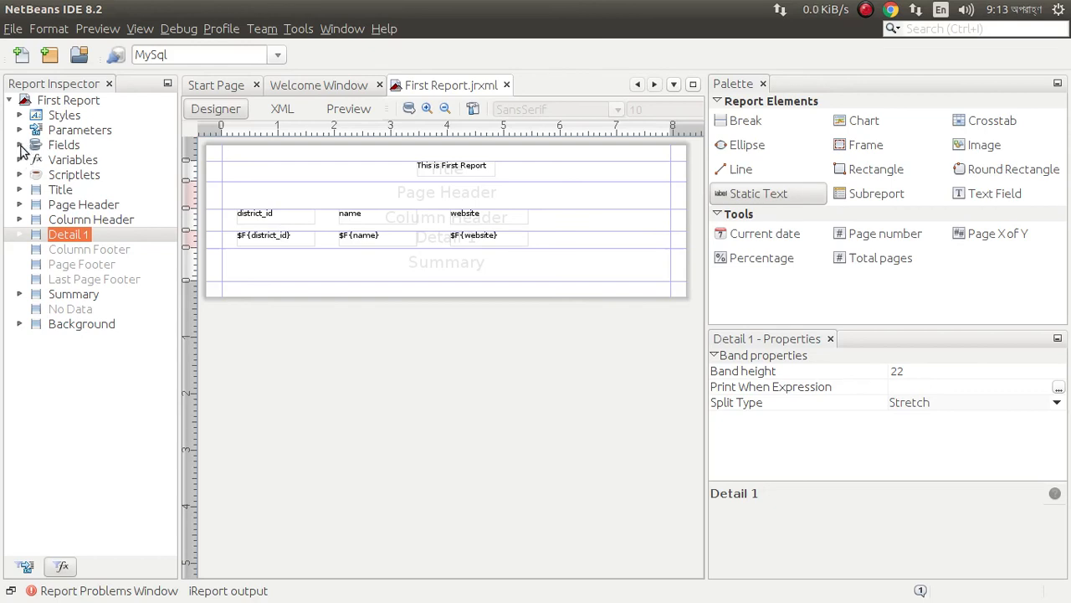
left_click(20, 145)
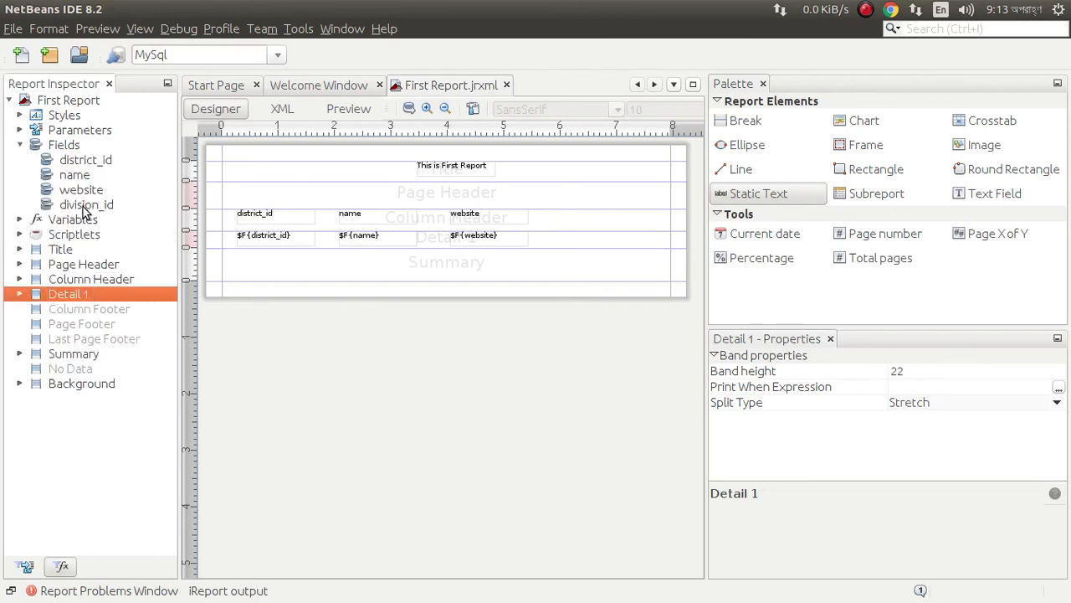
mouse_move(96, 255)
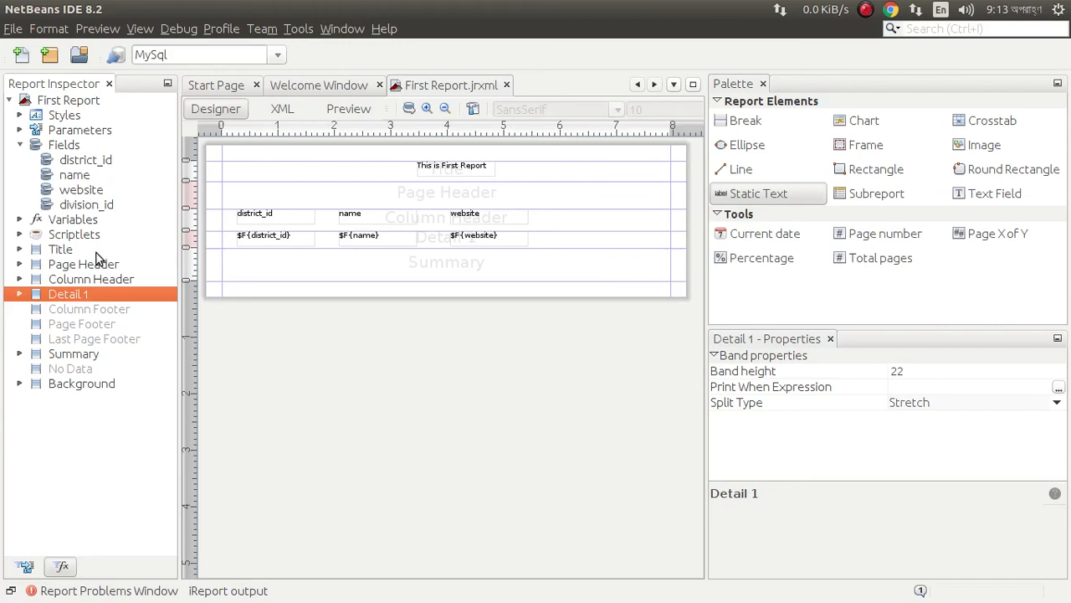
mouse_move(19, 299)
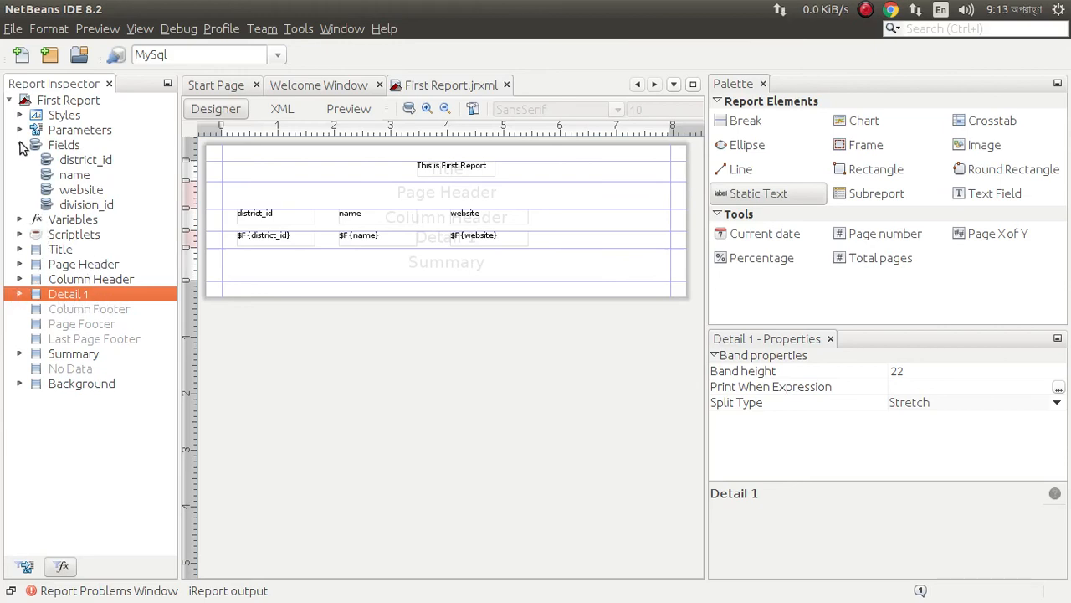
left_click(20, 145)
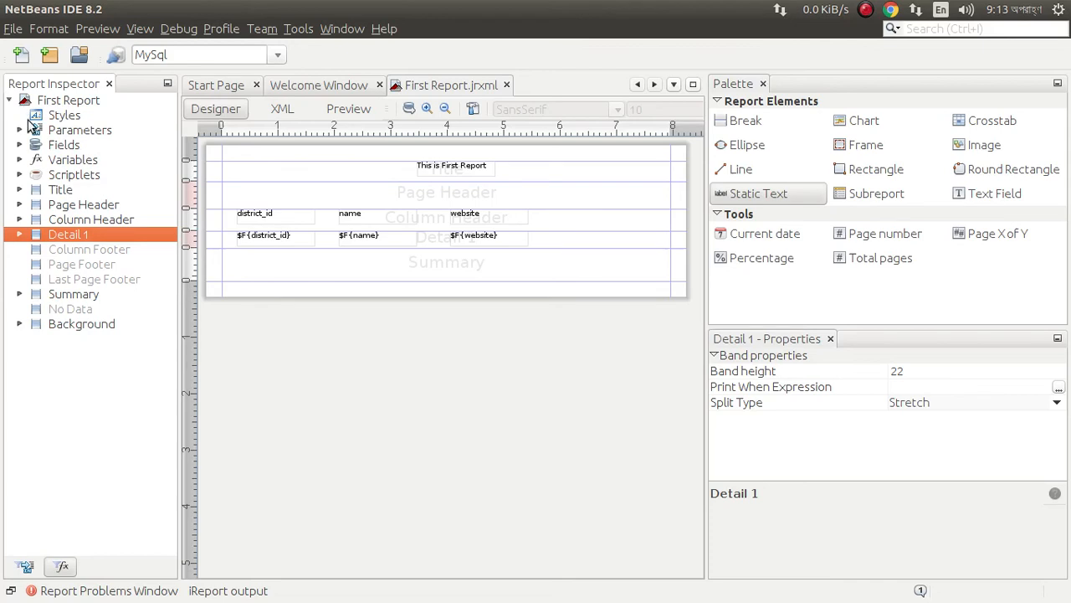
left_click(65, 115)
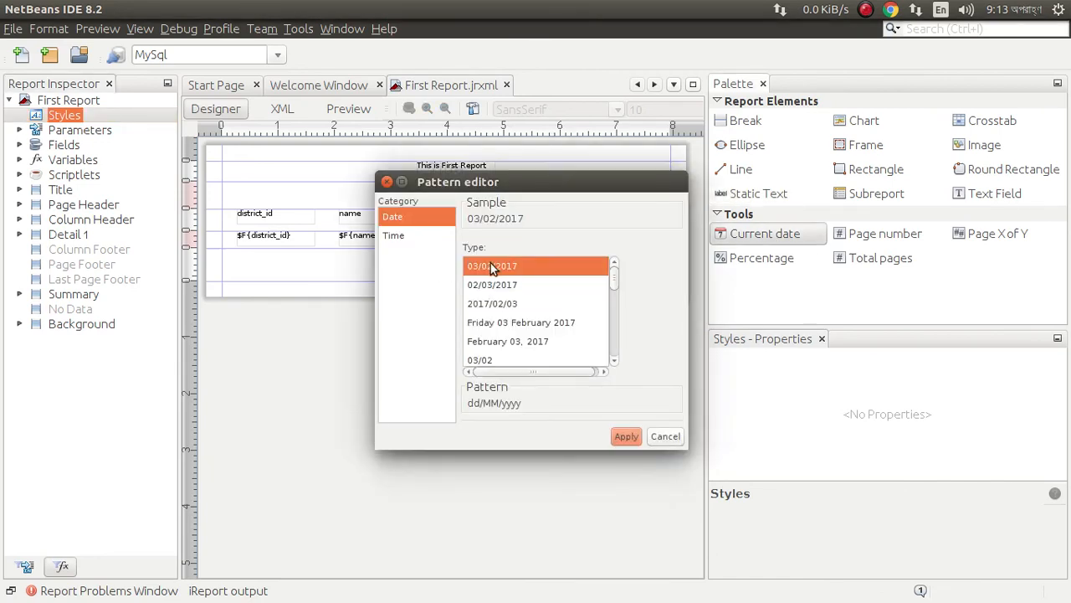
Step: Apply dd/MM/yyyy, move the date under district_id, and add a page-number field to Summary
left_click(626, 436)
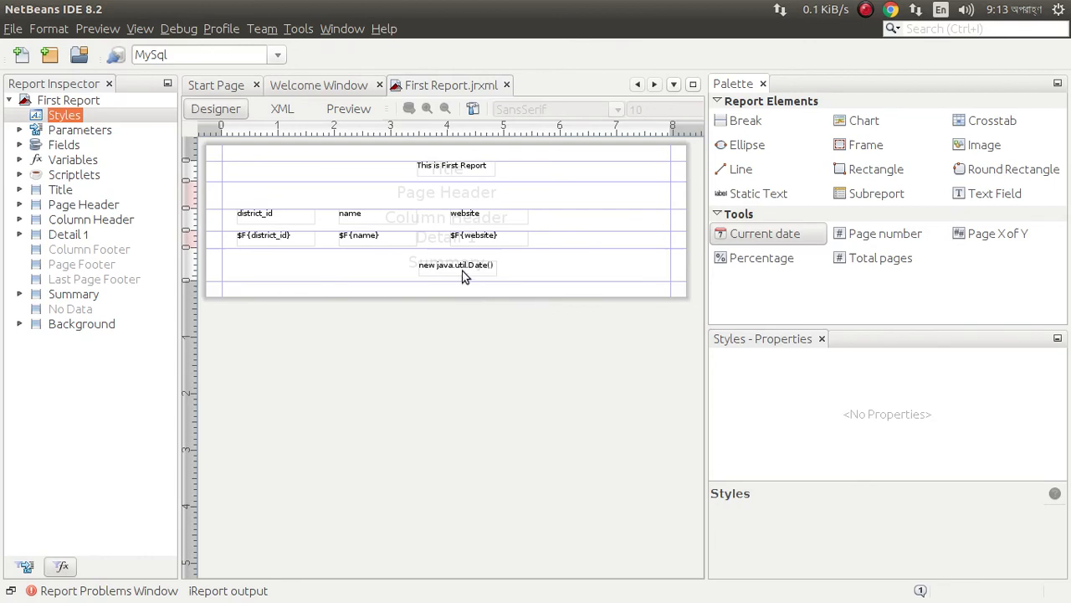
mouse_move(744, 277)
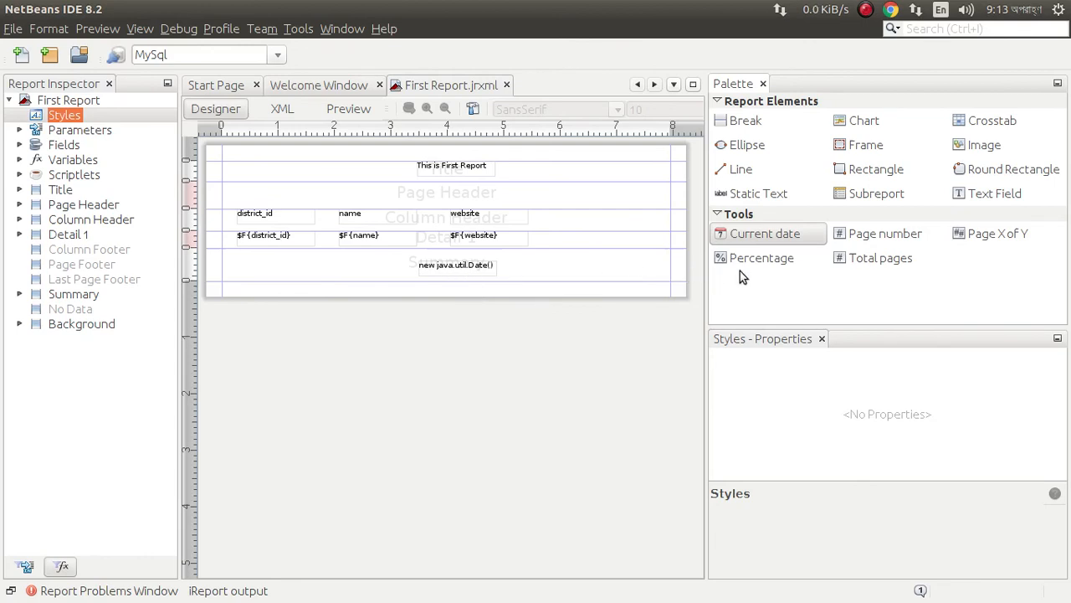
left_click(456, 265)
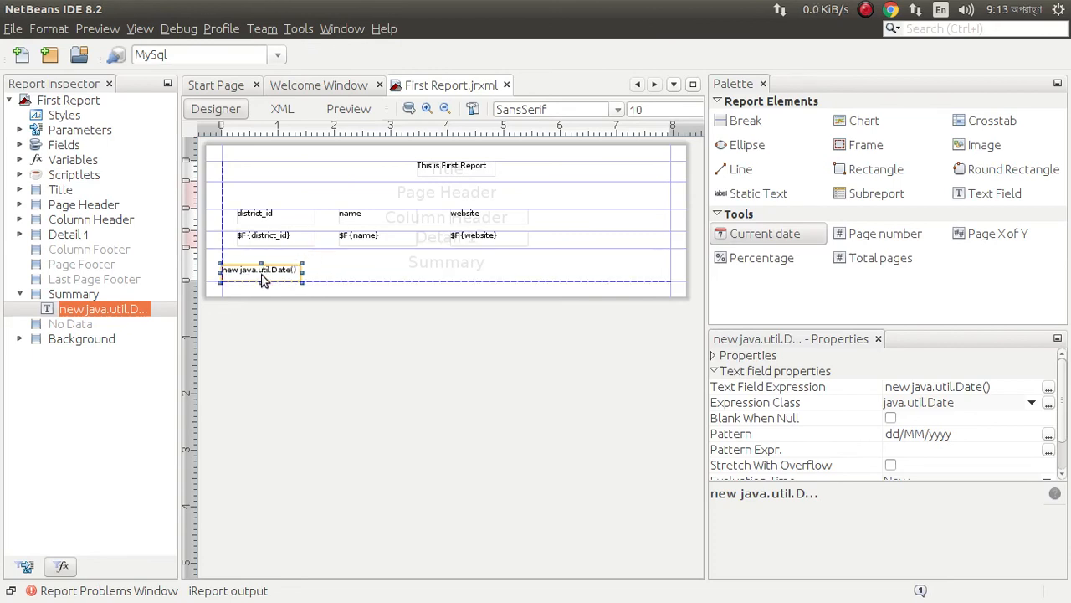
left_click_drag(263, 268, 278, 268)
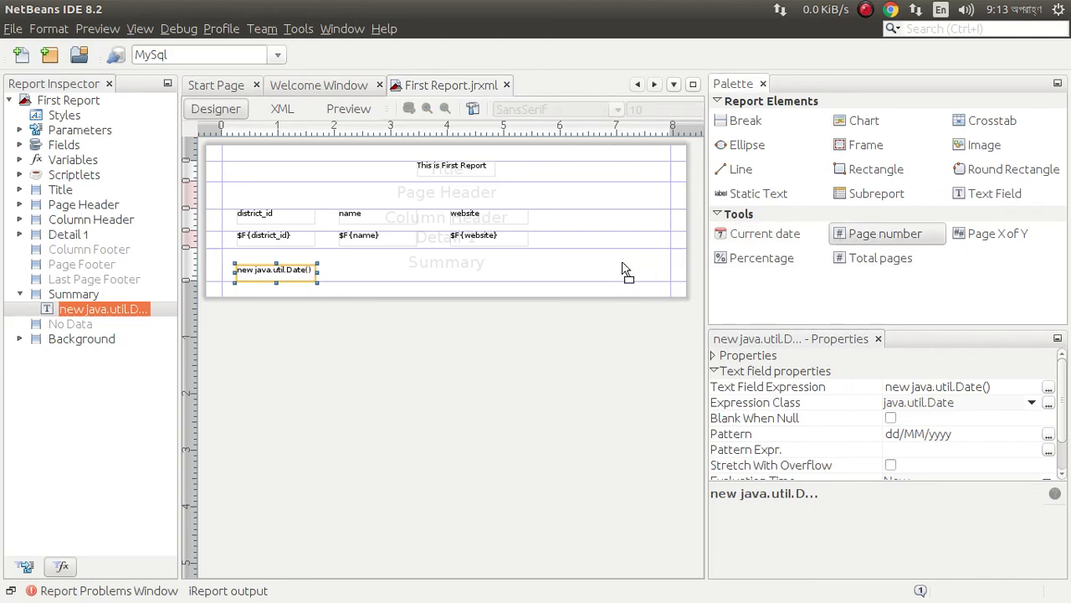
left_click_drag(885, 233, 608, 270)
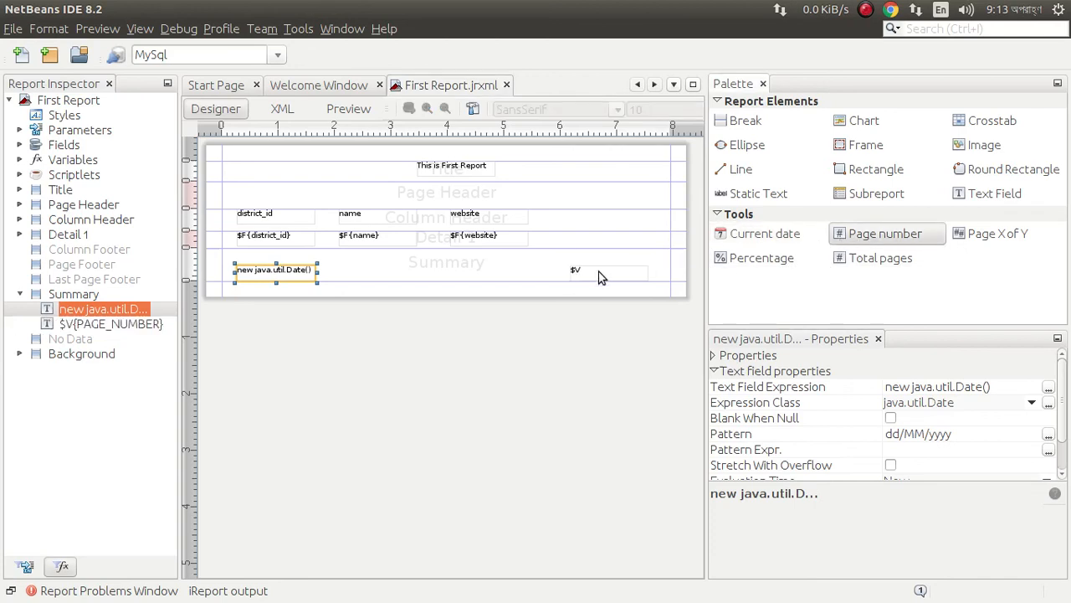
left_click(627, 273)
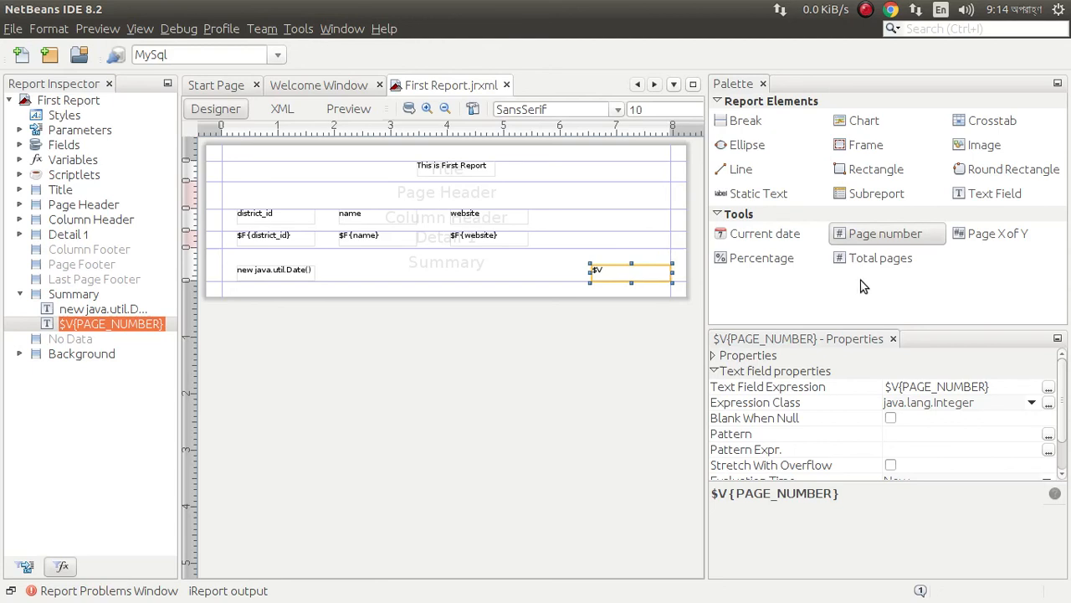
mouse_move(726, 277)
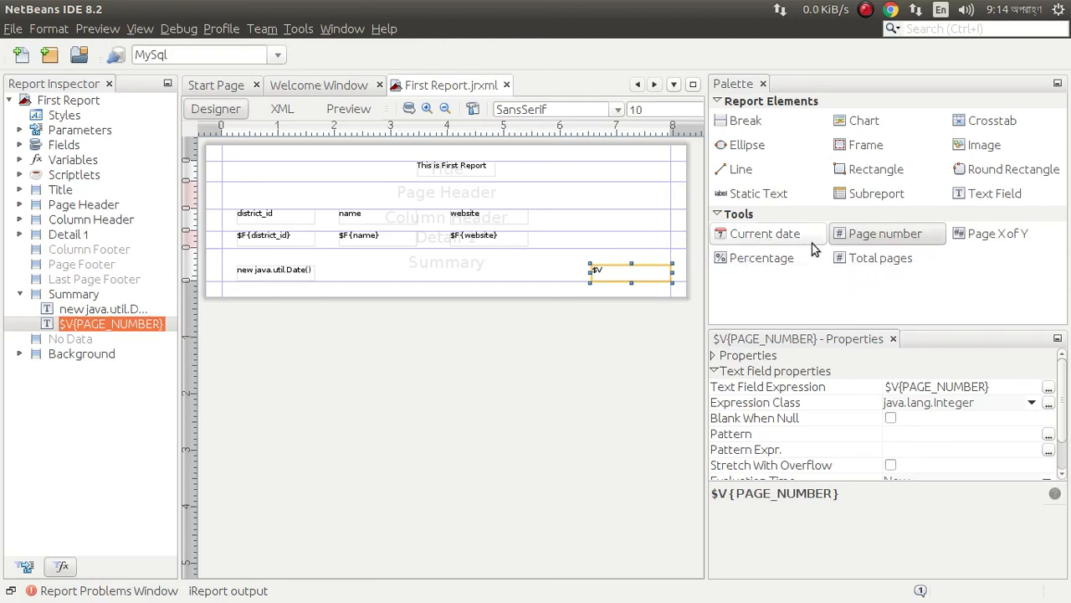
mouse_move(852, 258)
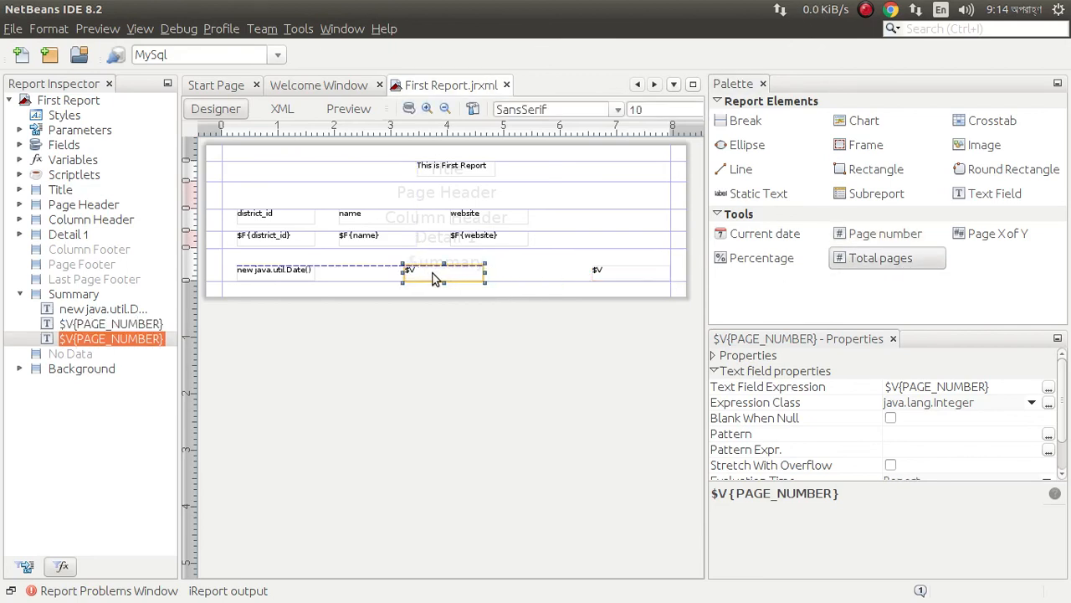
left_click(74, 293)
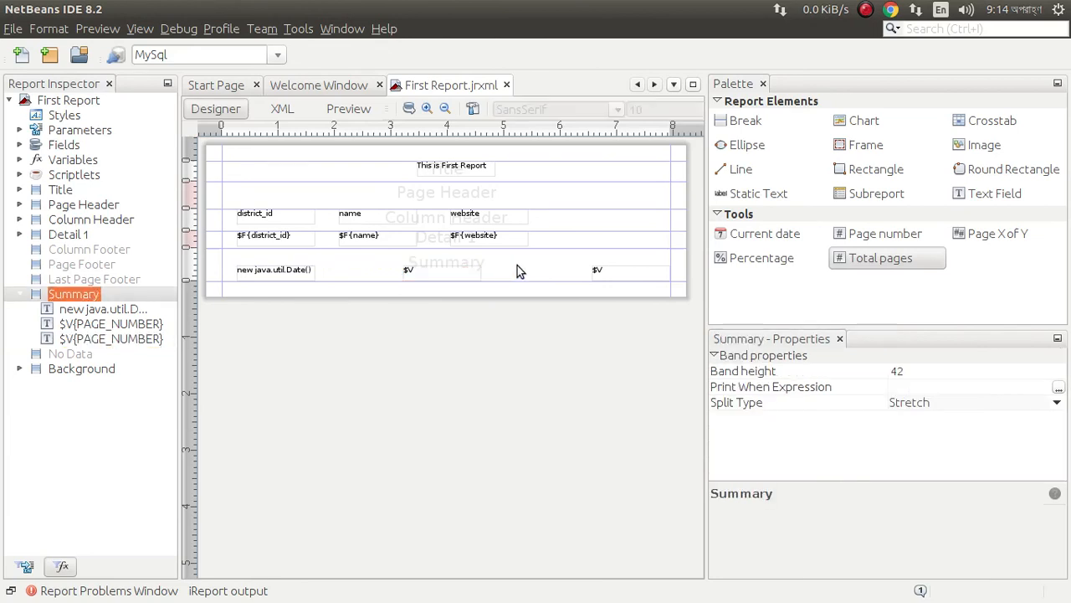
mouse_move(519, 199)
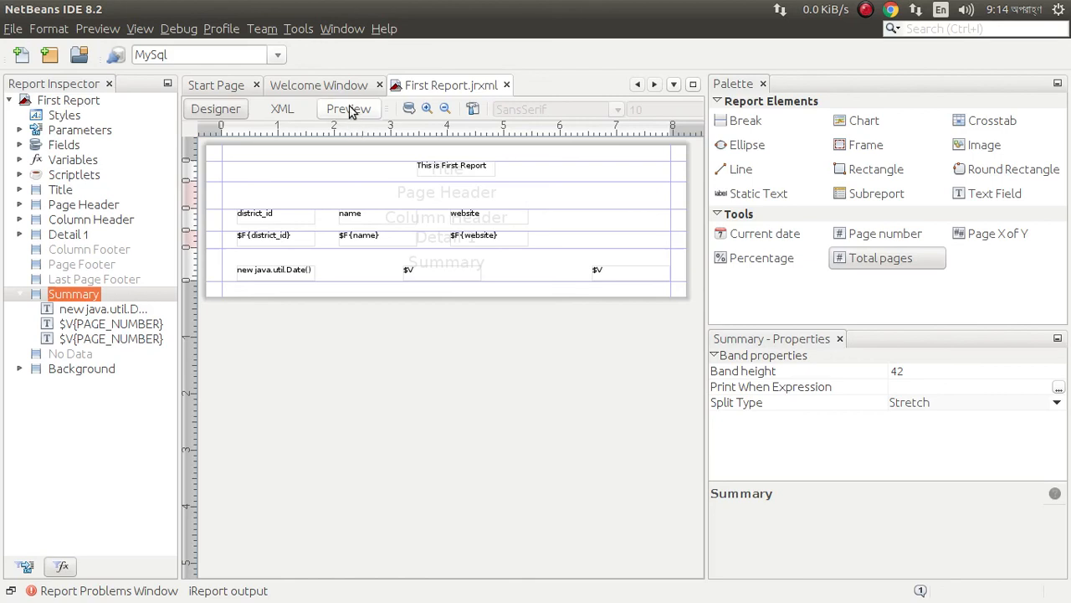
Step: Preview the report and scroll through the listed district rows
left_click(349, 109)
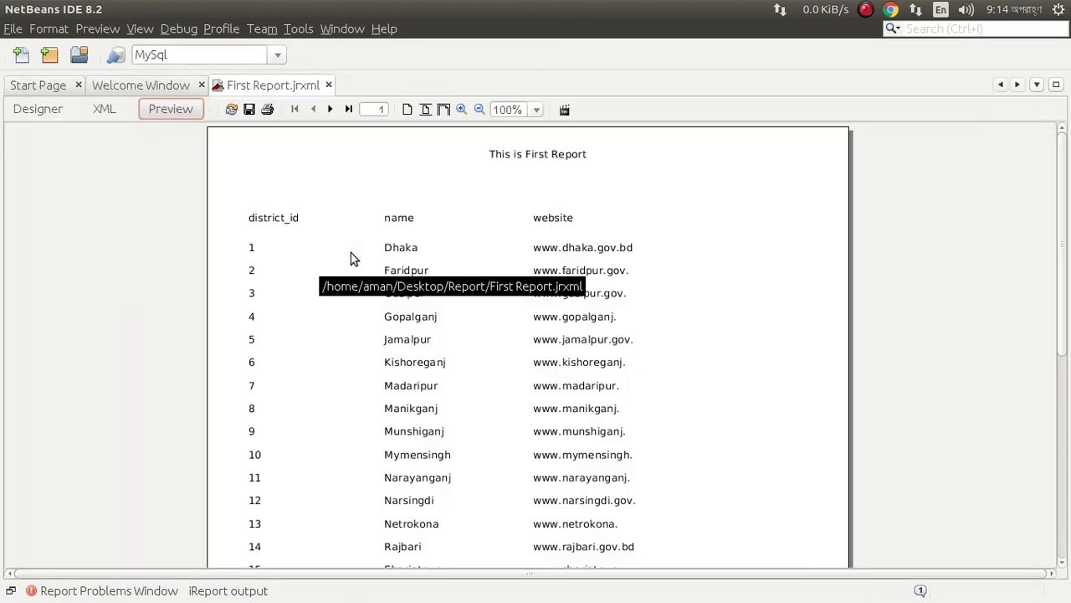
scroll("down", 3)
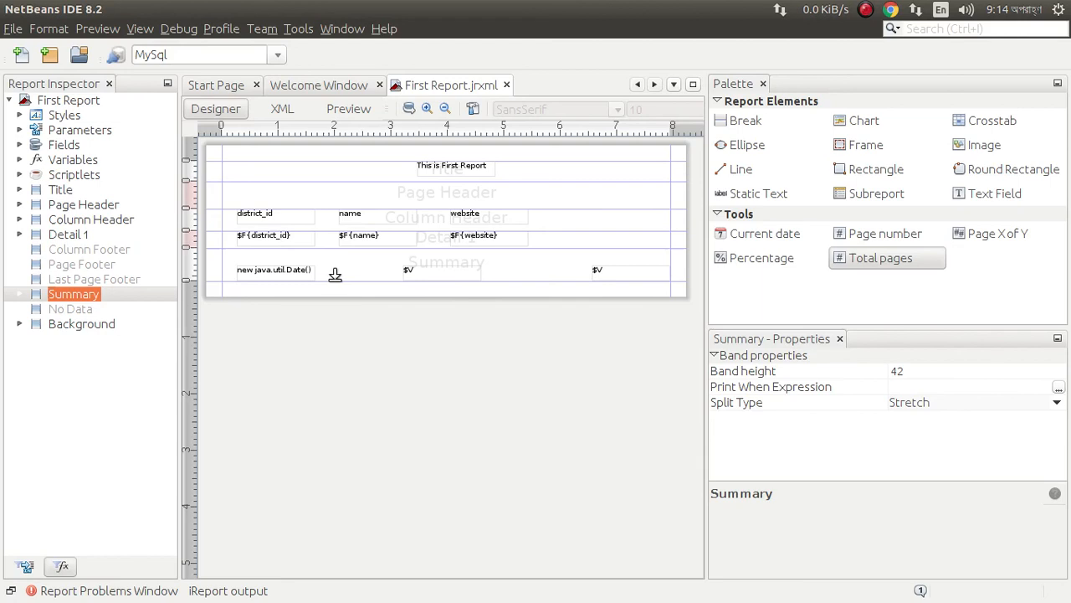
mouse_move(467, 141)
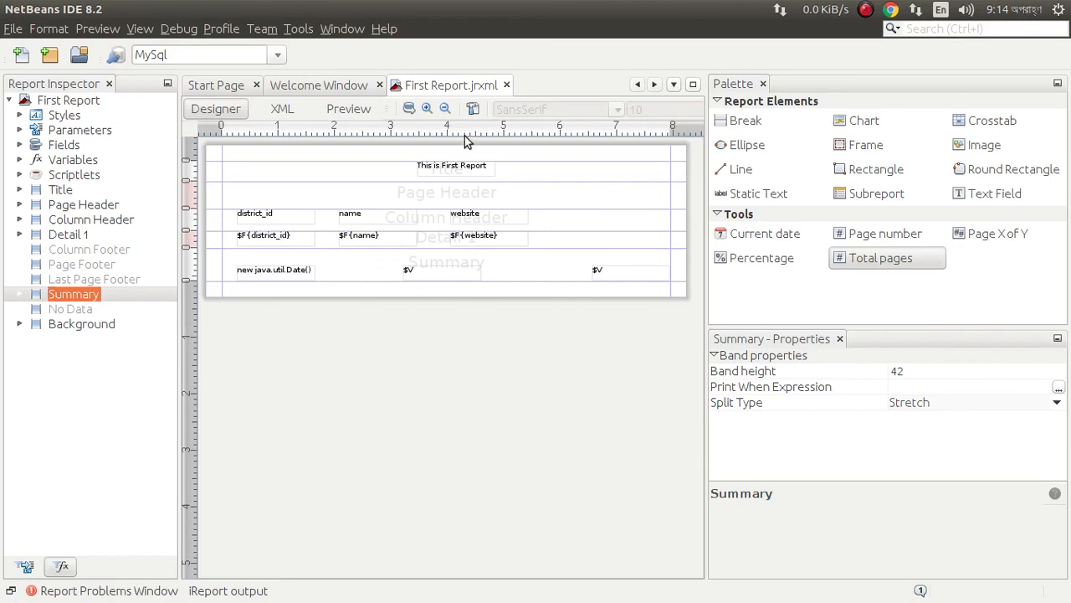
mouse_move(451, 84)
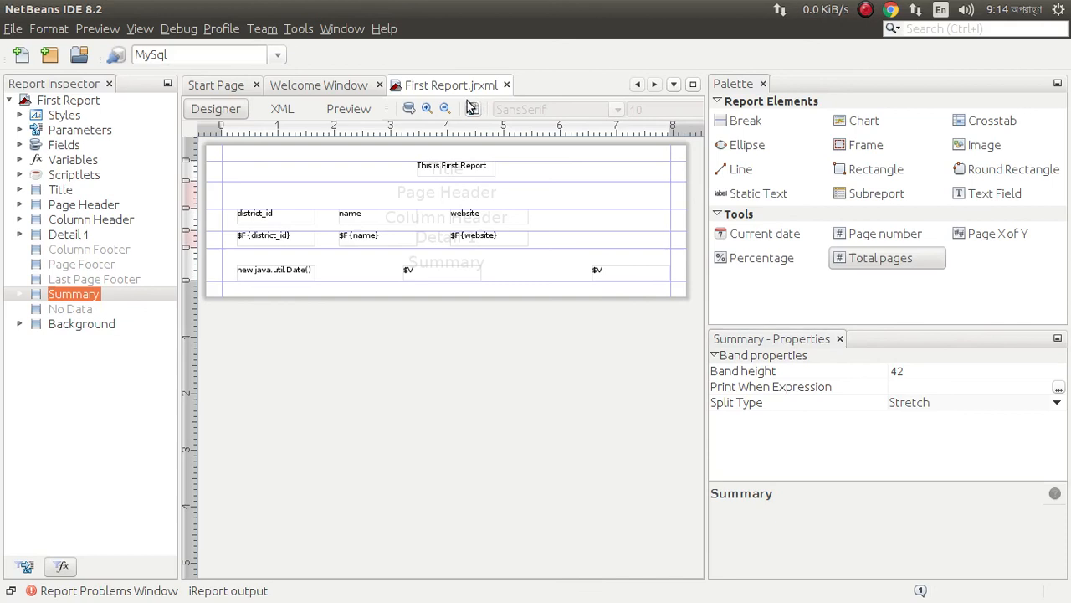
mouse_move(452, 84)
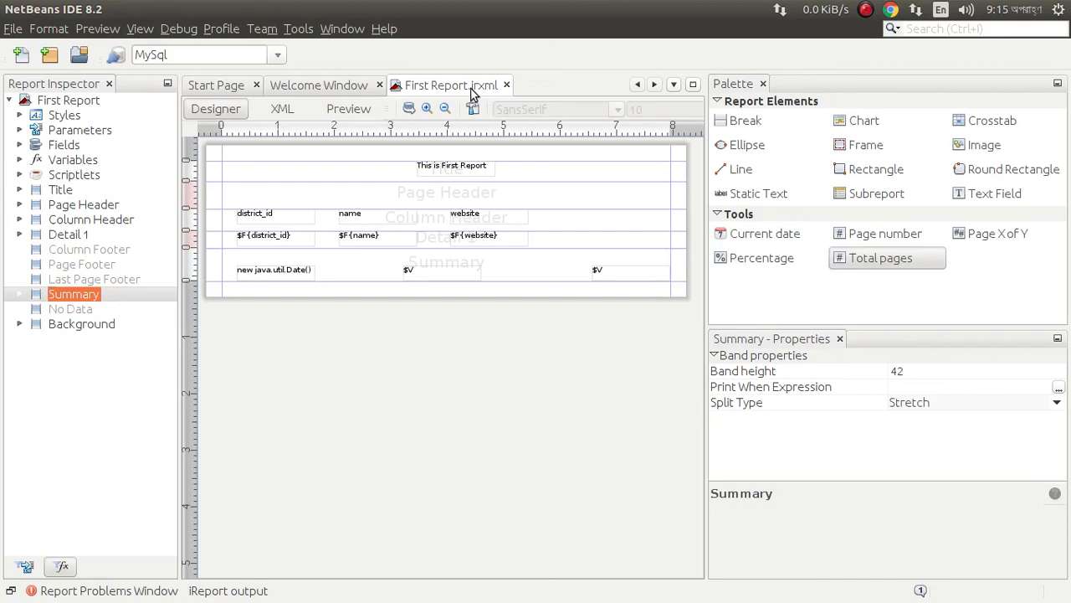
mouse_move(452, 209)
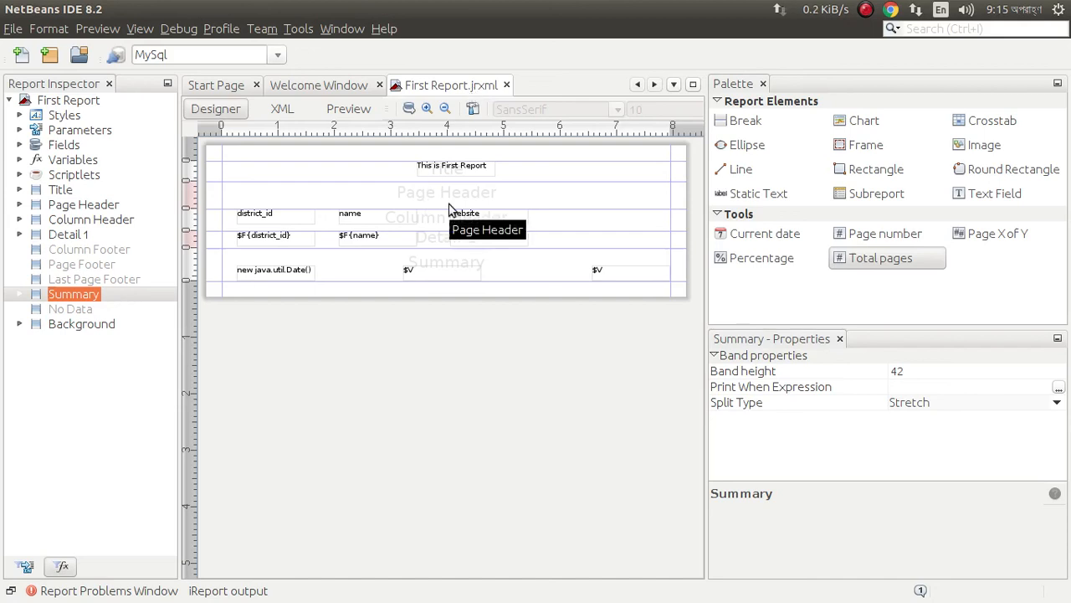
mouse_move(469, 234)
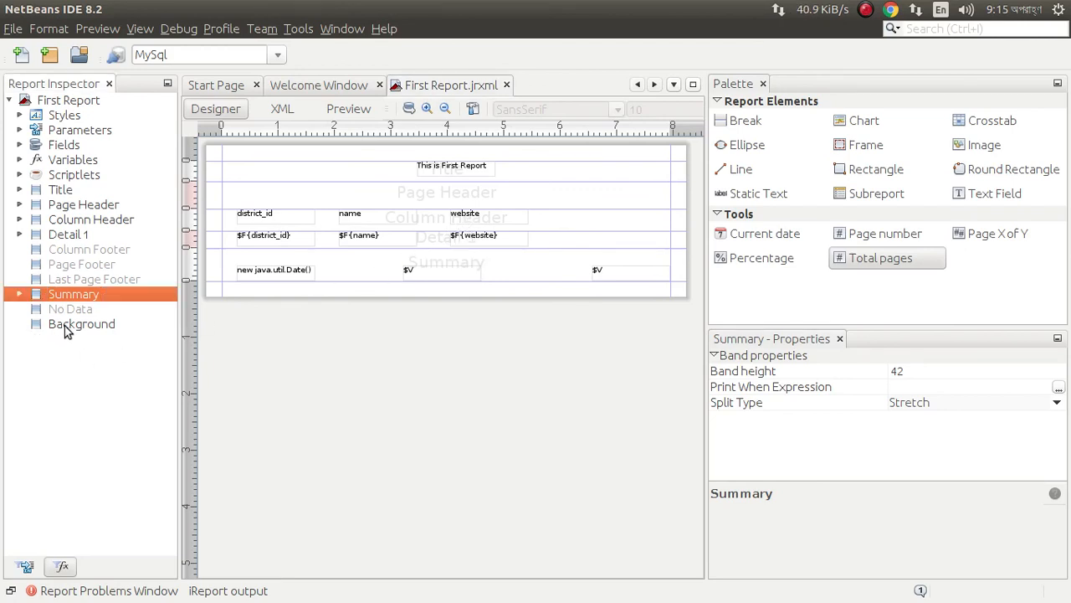
left_click(82, 324)
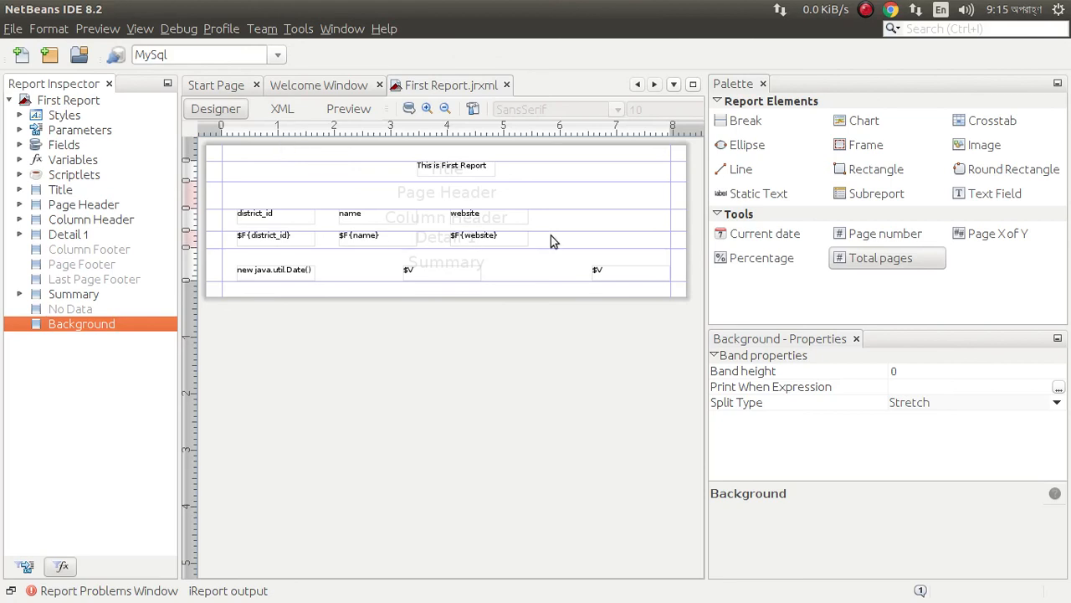
mouse_move(548, 220)
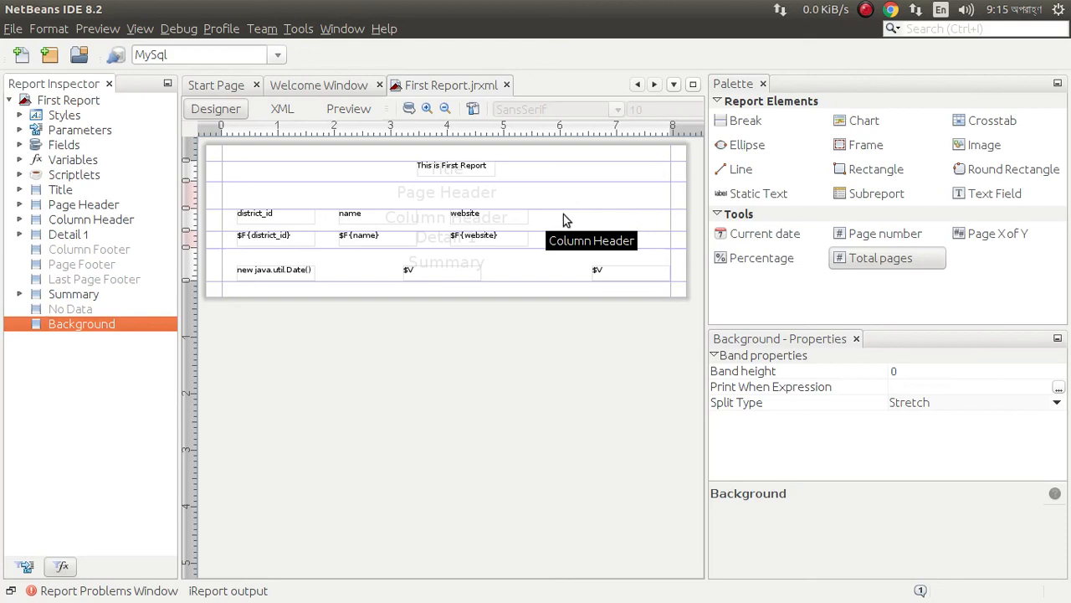
mouse_move(564, 224)
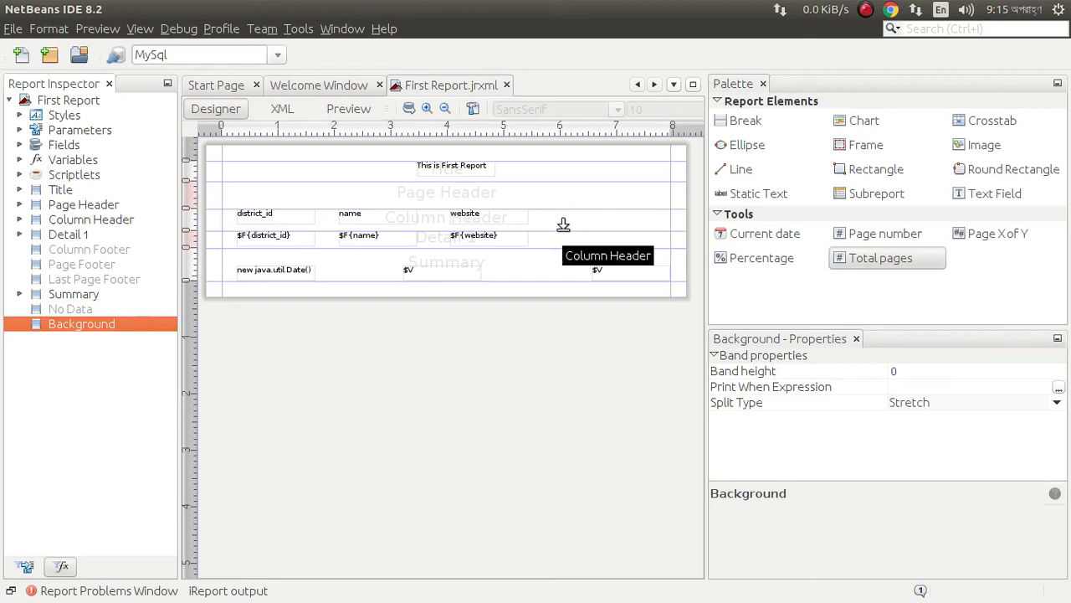